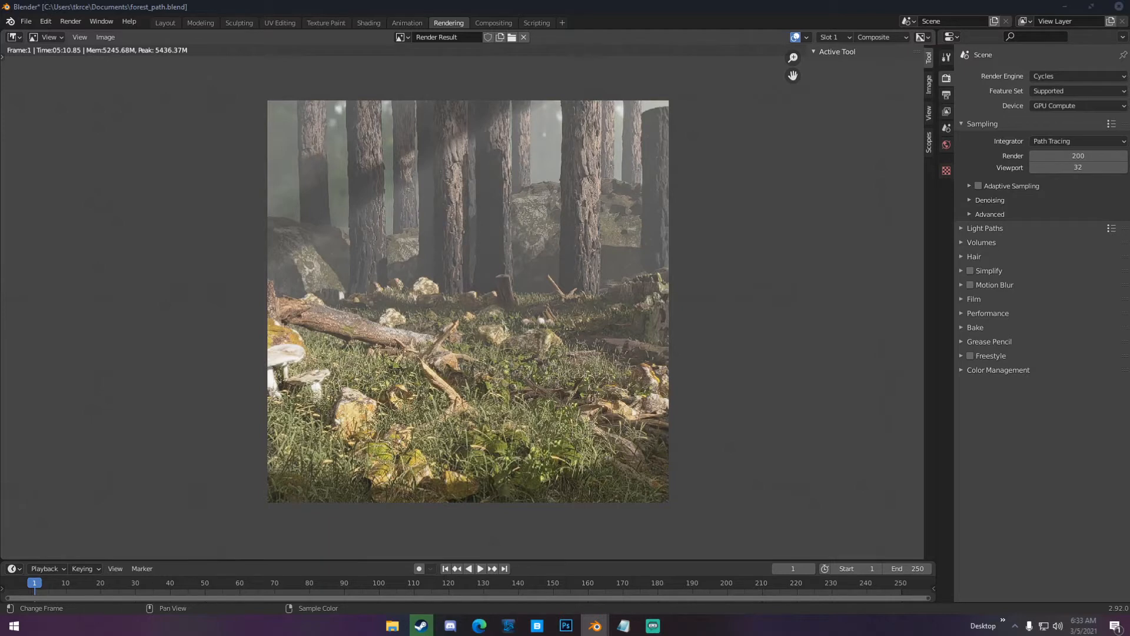
pyautogui.moveTo(468, 315)
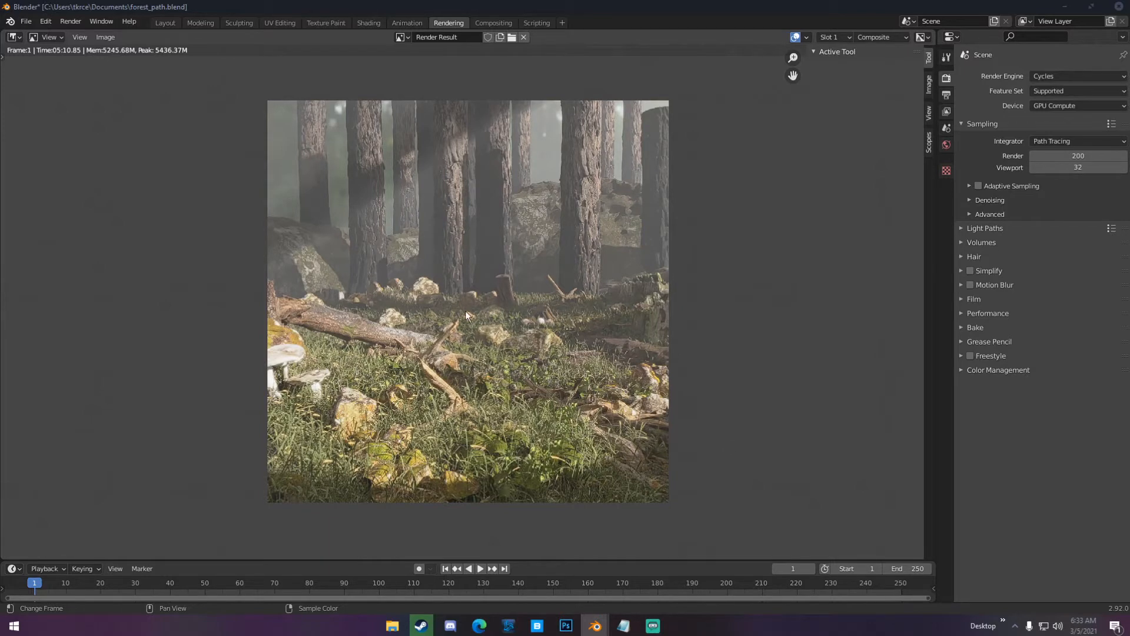
pyautogui.moveTo(357, 160)
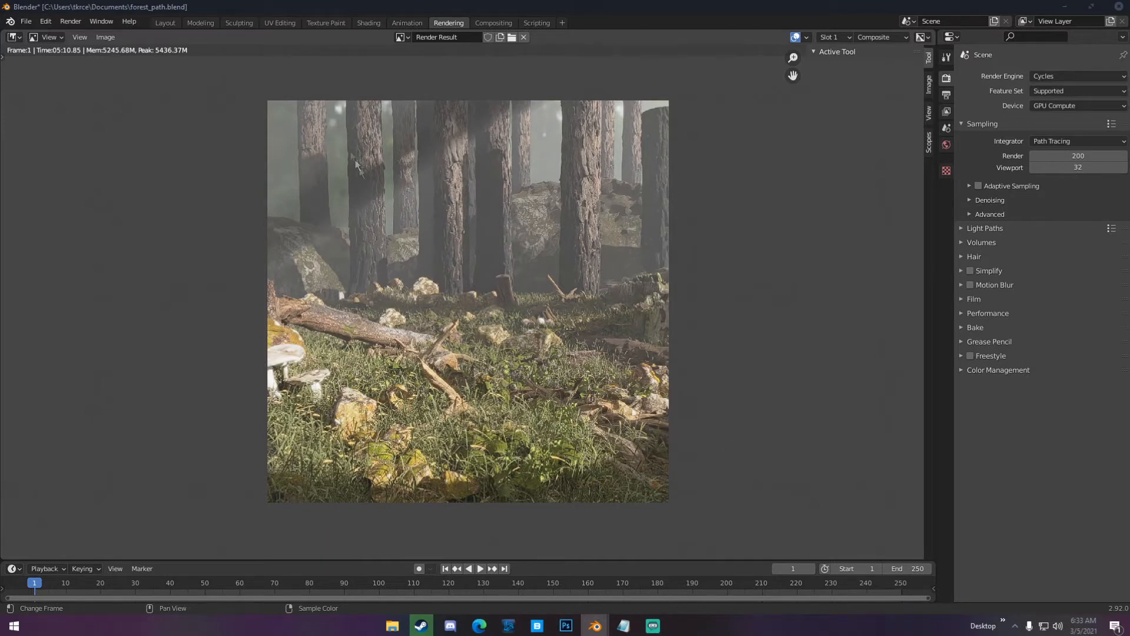
# Step: Switch to the Layout workspace to view the forest scene as solid-shaded geometry
pyautogui.click(165, 22)
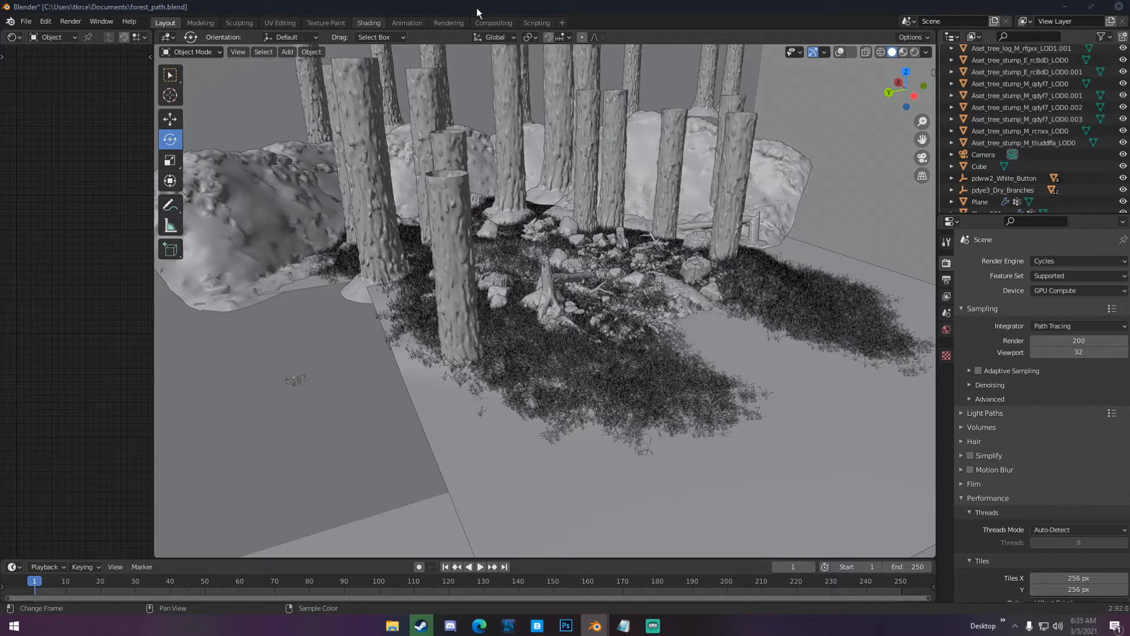
pyautogui.moveTo(476, 33)
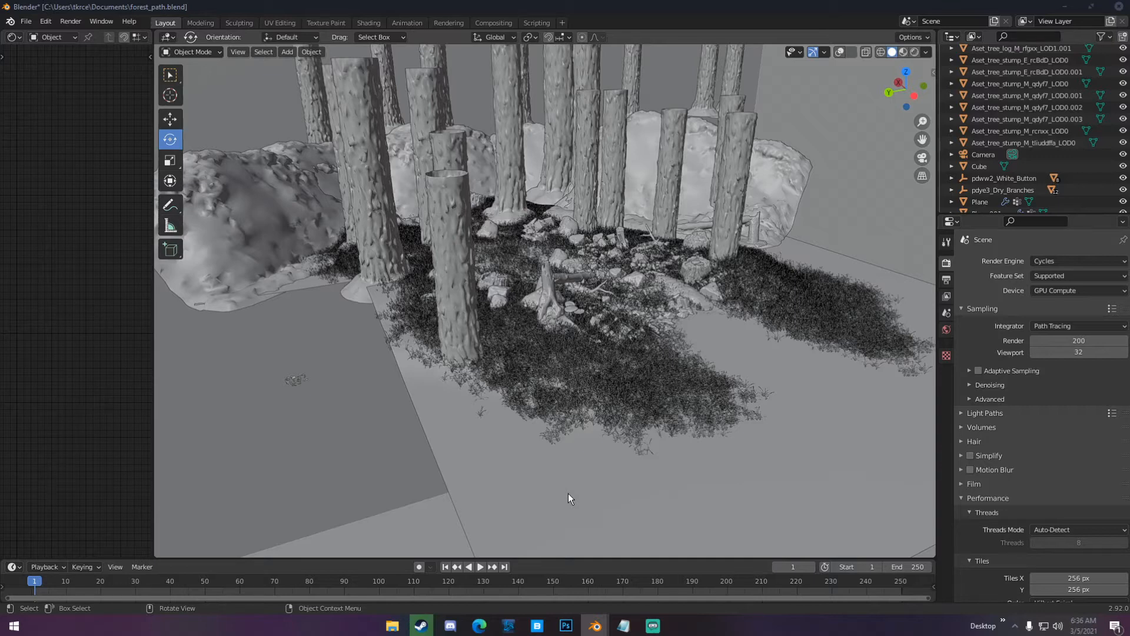
pyautogui.moveTo(581, 440)
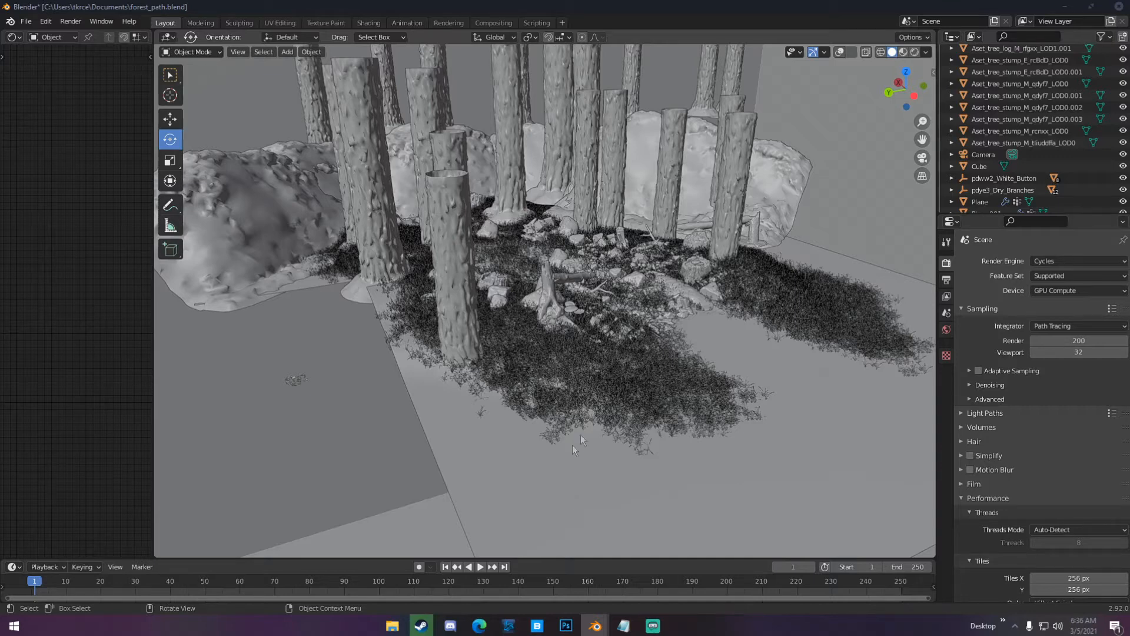
# Step: Select the Camera in the Outliner and look through it at the forest path
pyautogui.click(984, 154)
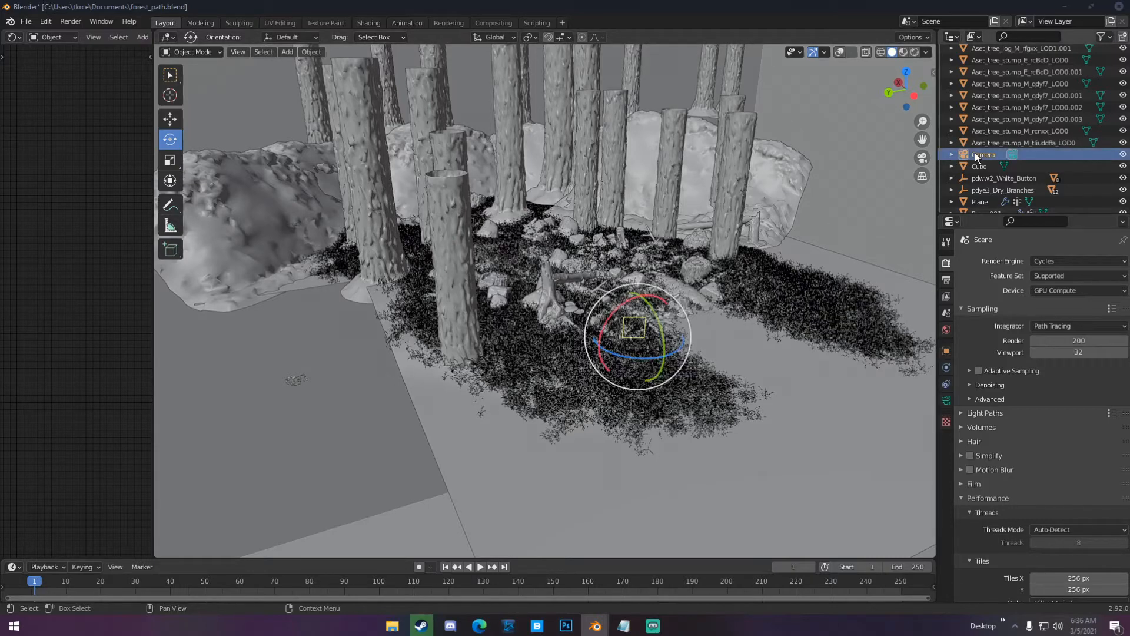
pyautogui.click(983, 154)
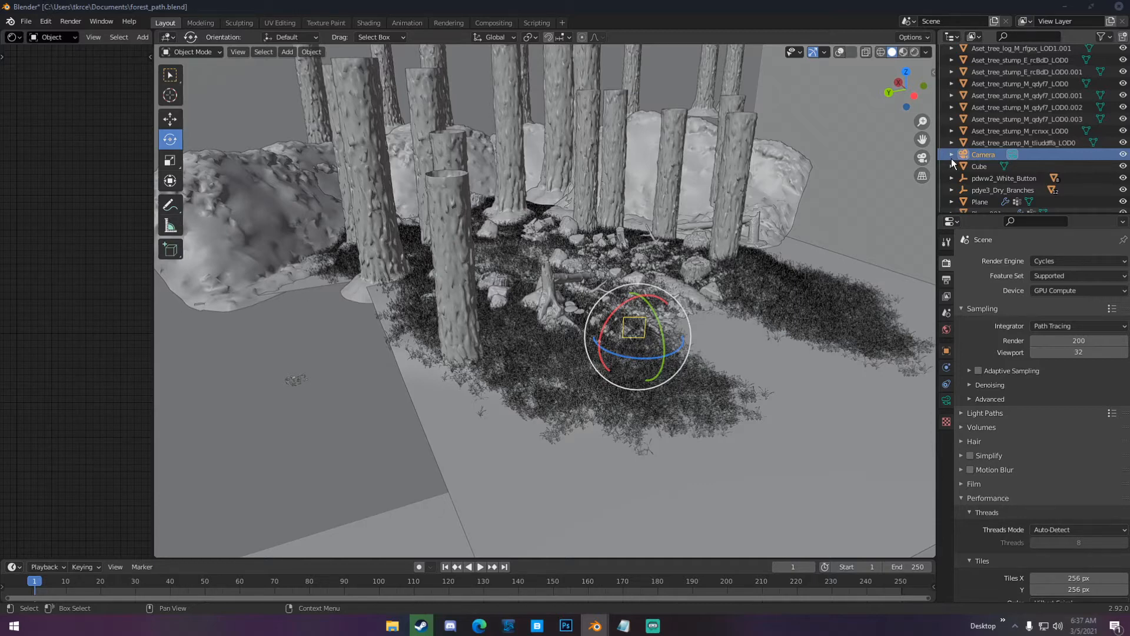
pyautogui.moveTo(865, 175)
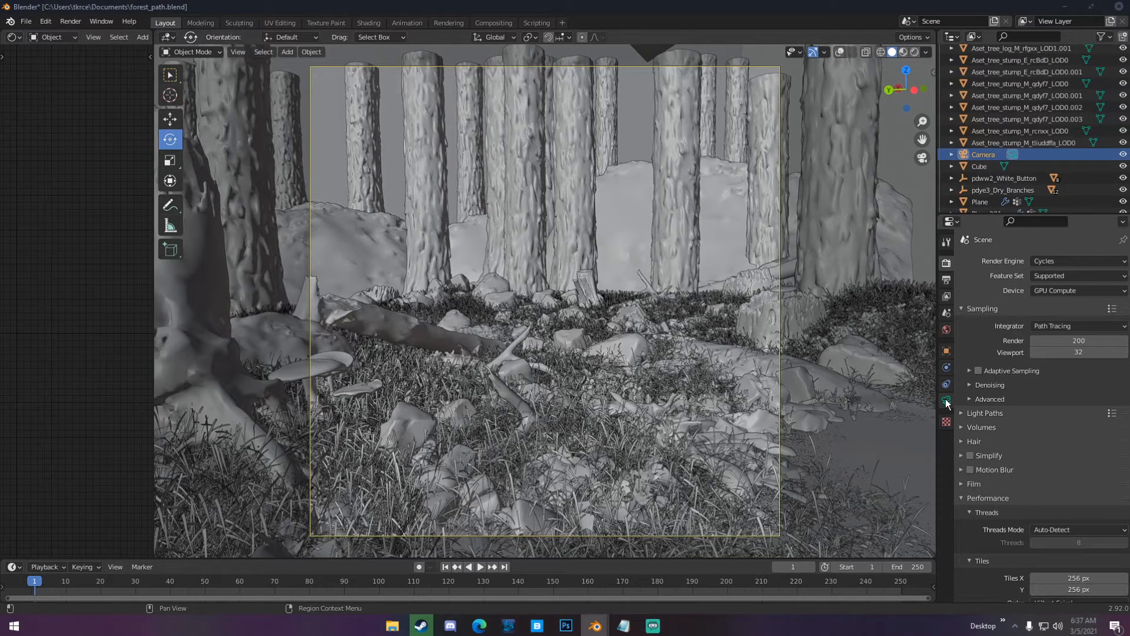
# Step: Show the camera's data properties with Viewport Display and Composition Guides expanded
pyautogui.click(946, 401)
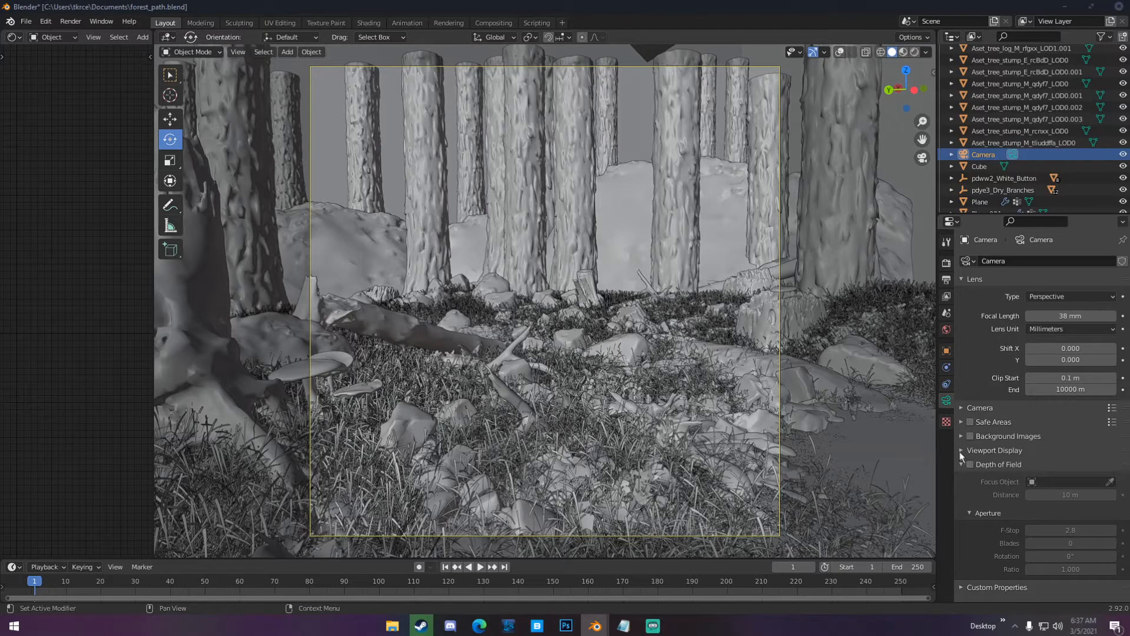
pyautogui.click(995, 450)
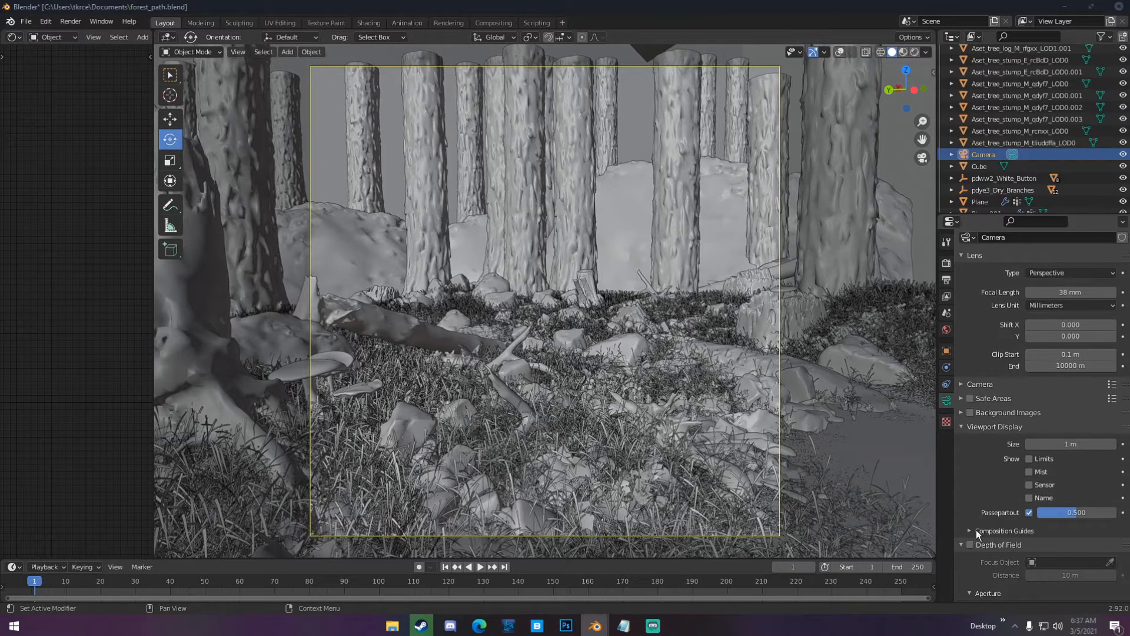
pyautogui.click(1003, 531)
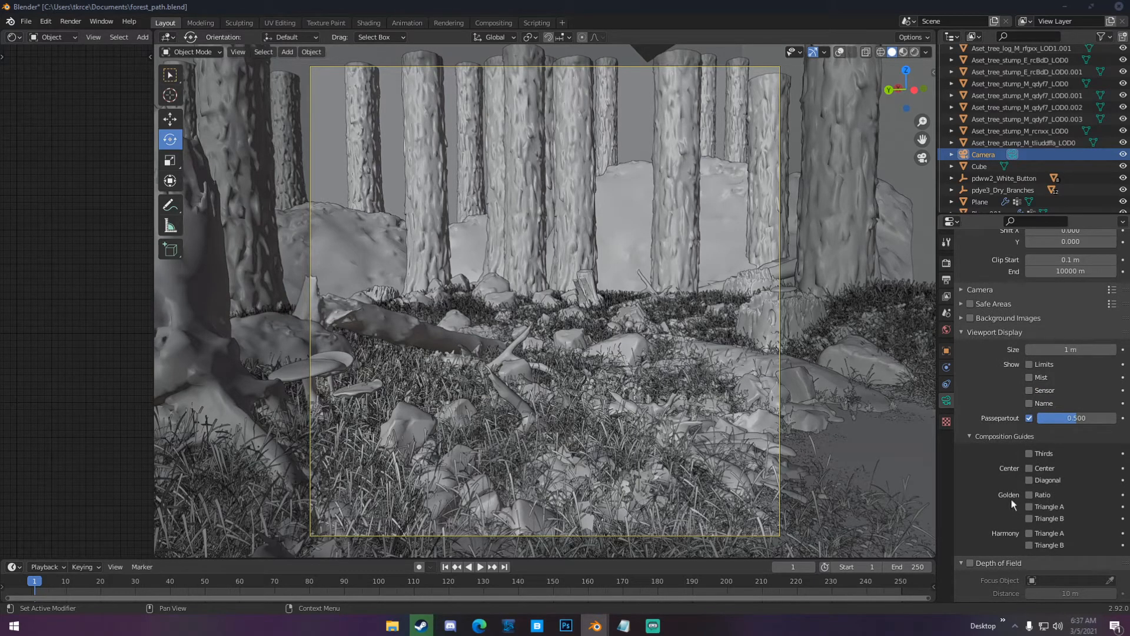
pyautogui.moveTo(1000, 539)
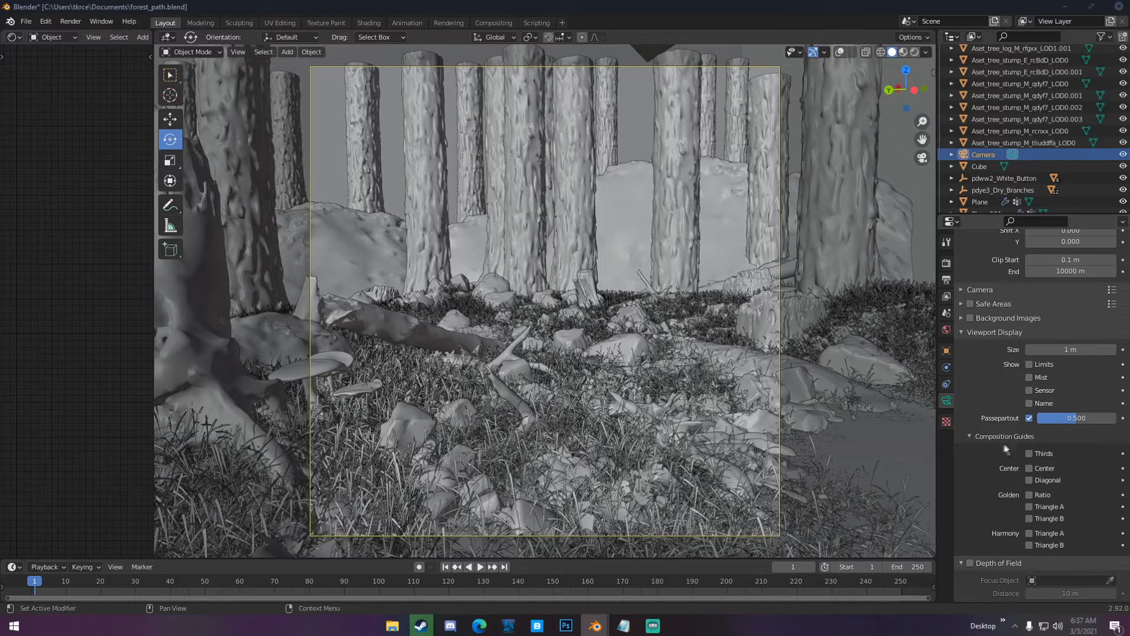
pyautogui.moveTo(1016, 452)
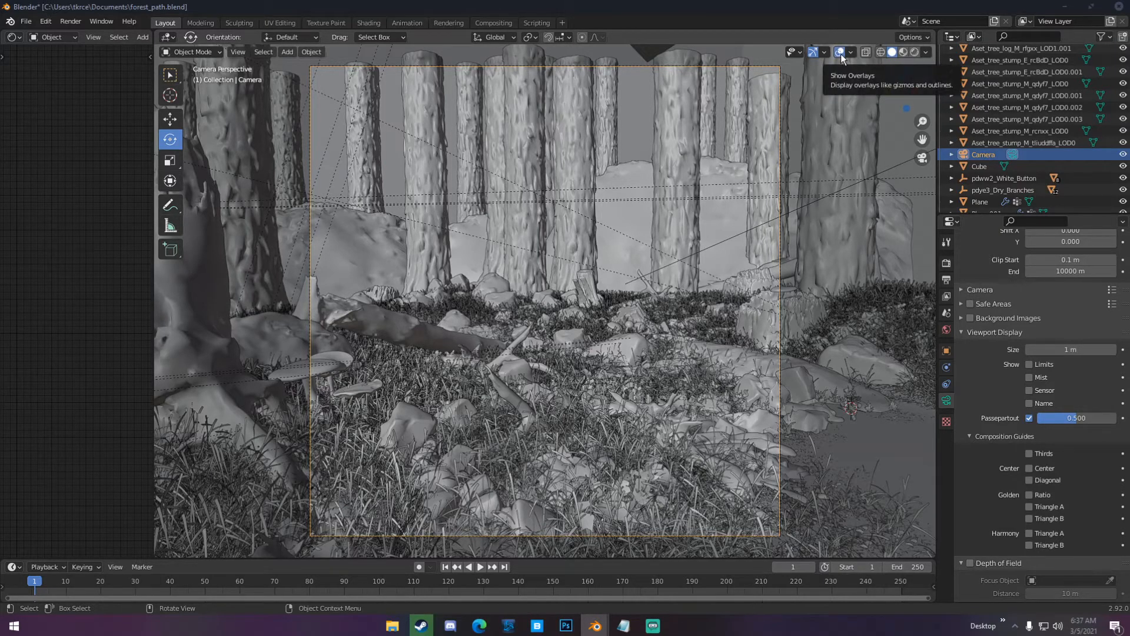
pyautogui.moveTo(1033, 453)
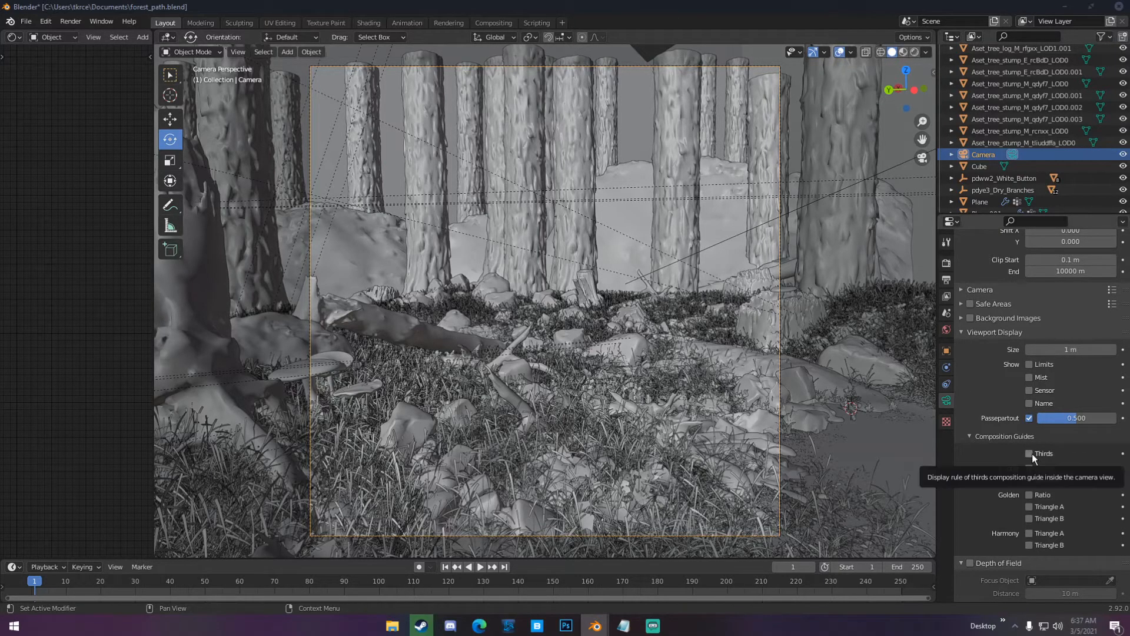
# Step: Enable the Thirds composition guide over the camera view after toggling it once
pyautogui.click(1029, 453)
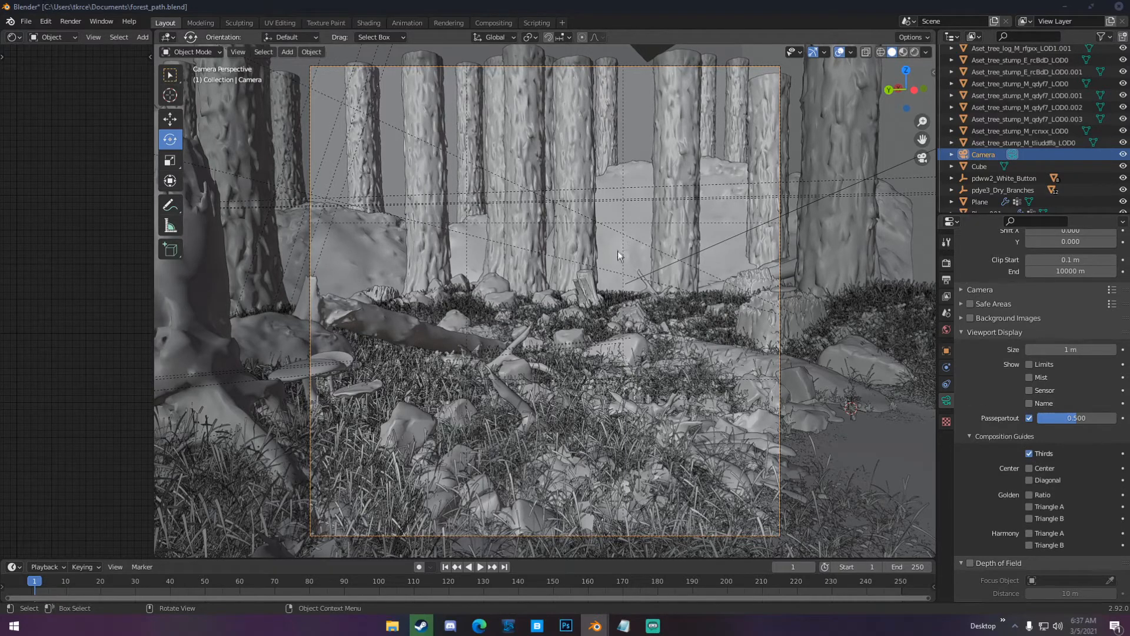
pyautogui.click(1030, 452)
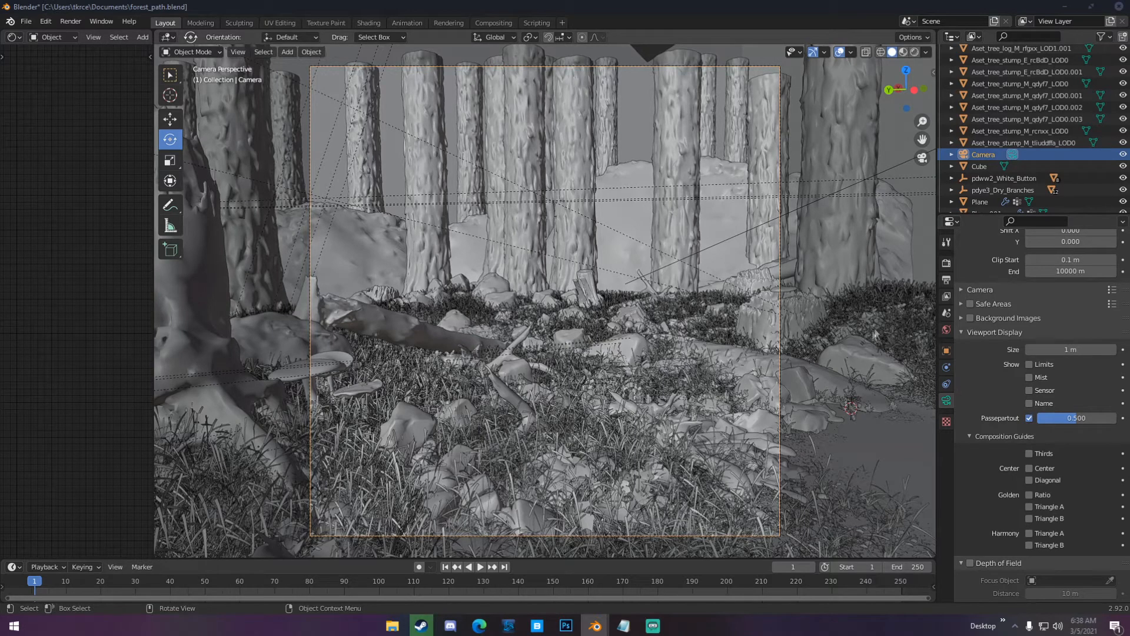
pyautogui.moveTo(519, 183)
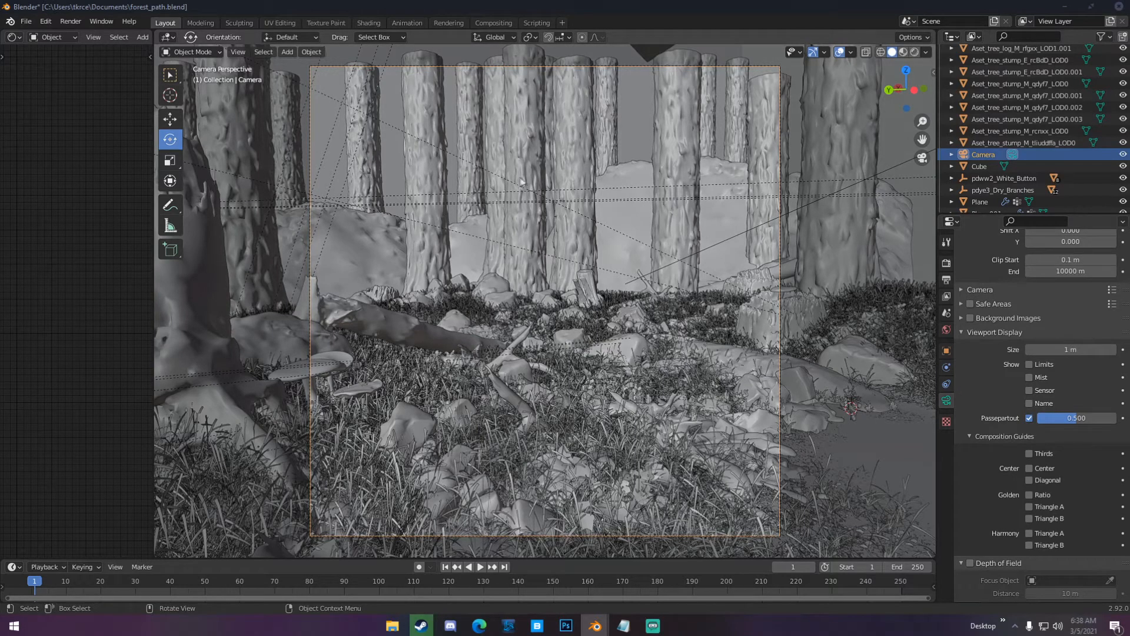
pyautogui.moveTo(1031, 452)
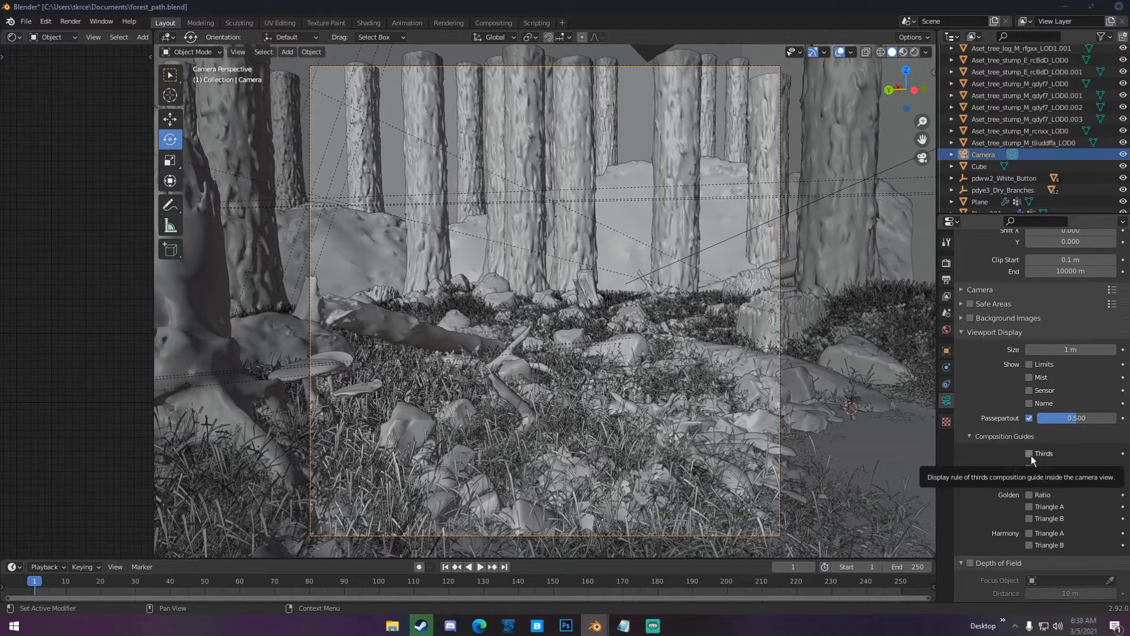
pyautogui.click(1030, 453)
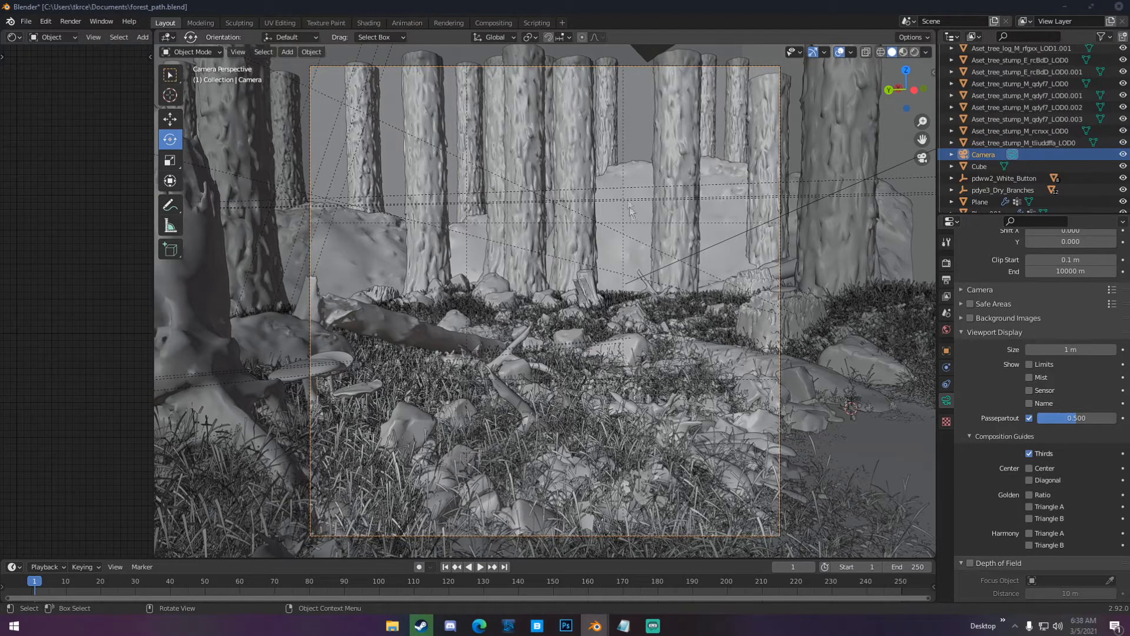
pyautogui.moveTo(526, 231)
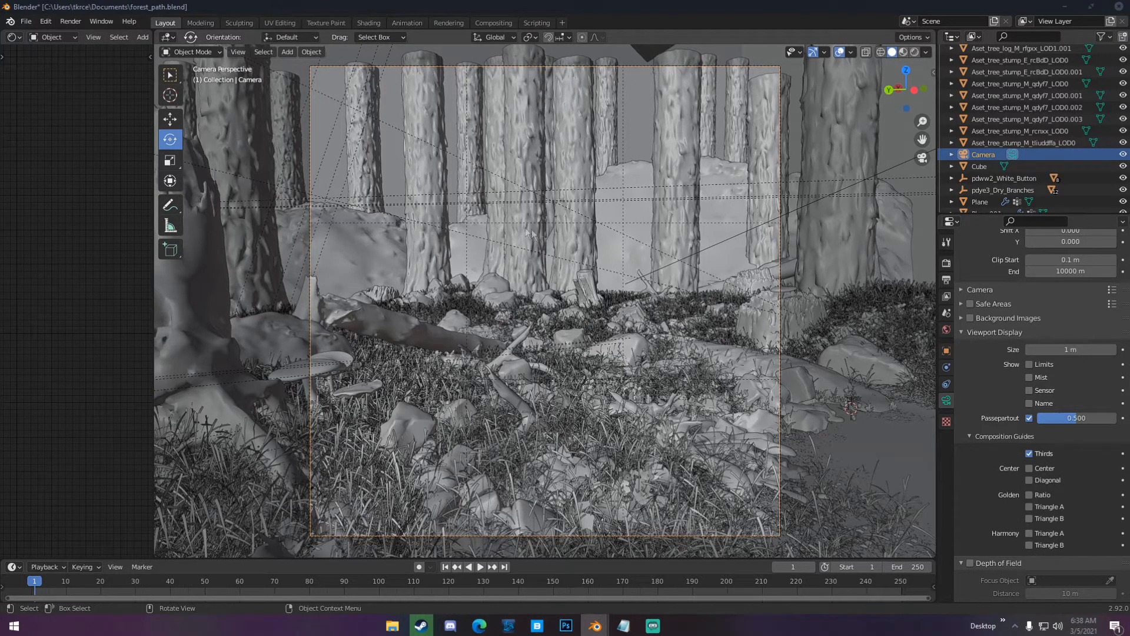
pyautogui.moveTo(320, 227)
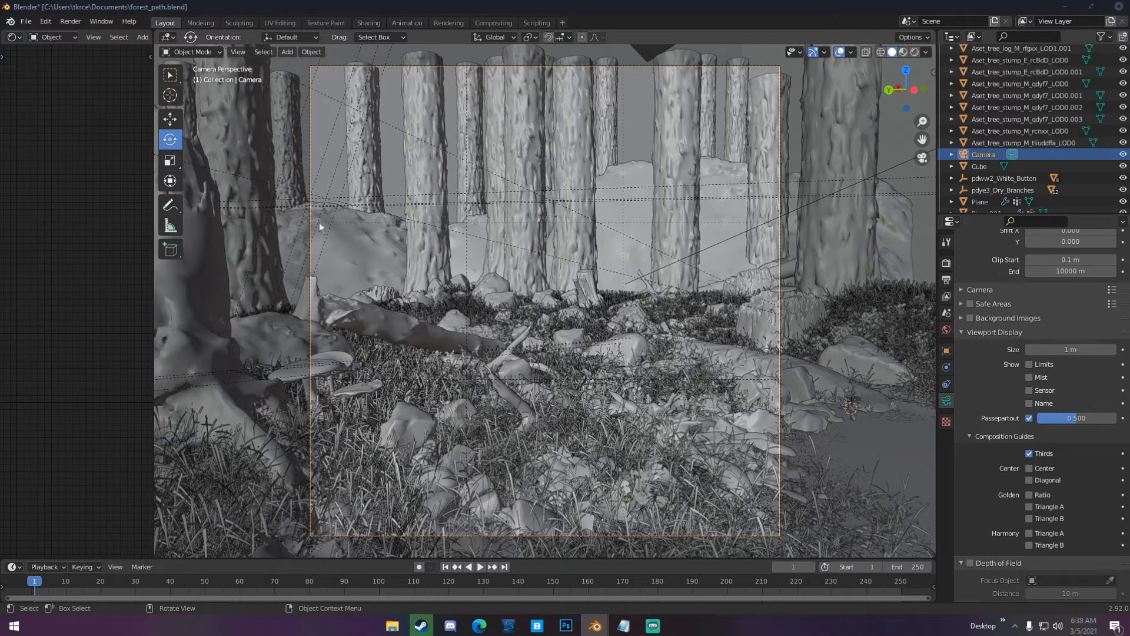
pyautogui.moveTo(465, 227)
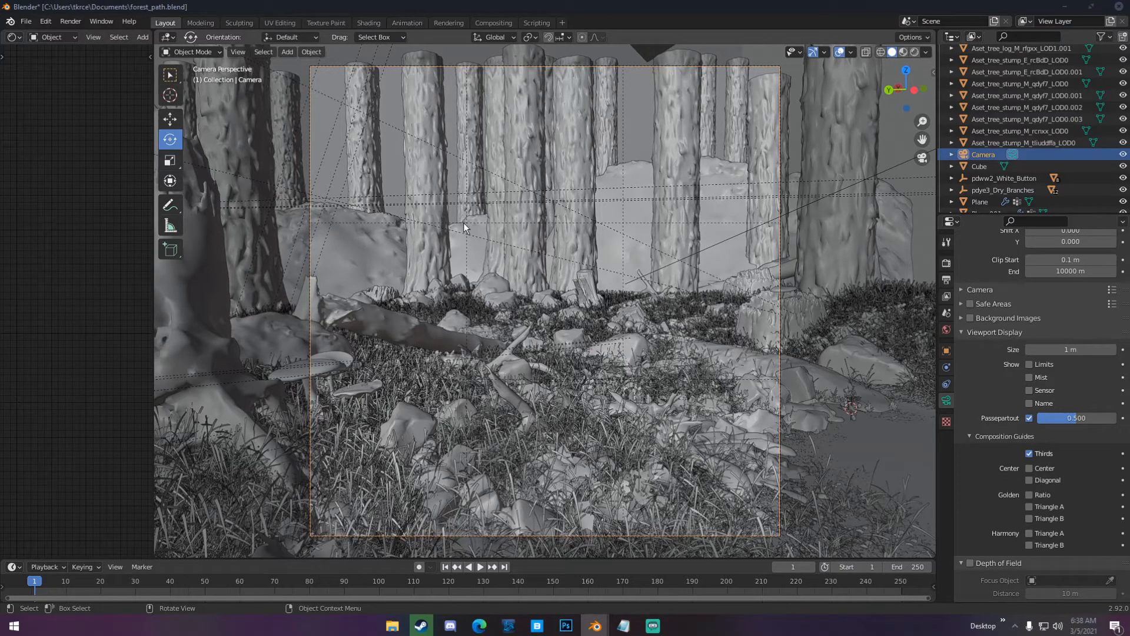
pyautogui.moveTo(466, 231)
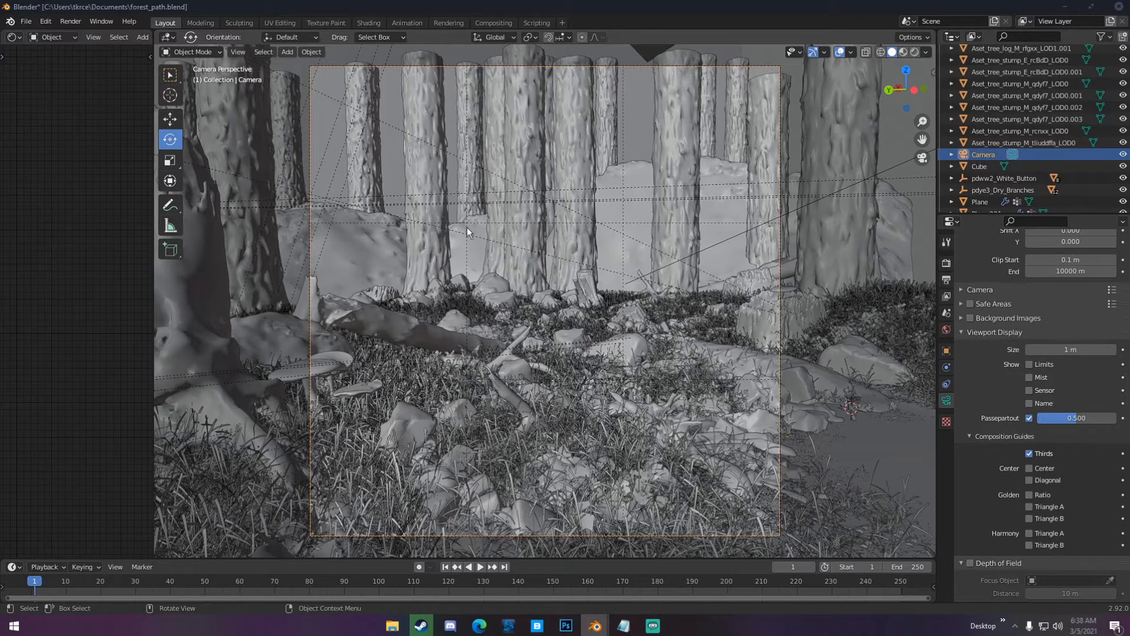
pyautogui.moveTo(606, 227)
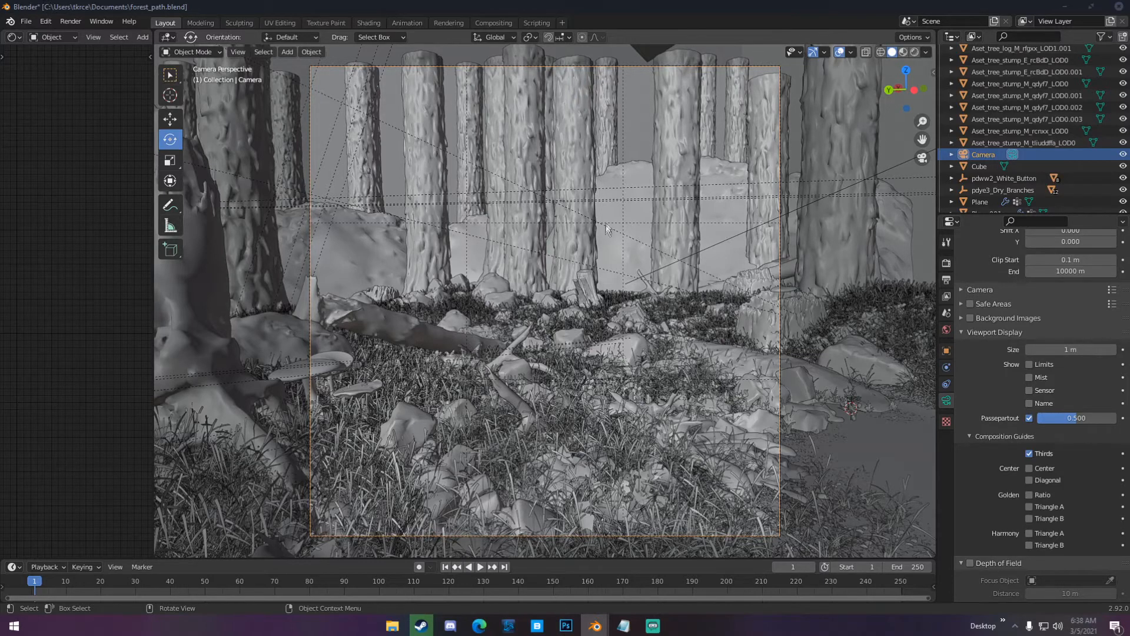
pyautogui.moveTo(629, 104)
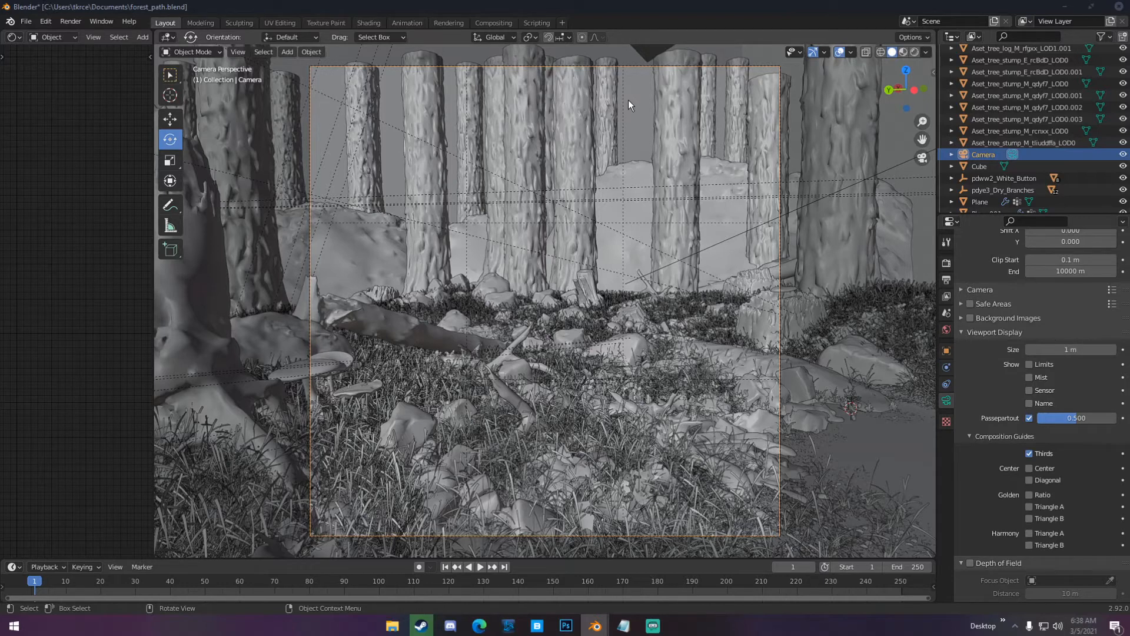
pyautogui.moveTo(631, 264)
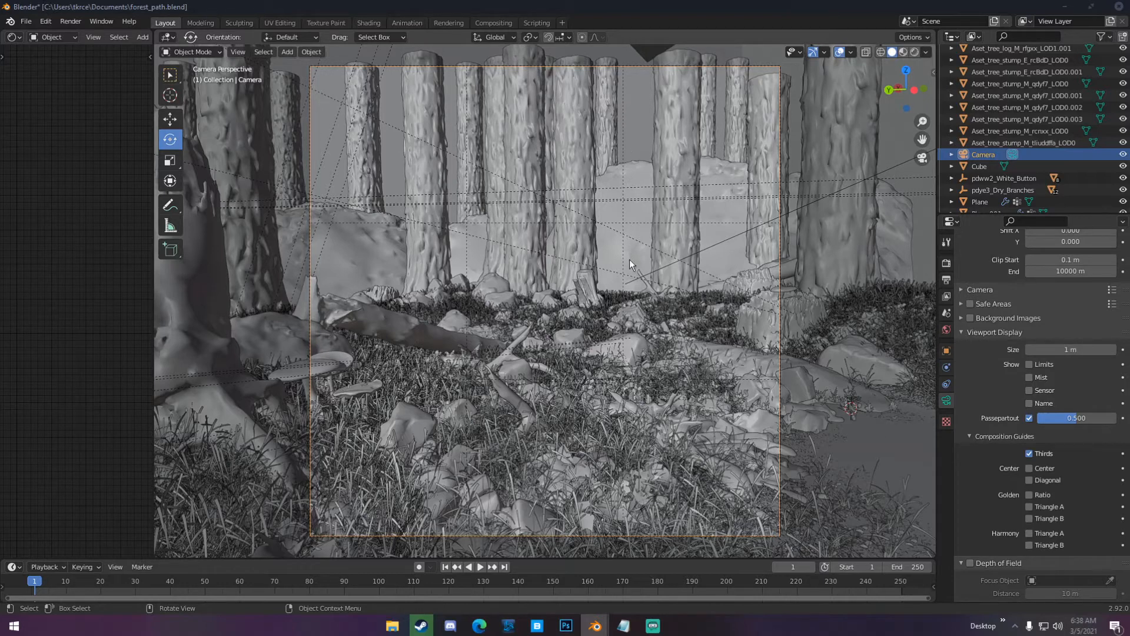
pyautogui.moveTo(620, 232)
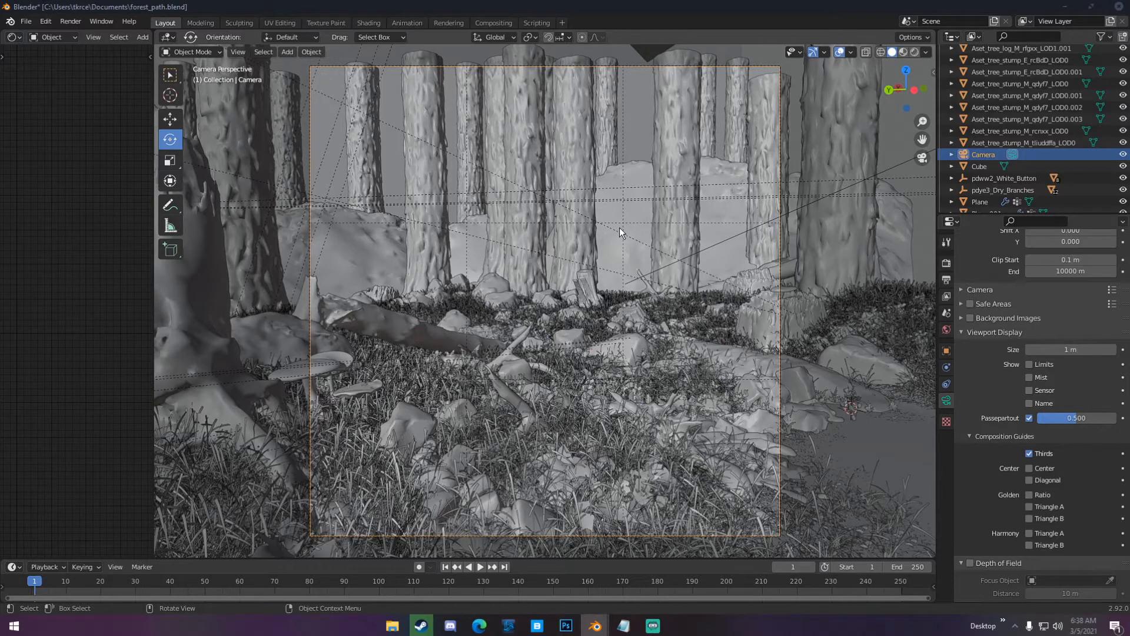
pyautogui.moveTo(629, 221)
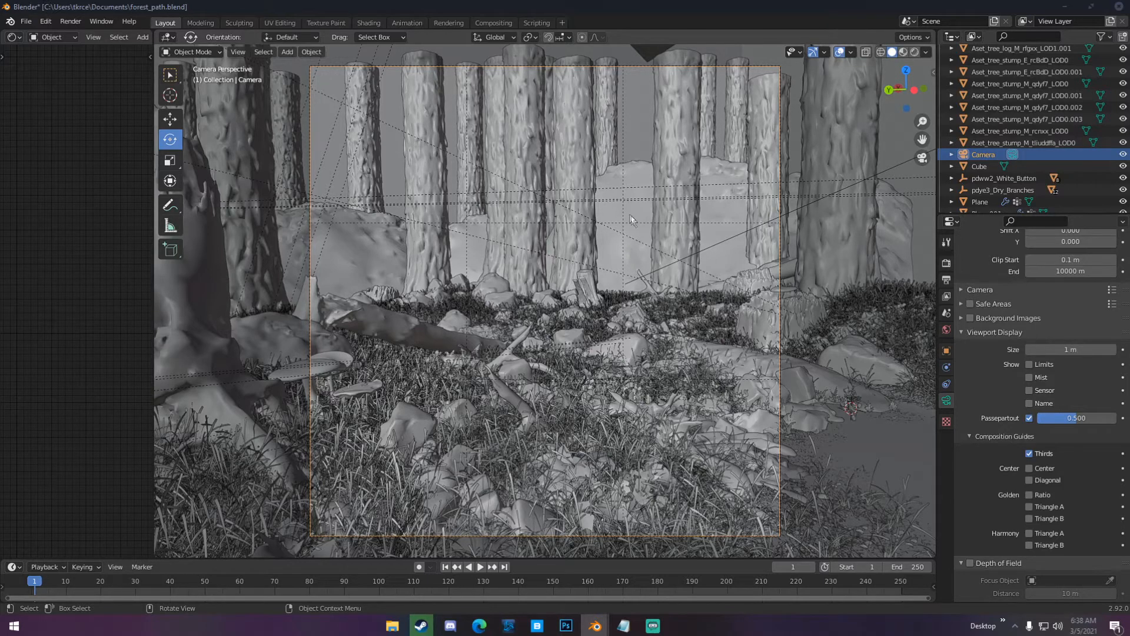
pyautogui.moveTo(612, 230)
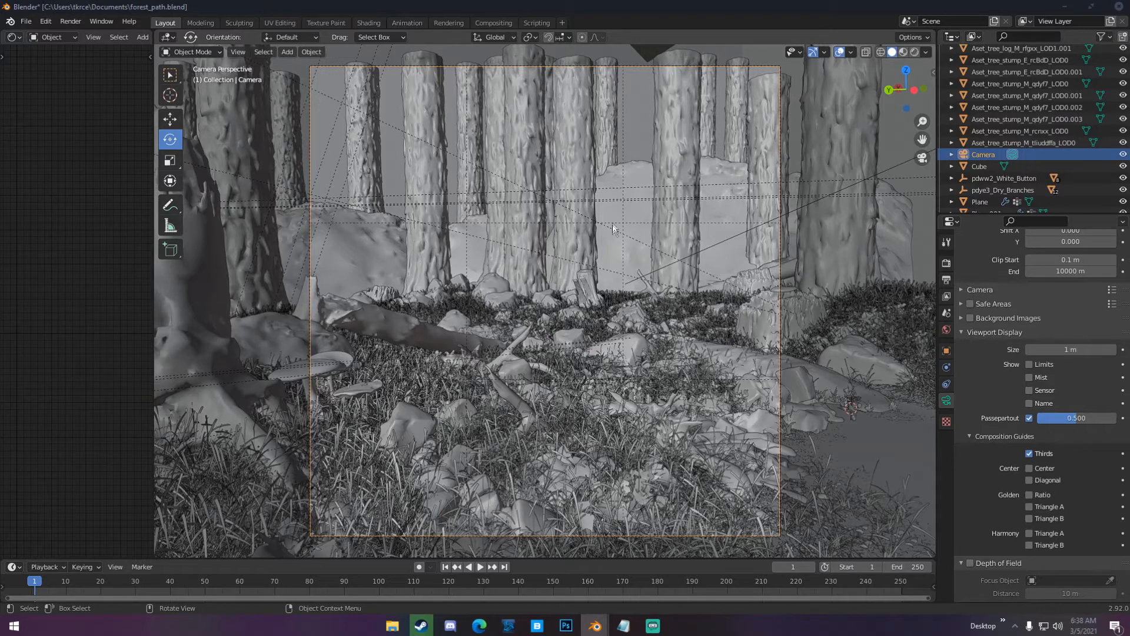
pyautogui.moveTo(625, 240)
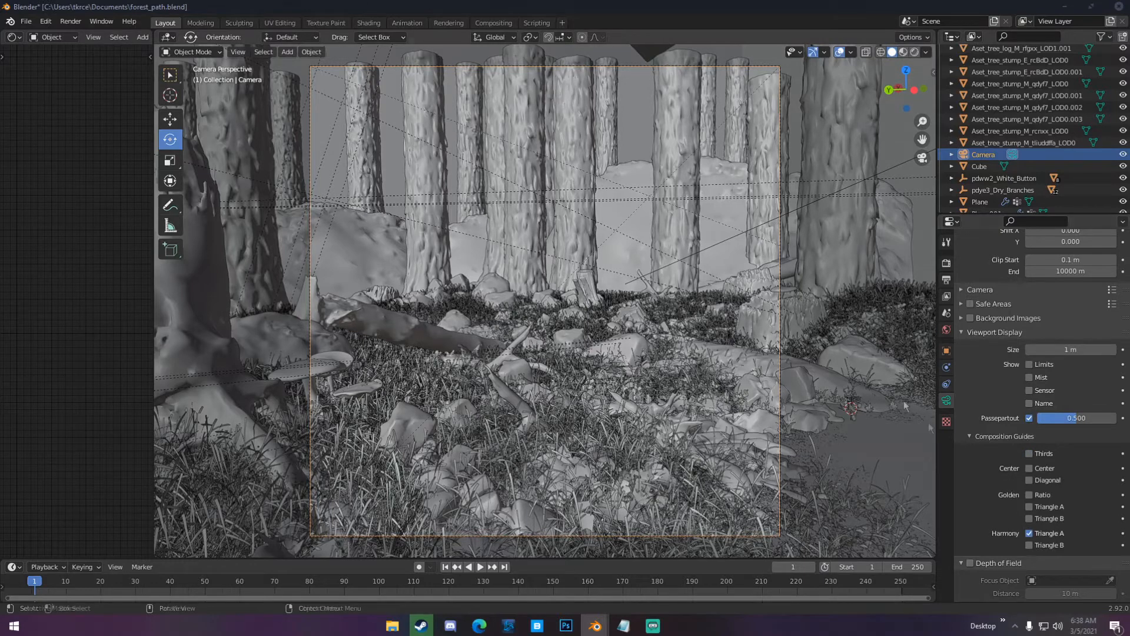
pyautogui.moveTo(646, 210)
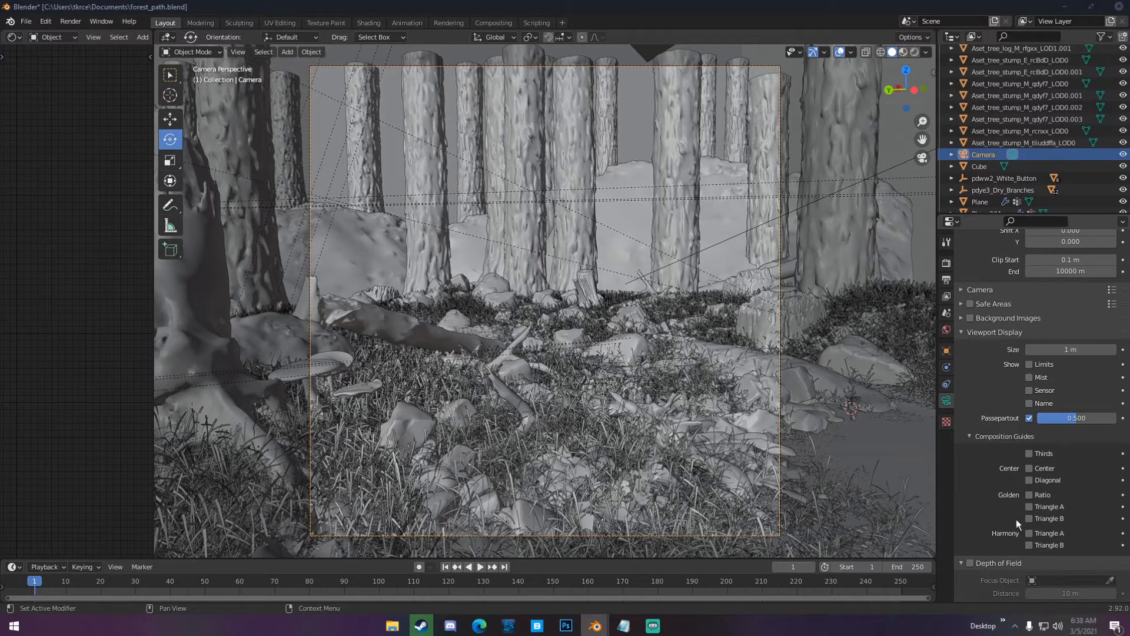
# Step: Try the Center composition guide and remove it, leaving no guides shown
pyautogui.click(1030, 468)
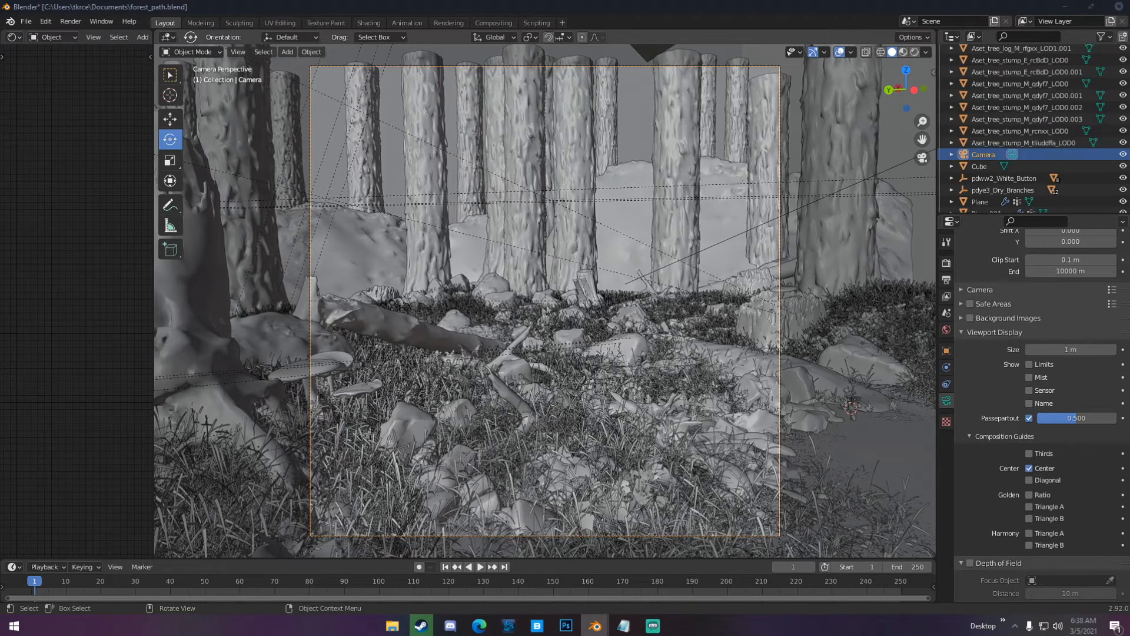
pyautogui.click(1030, 468)
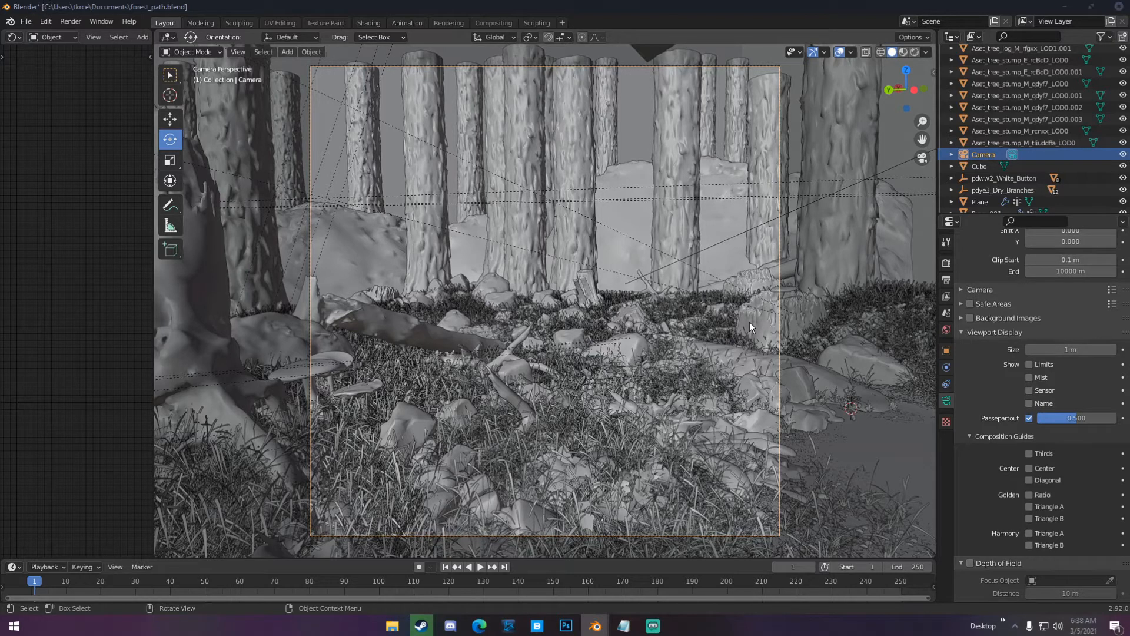
pyautogui.moveTo(724, 314)
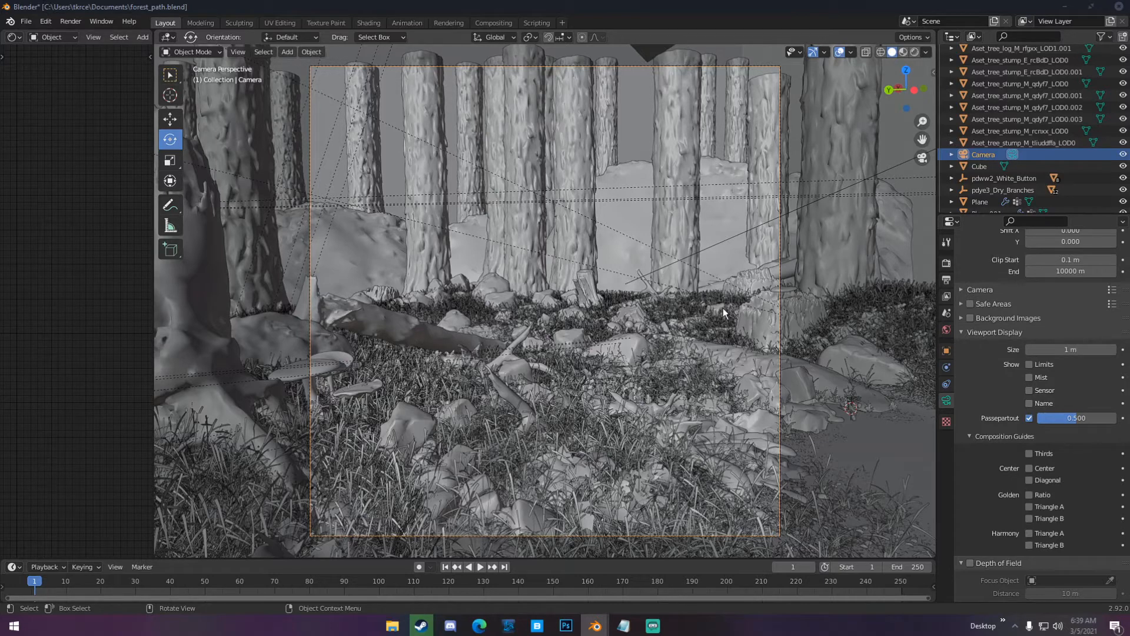
pyautogui.moveTo(724, 313)
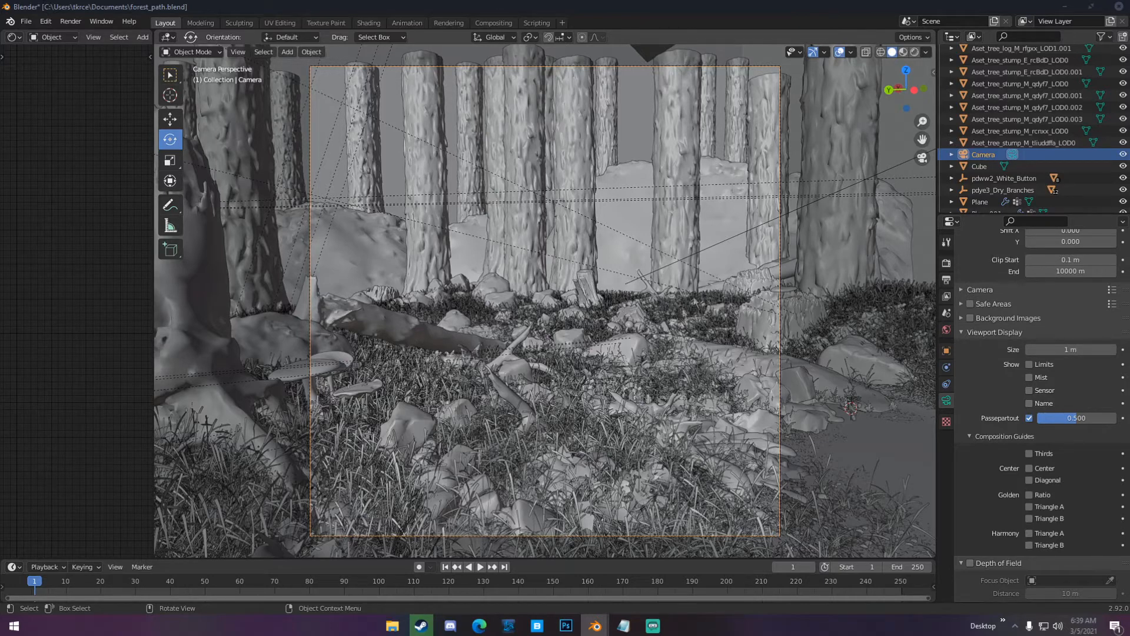
pyautogui.moveTo(698, 306)
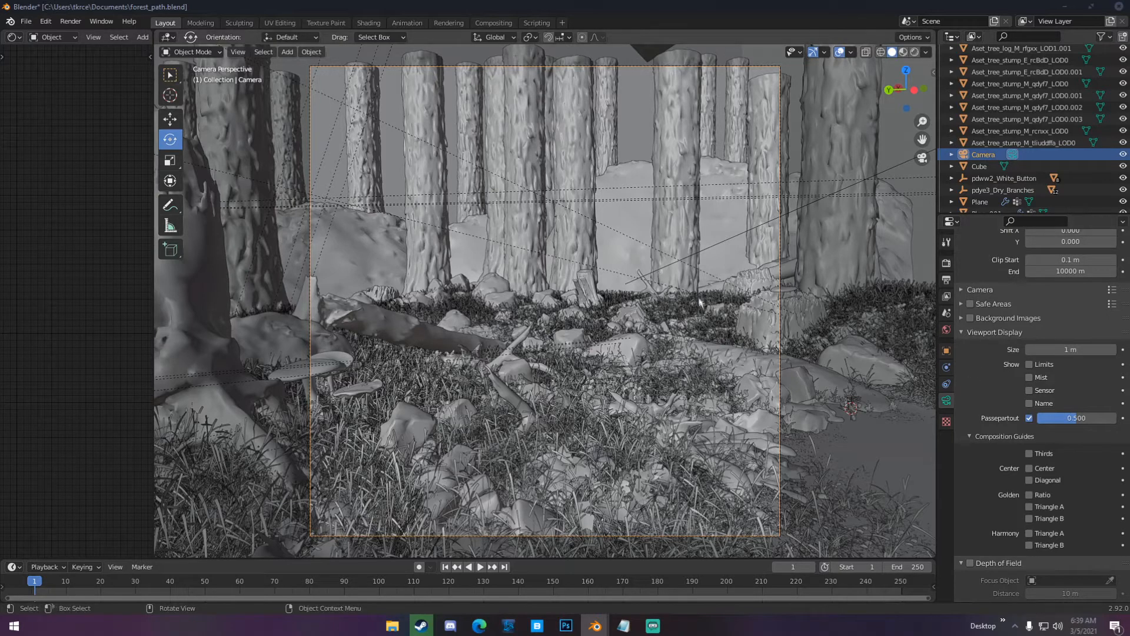
pyautogui.moveTo(577, 352)
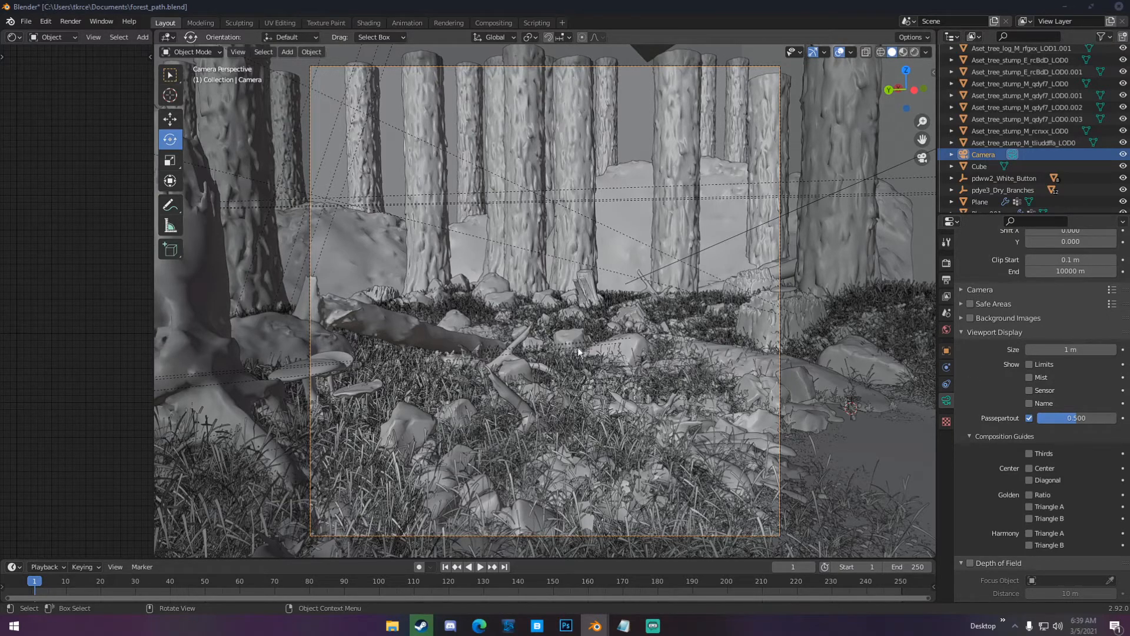
pyautogui.moveTo(577, 354)
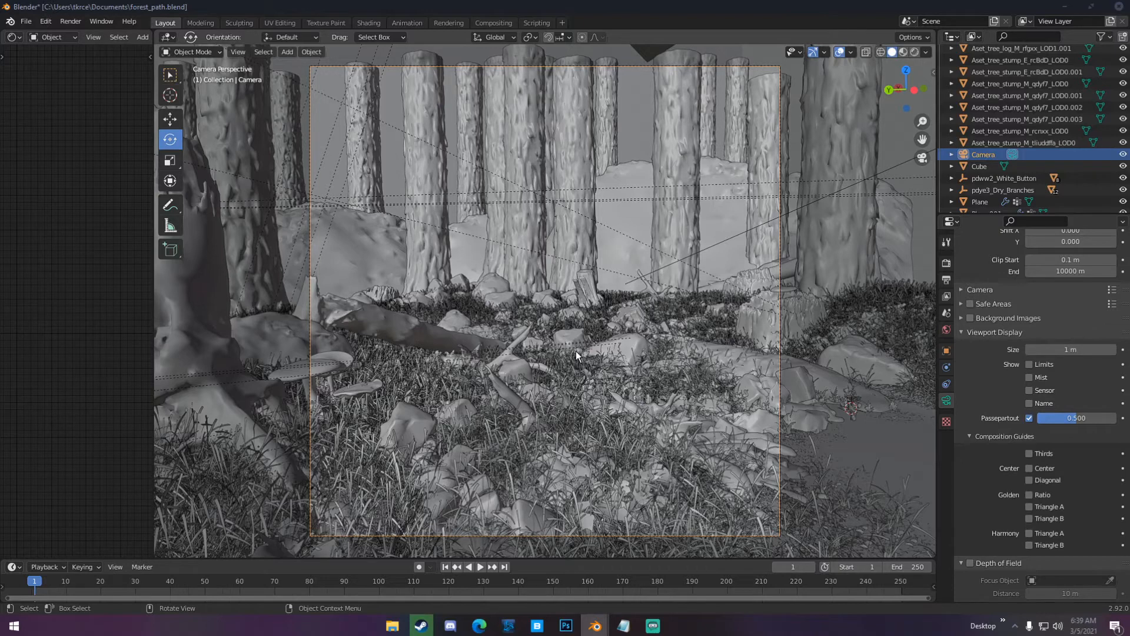
pyautogui.moveTo(558, 339)
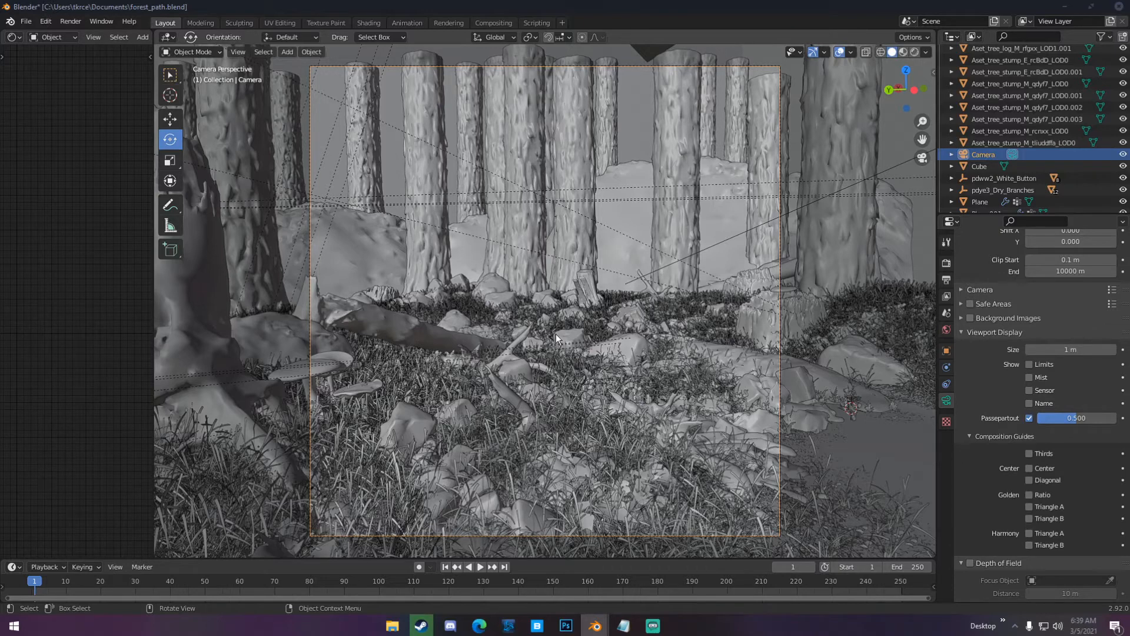
pyautogui.moveTo(302, 307)
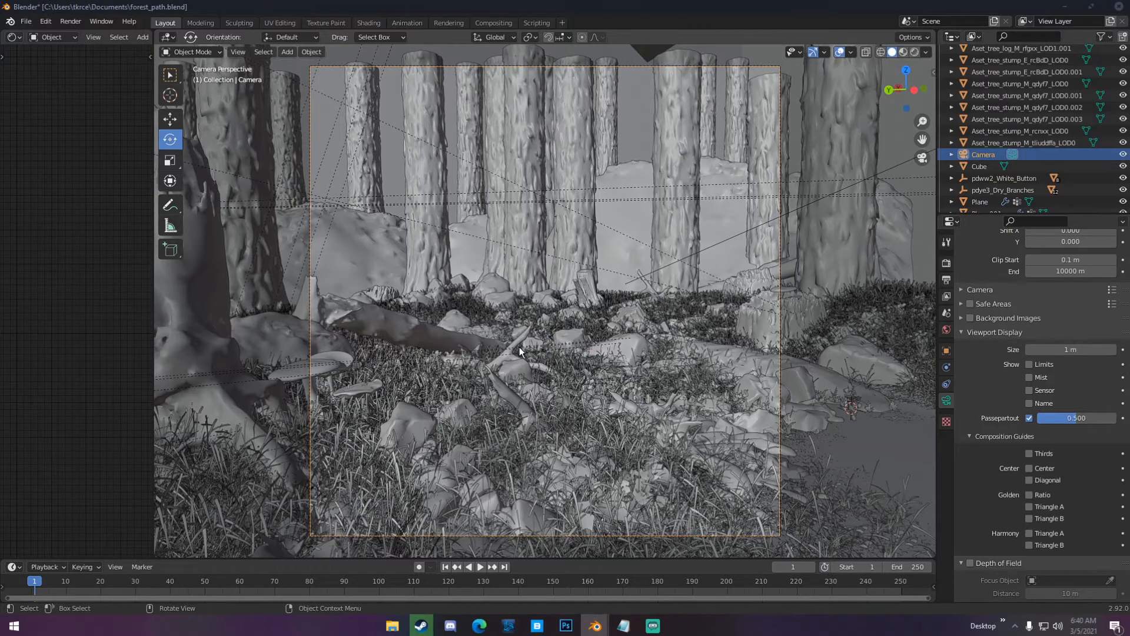
pyautogui.moveTo(719, 353)
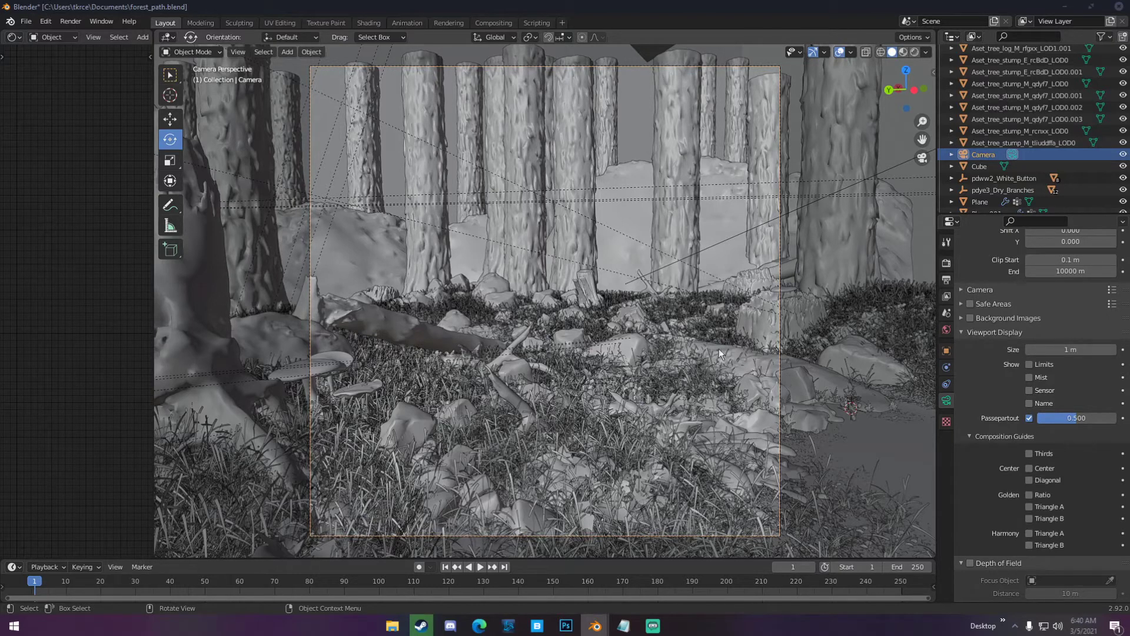
pyautogui.moveTo(427, 329)
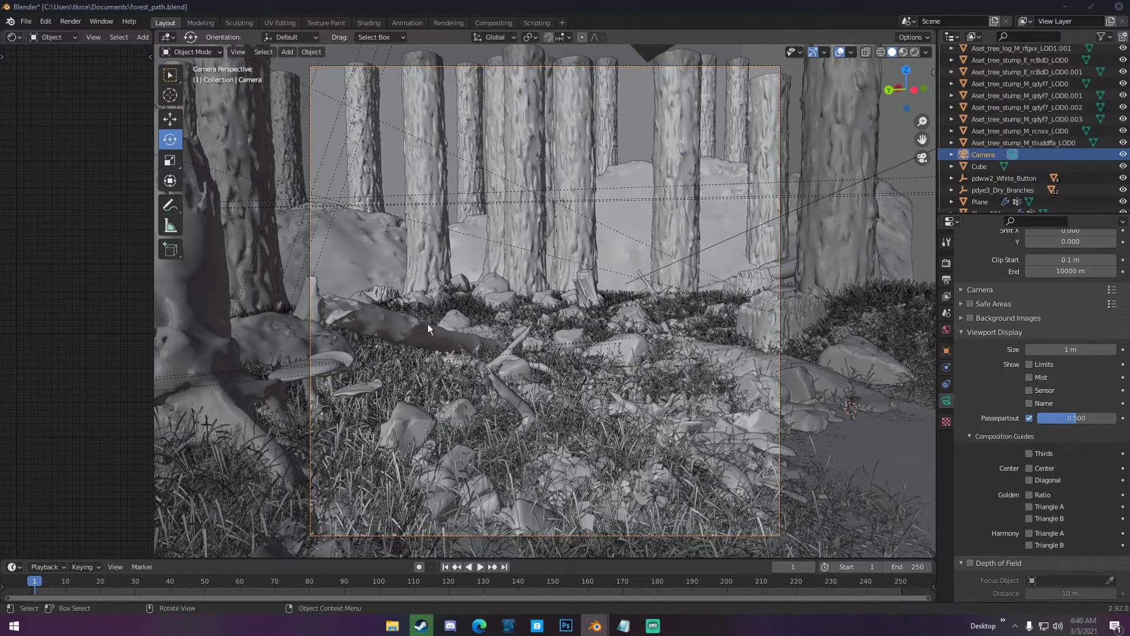
pyautogui.moveTo(821, 396)
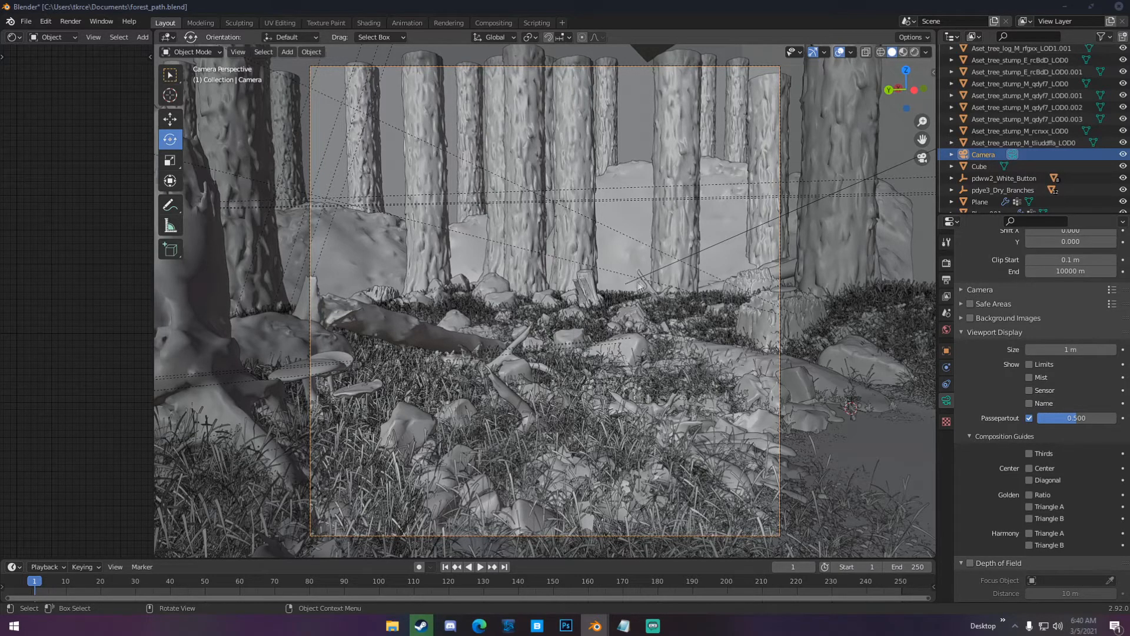
pyautogui.moveTo(625, 291)
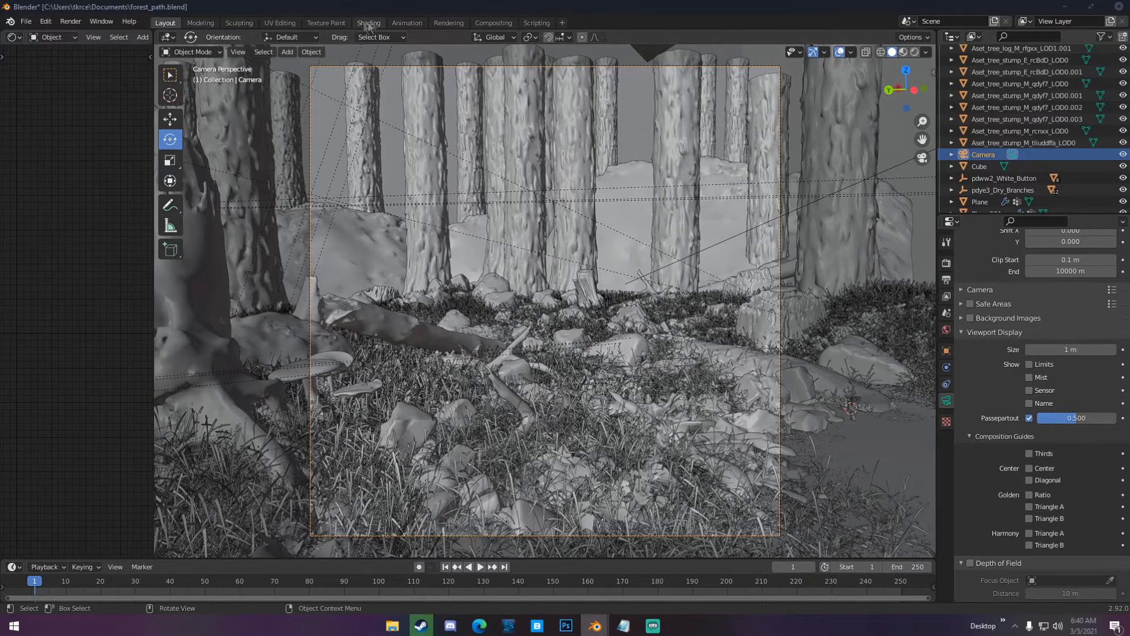
# Step: View the finished Cycles render in the Rendering workspace, then return to Layout
pyautogui.click(447, 23)
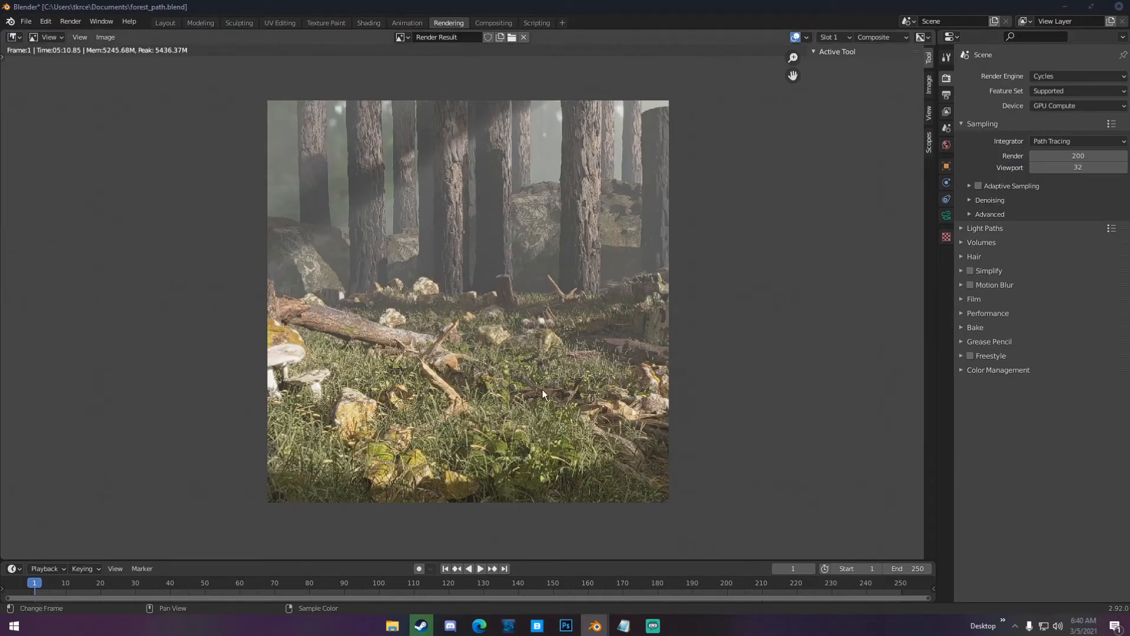
pyautogui.moveTo(735, 149)
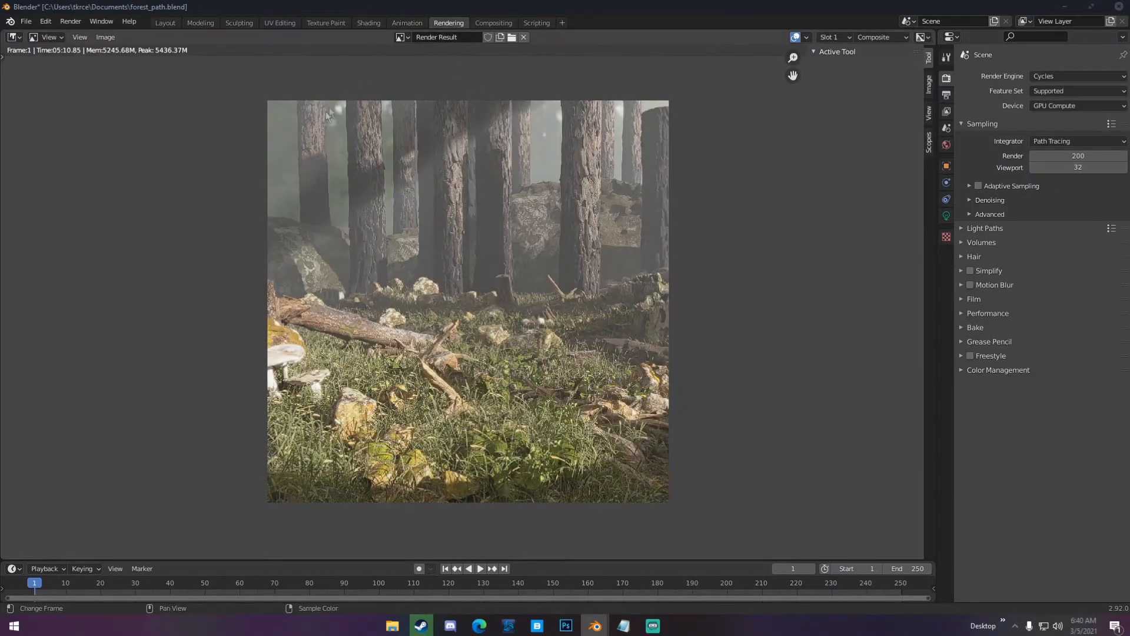
pyautogui.moveTo(366, 181)
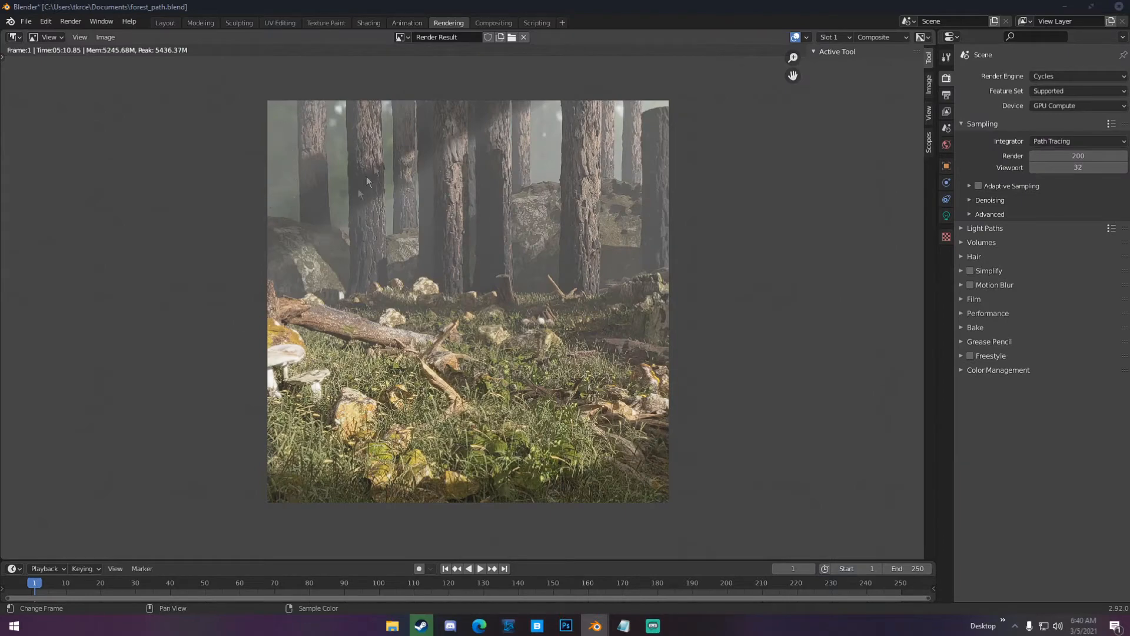
pyautogui.click(165, 22)
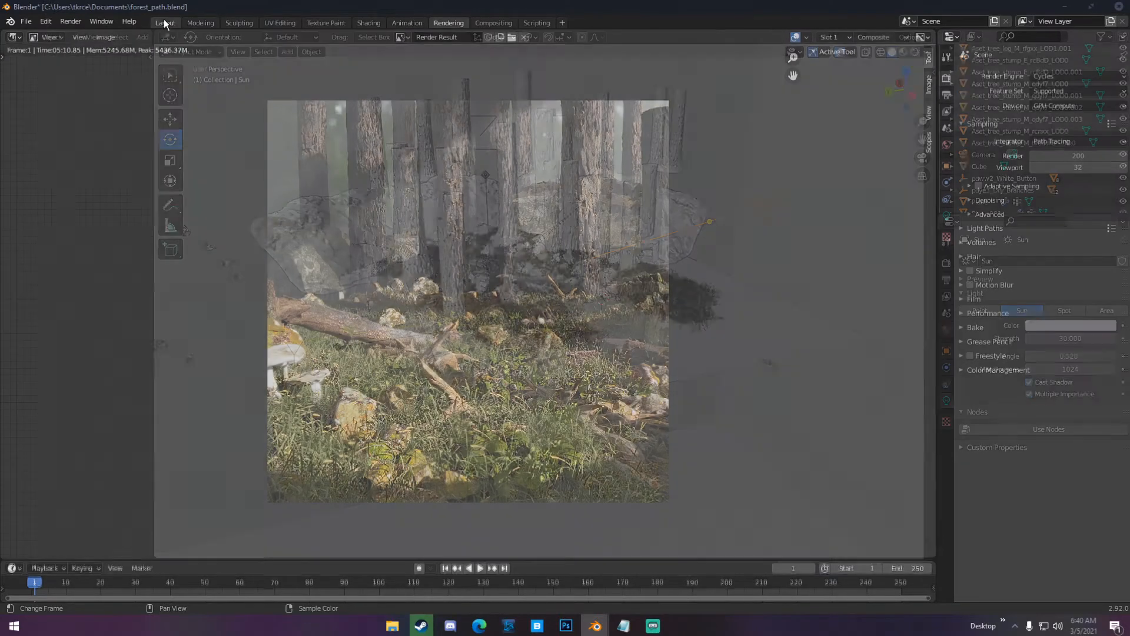
# Step: Return to the Layout workspace to inspect the Sun lamp with strength 30
pyautogui.click(165, 22)
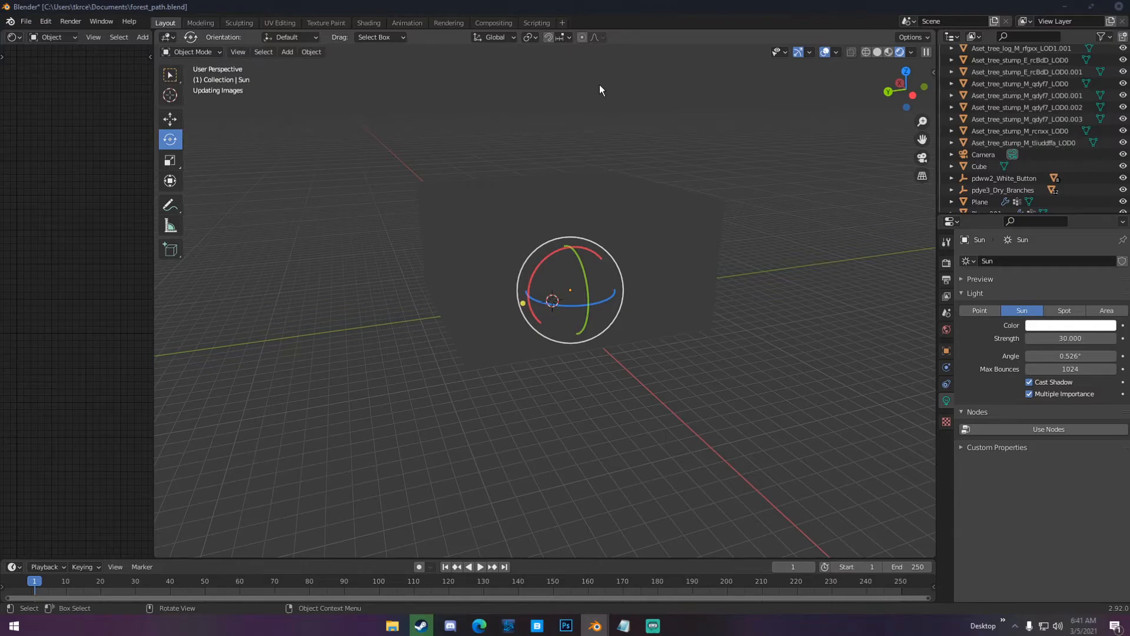
pyautogui.click(900, 52)
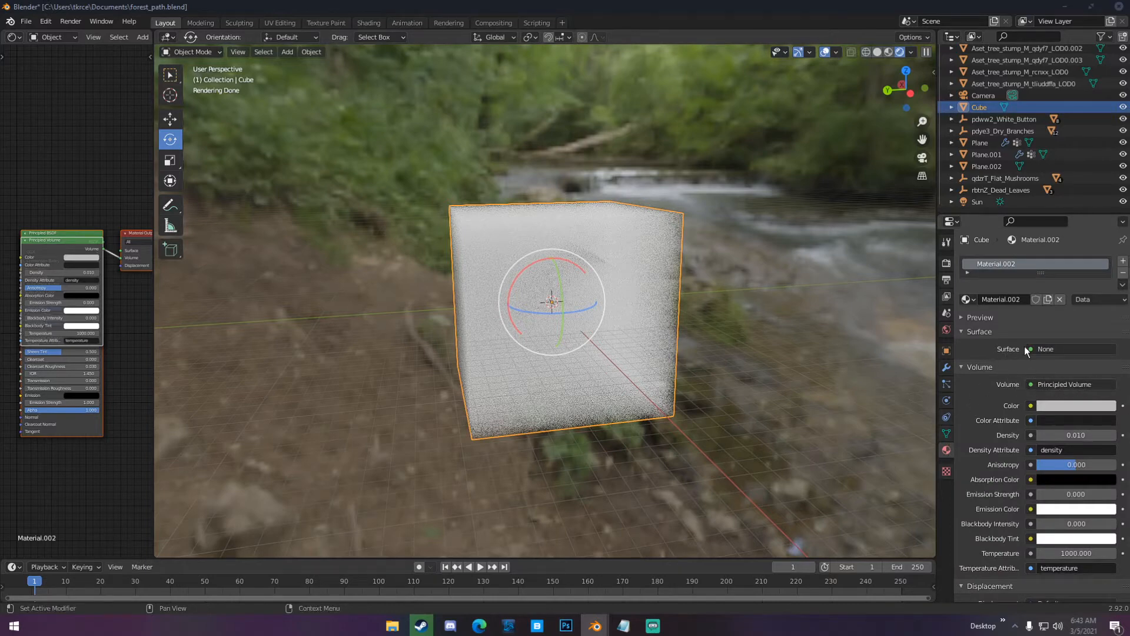
pyautogui.moveTo(872, 309)
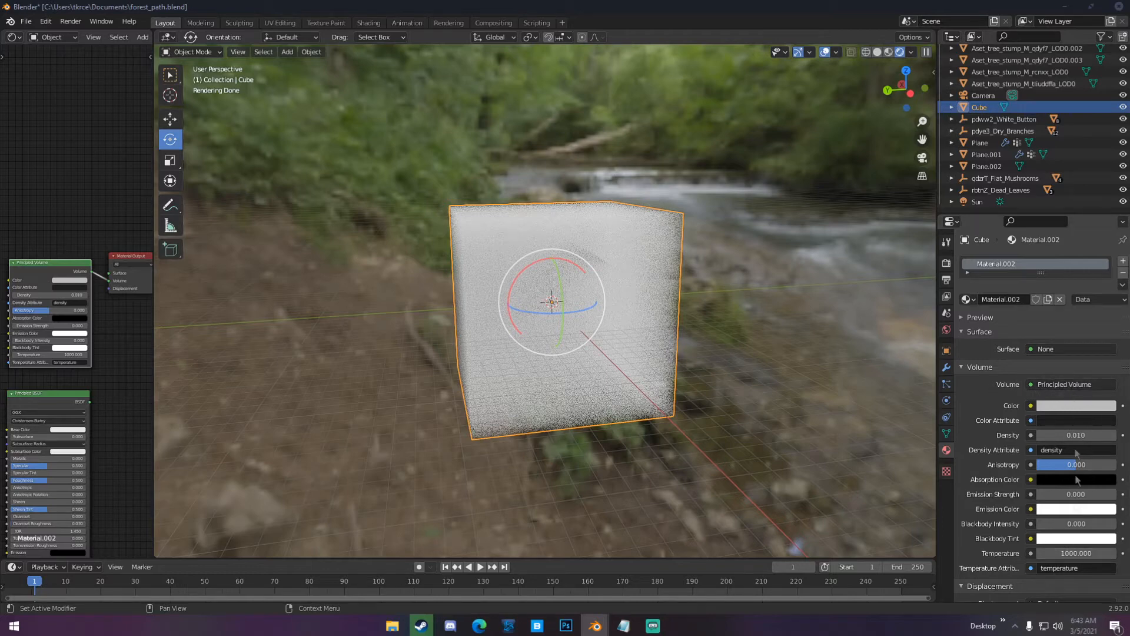
pyautogui.moveTo(1074, 434)
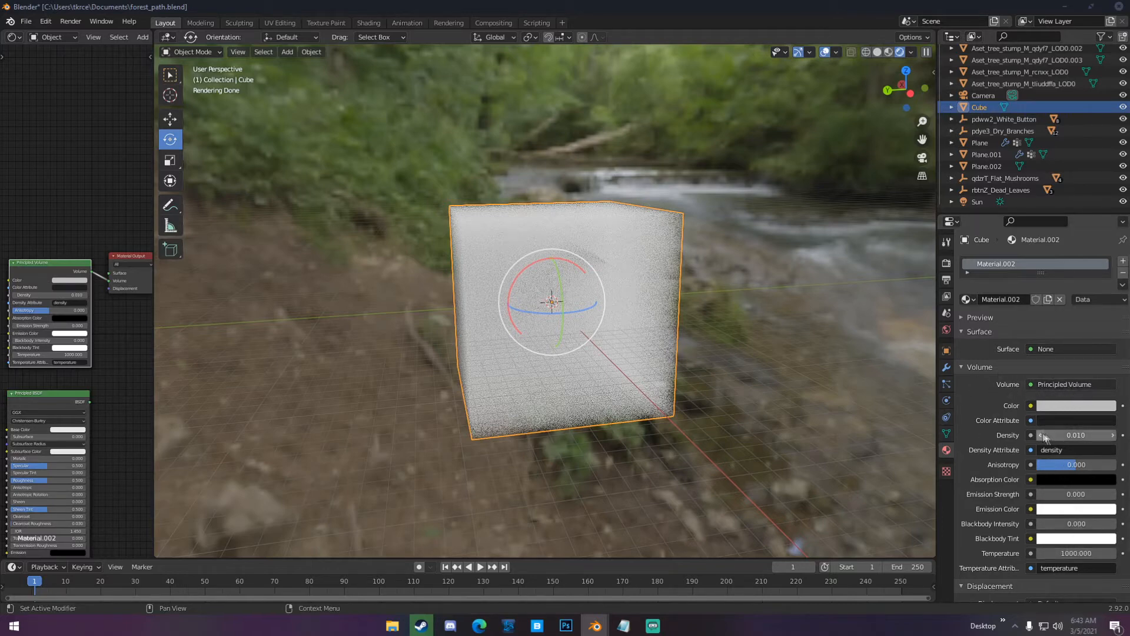
pyautogui.moveTo(698, 365)
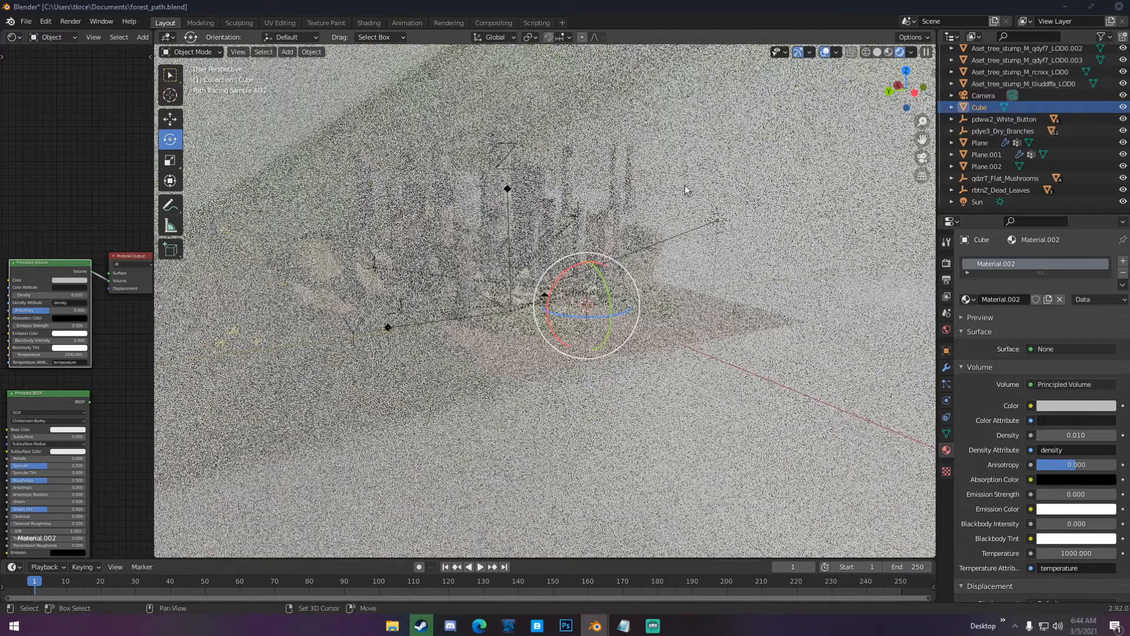
# Step: Set the viewport to Solid shading and show the finished render of the forest path
pyautogui.click(890, 50)
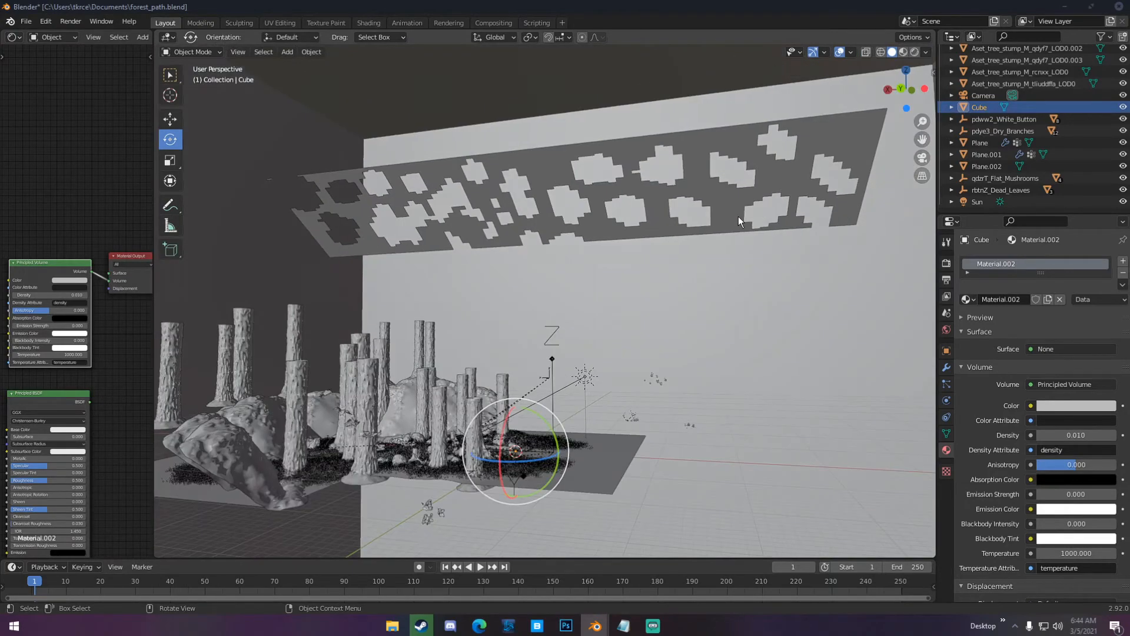
pyautogui.click(987, 166)
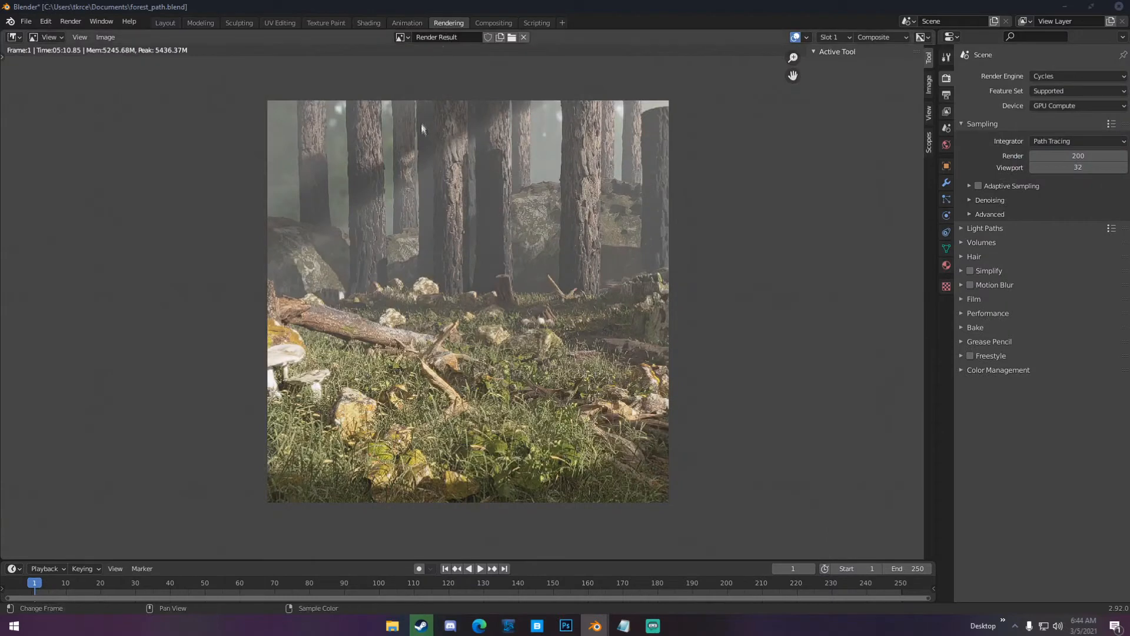
pyautogui.moveTo(326, 291)
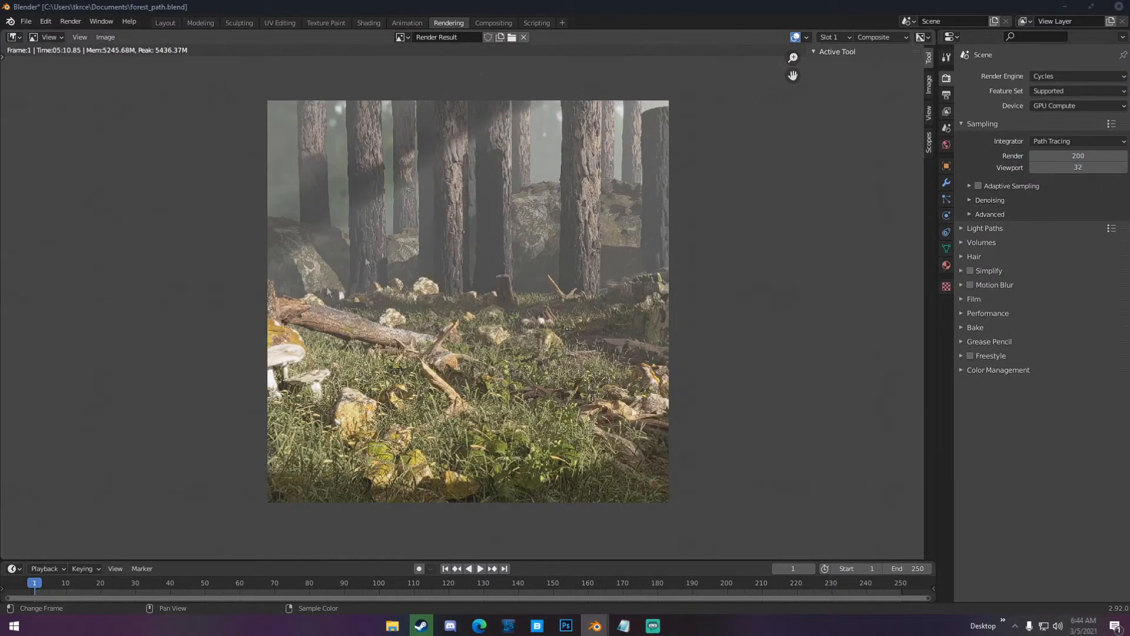
pyautogui.moveTo(346, 216)
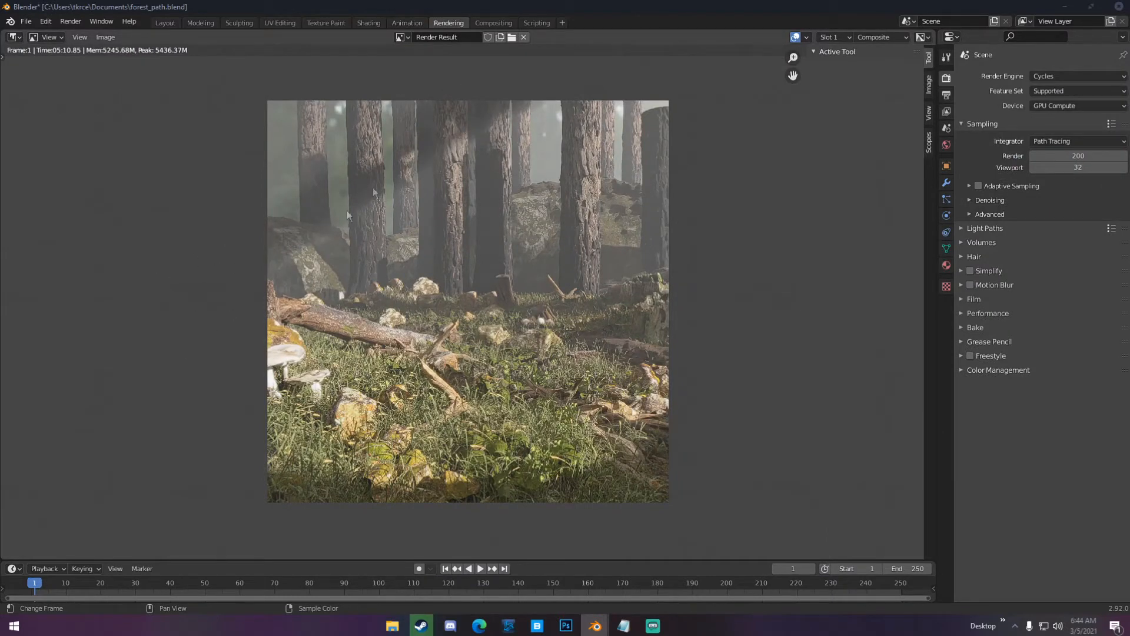
pyautogui.click(165, 22)
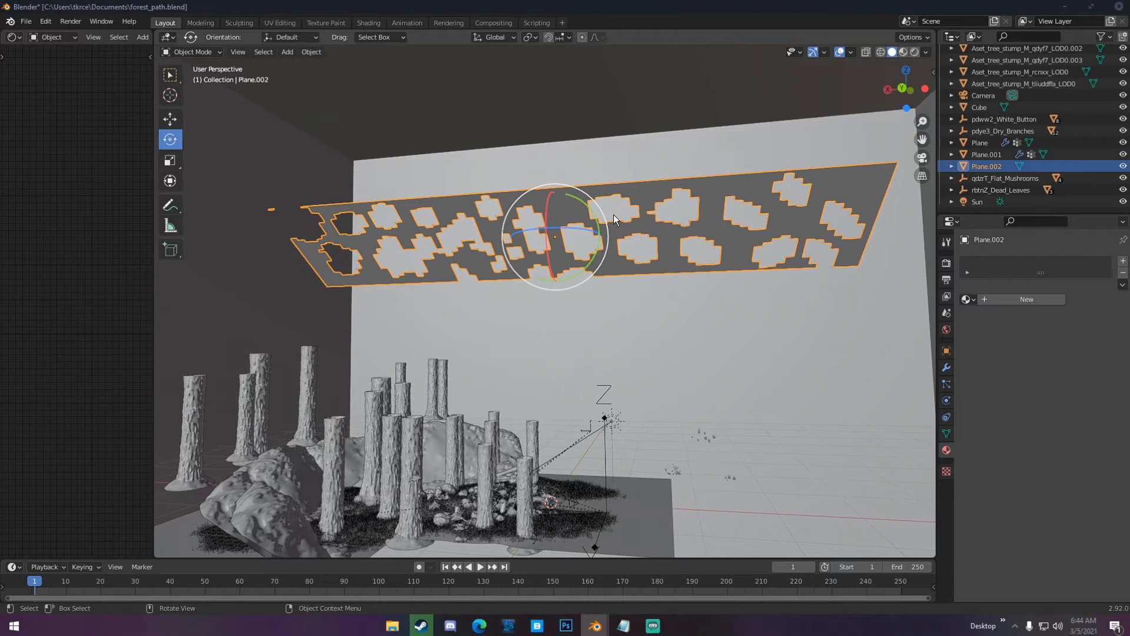
pyautogui.moveTo(421, 250)
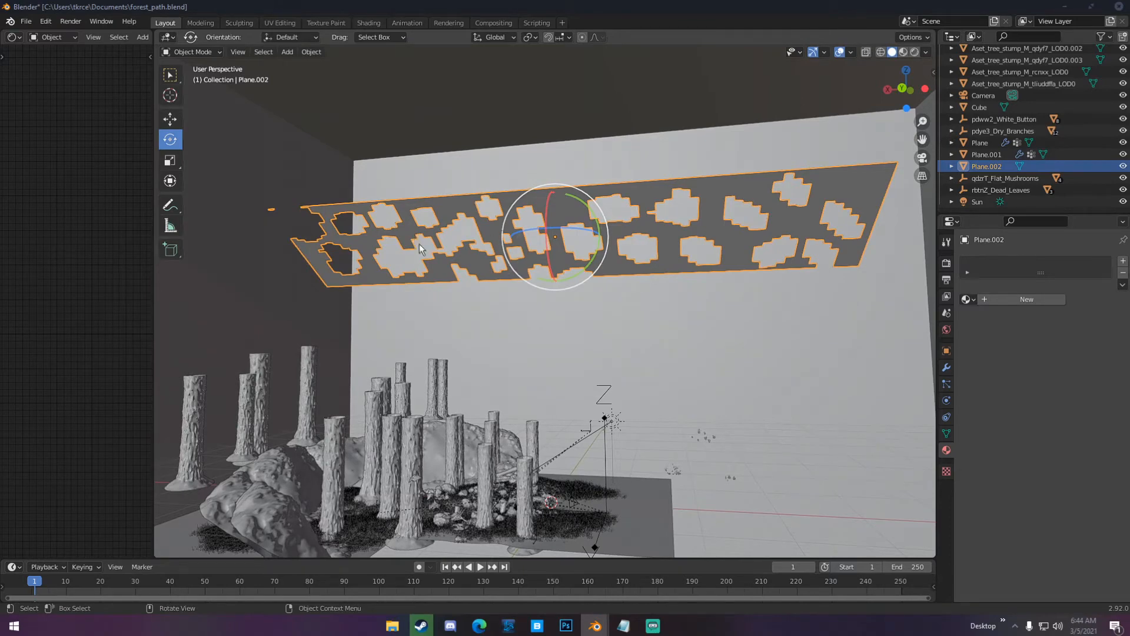
pyautogui.press('Tab')
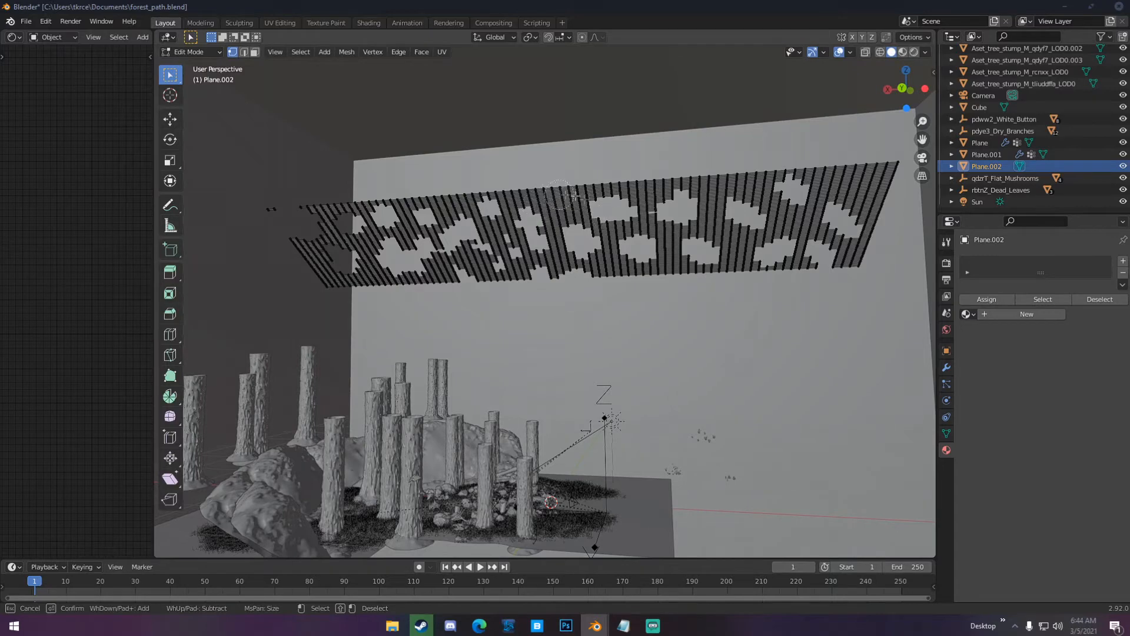
pyautogui.moveTo(414, 234)
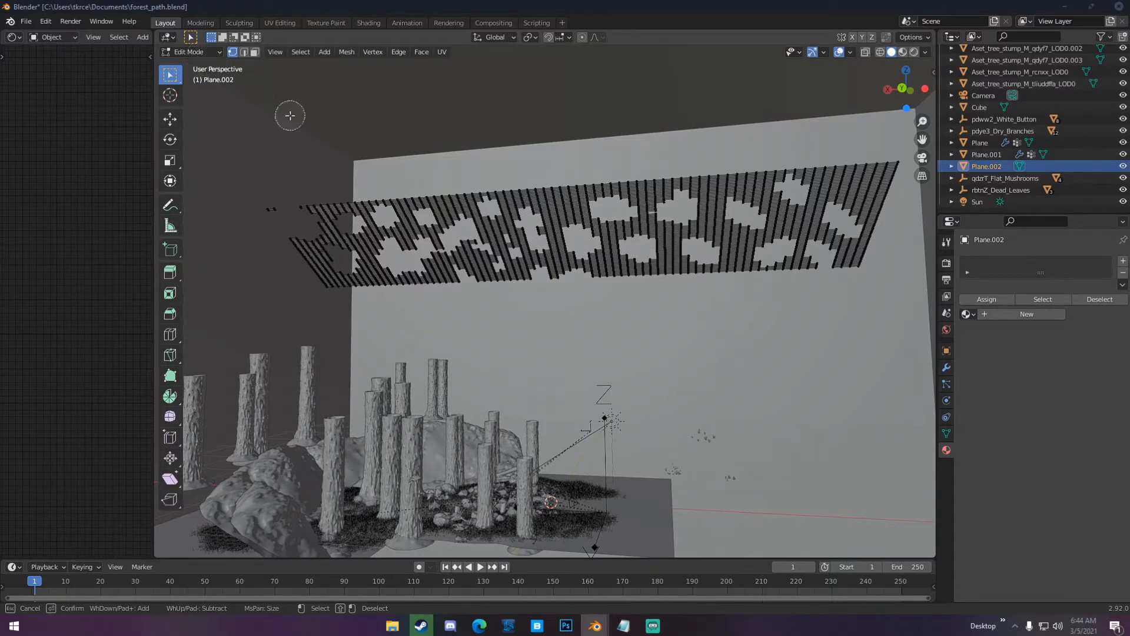
pyautogui.click(190, 50)
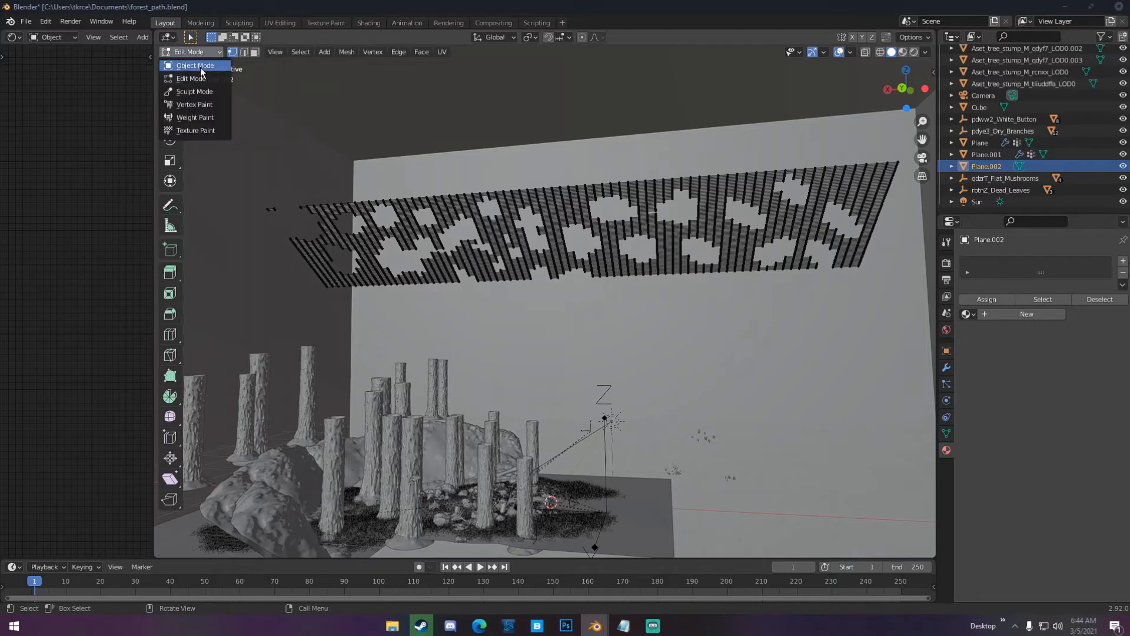
pyautogui.click(196, 64)
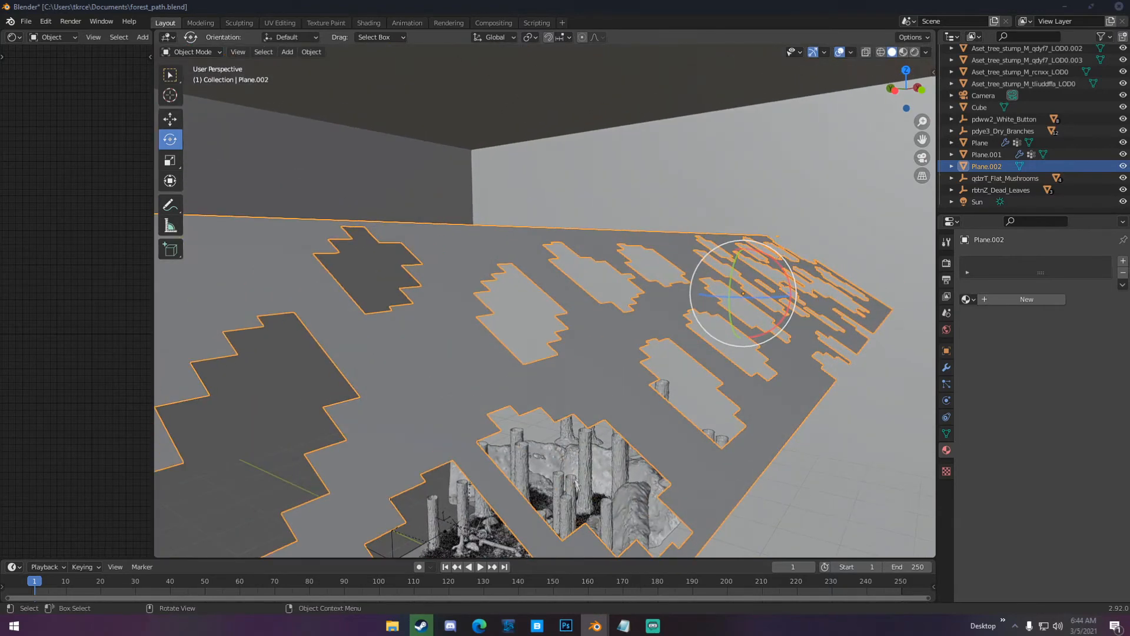
pyautogui.click(447, 22)
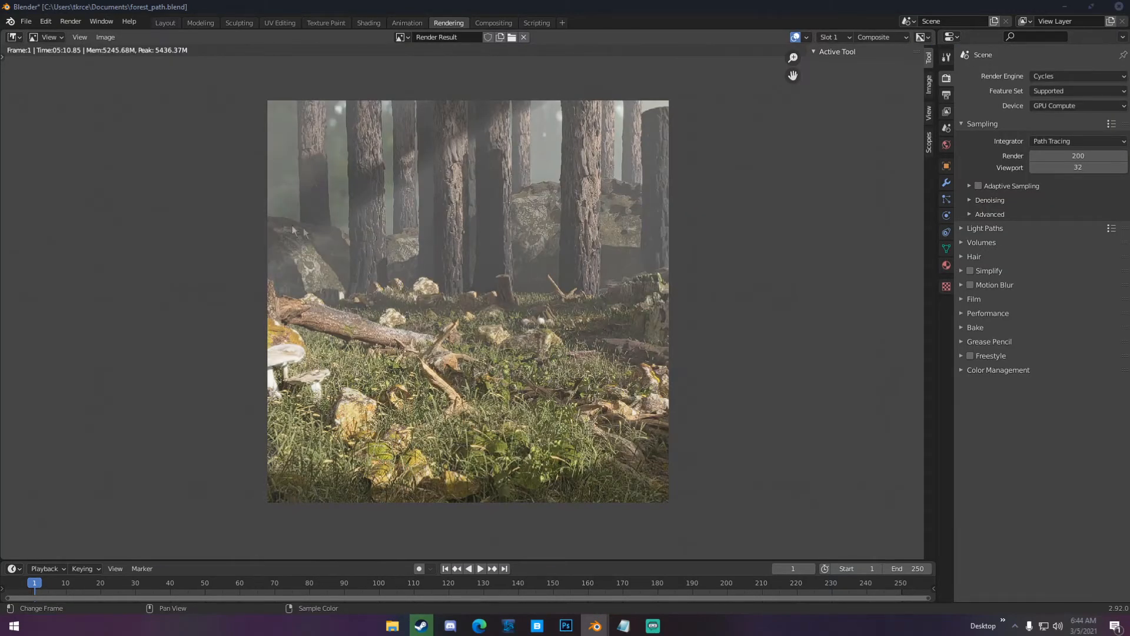
pyautogui.click(164, 23)
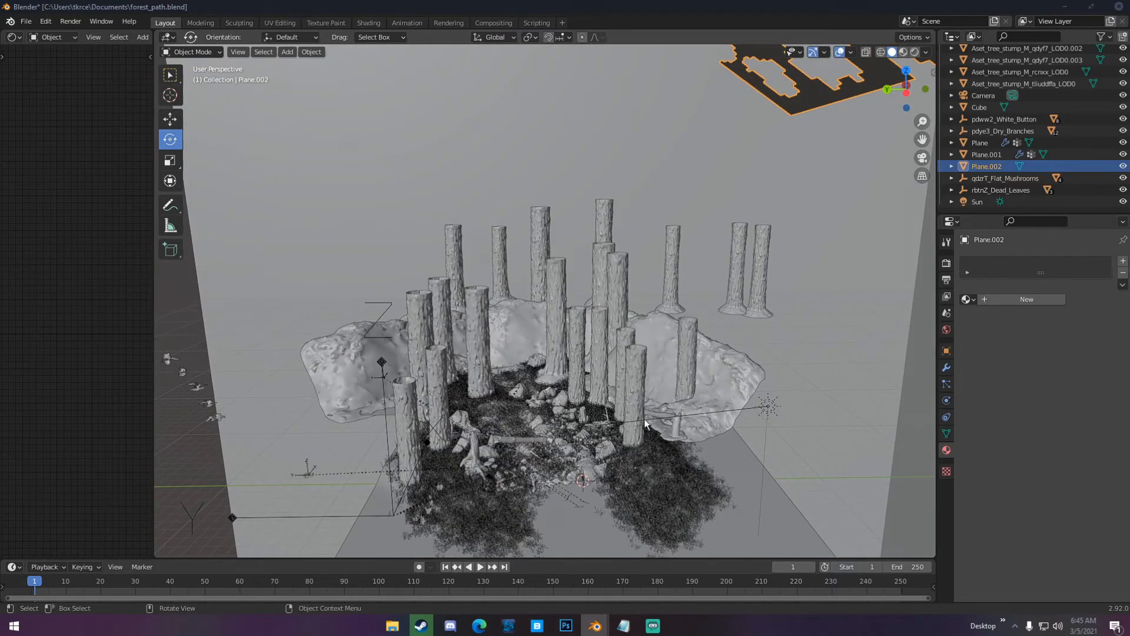
pyautogui.moveTo(405, 361)
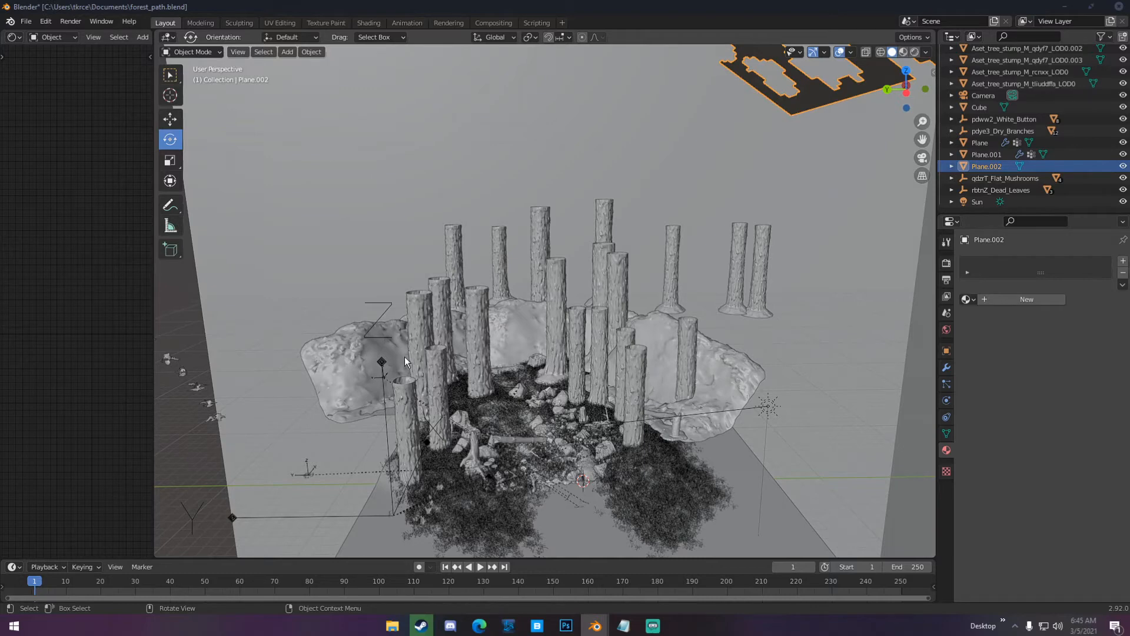
pyautogui.moveTo(508, 342)
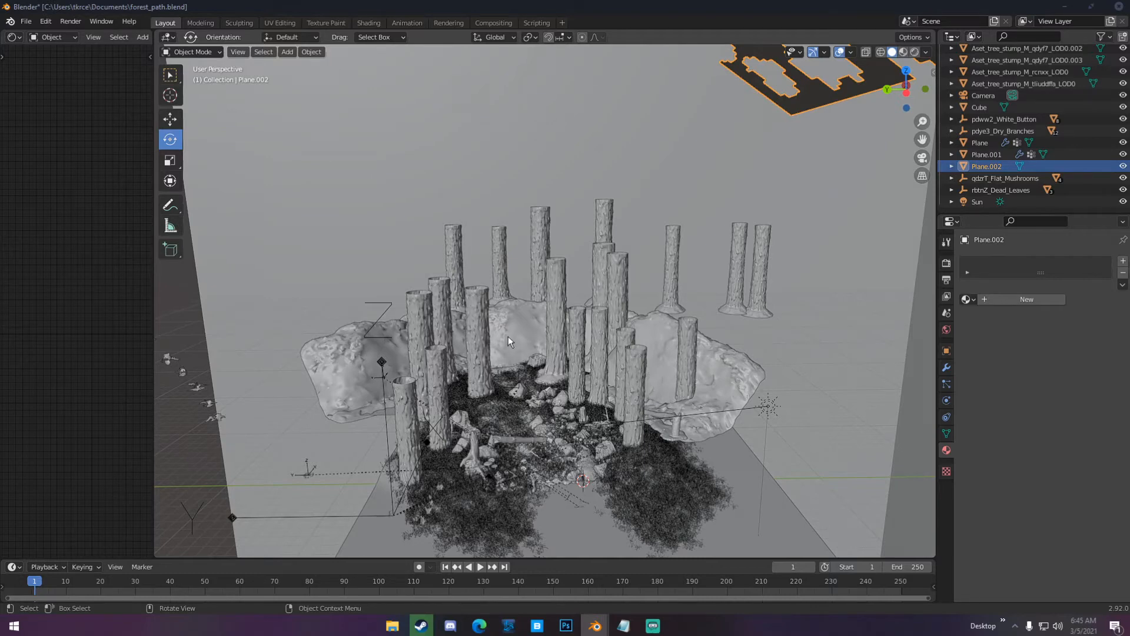
pyautogui.moveTo(509, 329)
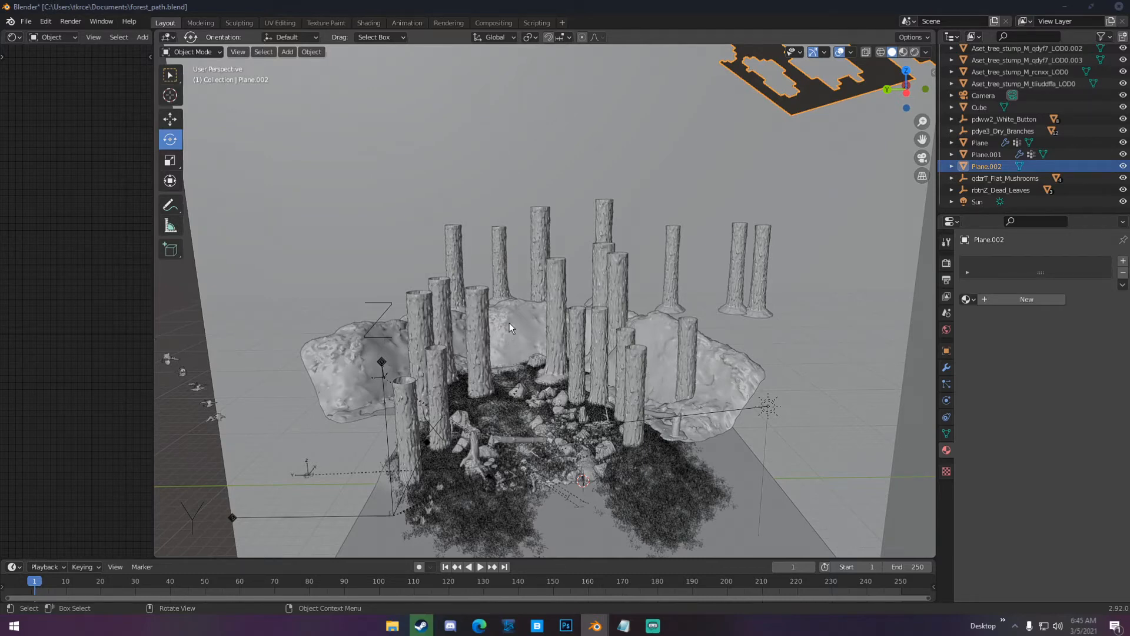
pyautogui.moveTo(506, 309)
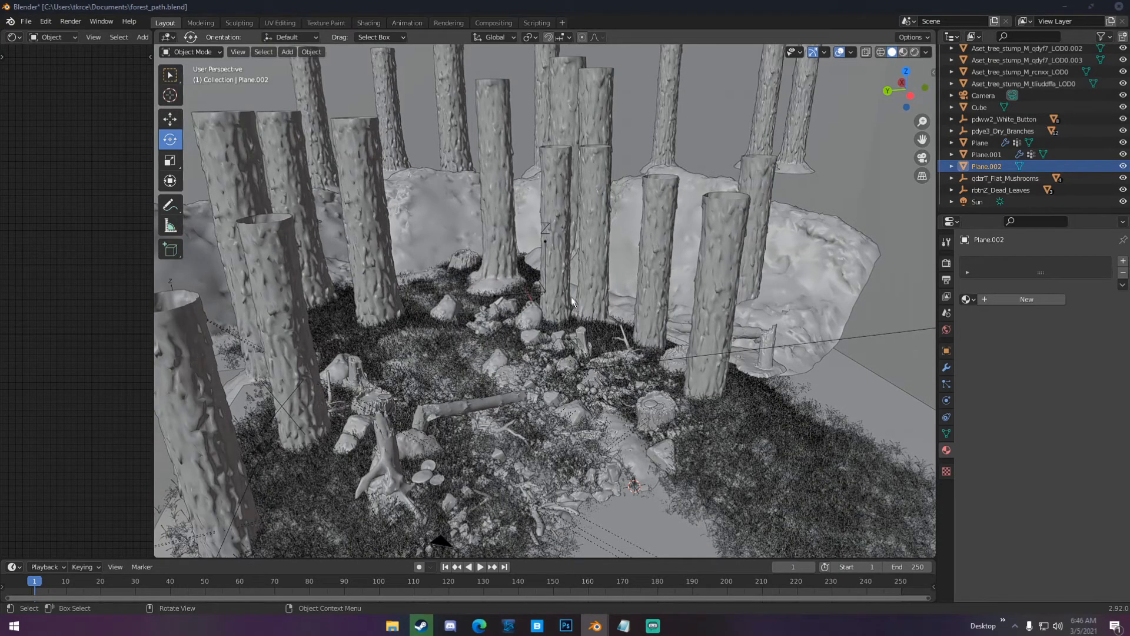
pyautogui.moveTo(567, 290)
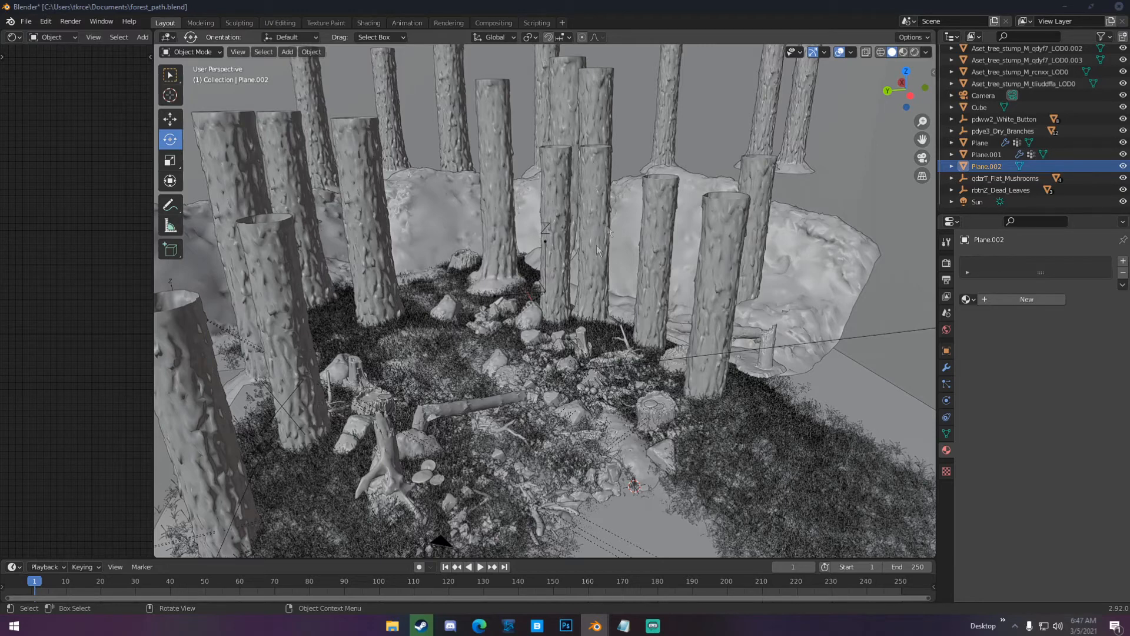
pyautogui.click(448, 22)
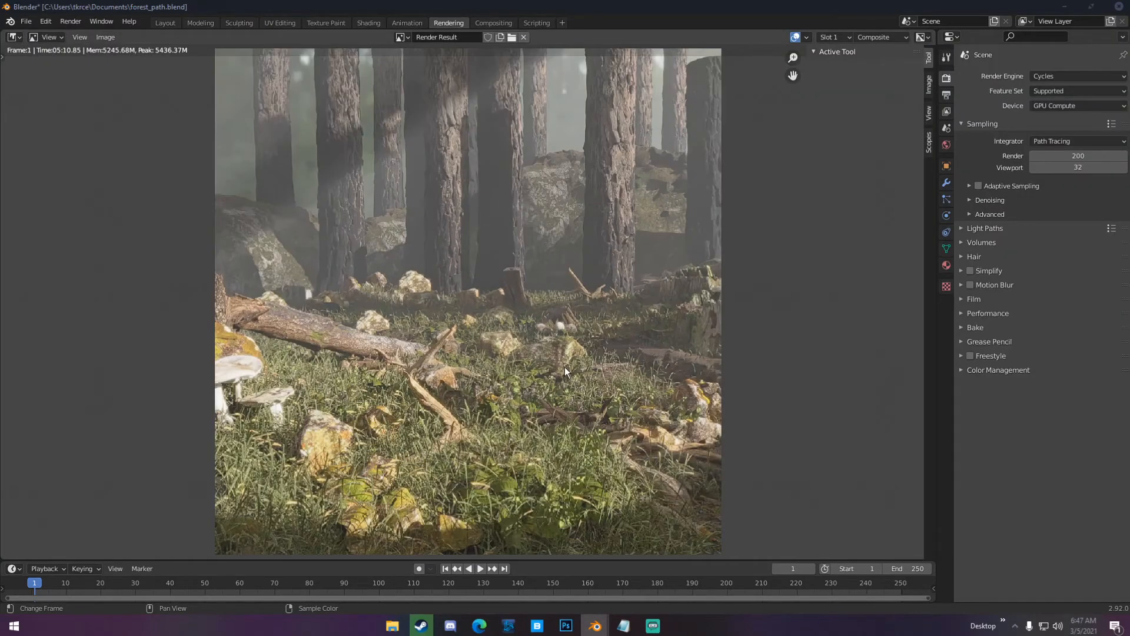
pyautogui.moveTo(567, 372)
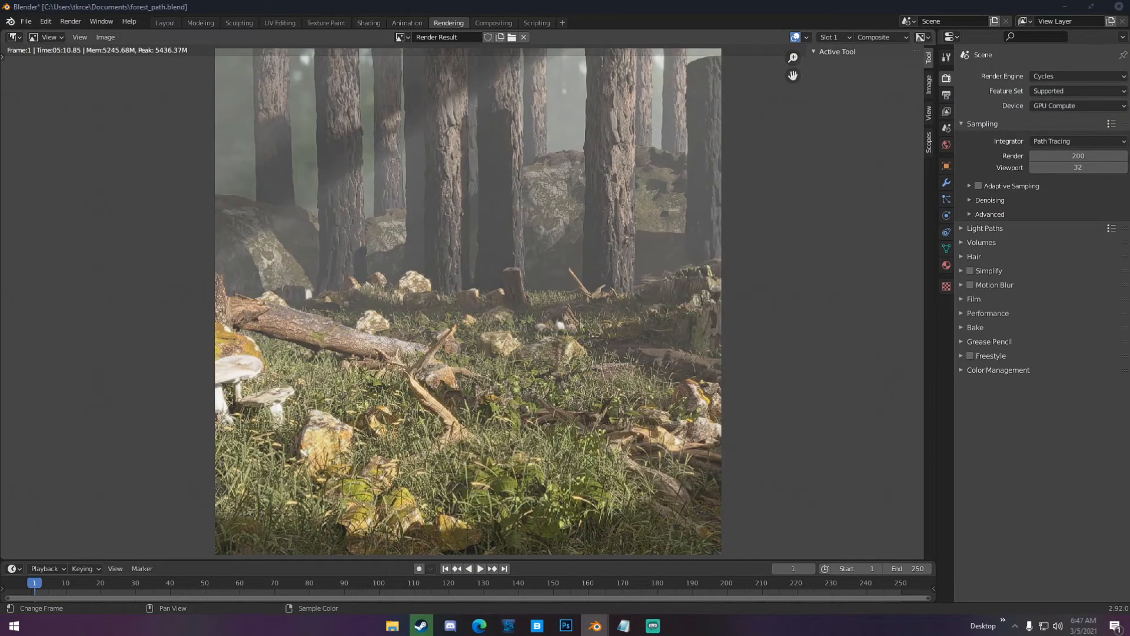
pyautogui.click(165, 22)
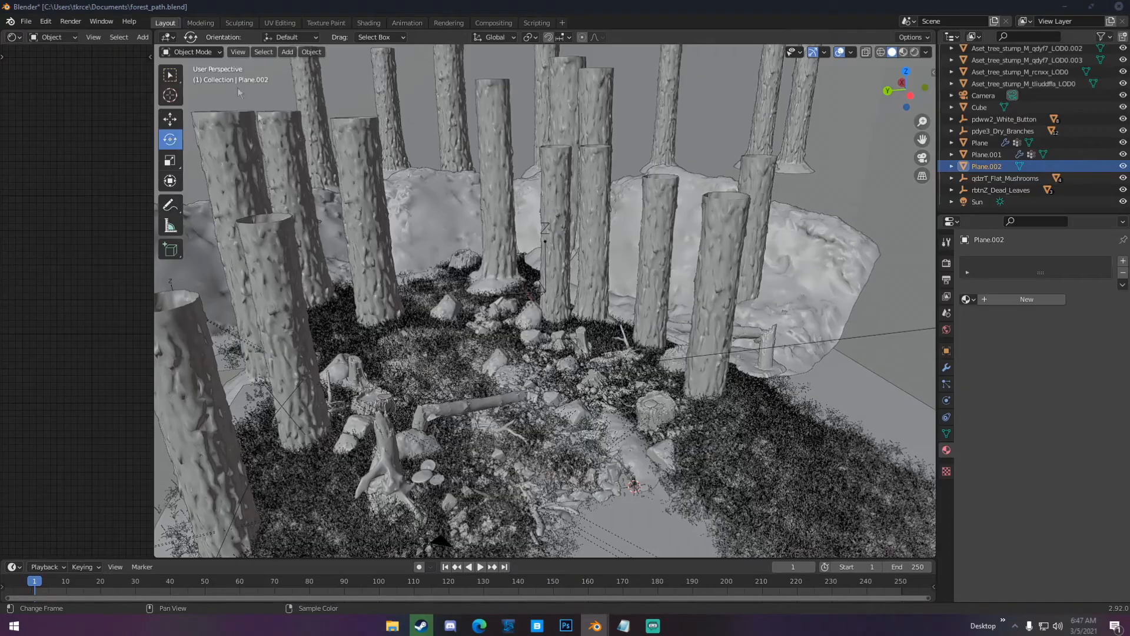
# Step: Inspect the Plane's grass, plant, leaves, tallgrass, fern and shrub hair particle systems
pyautogui.click(980, 142)
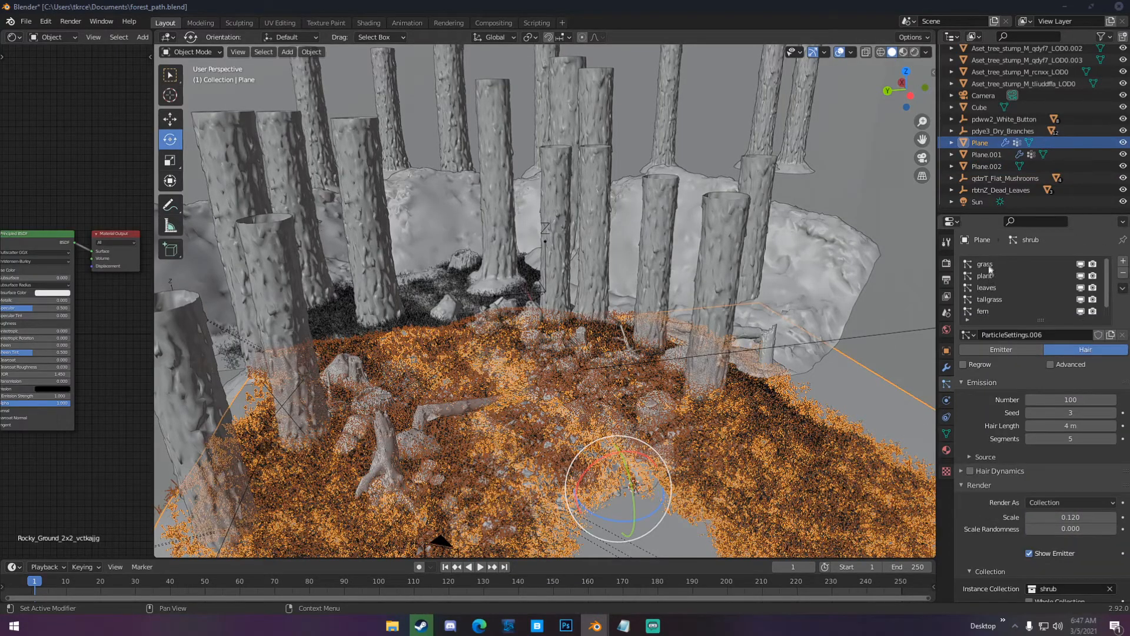
pyautogui.click(986, 264)
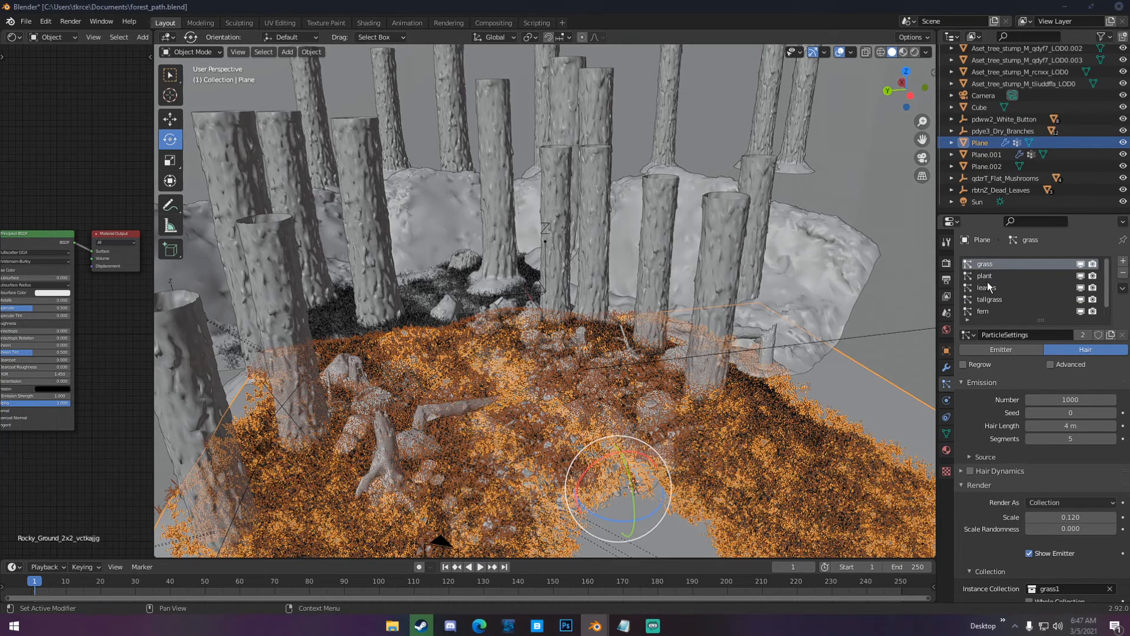
pyautogui.click(986, 276)
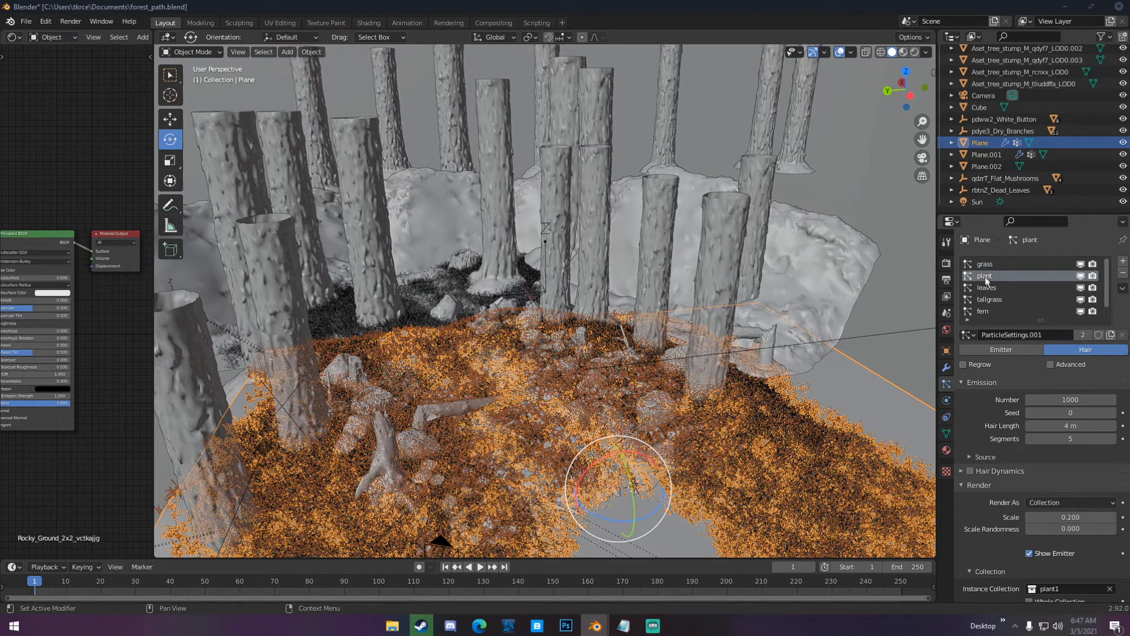
pyautogui.click(988, 288)
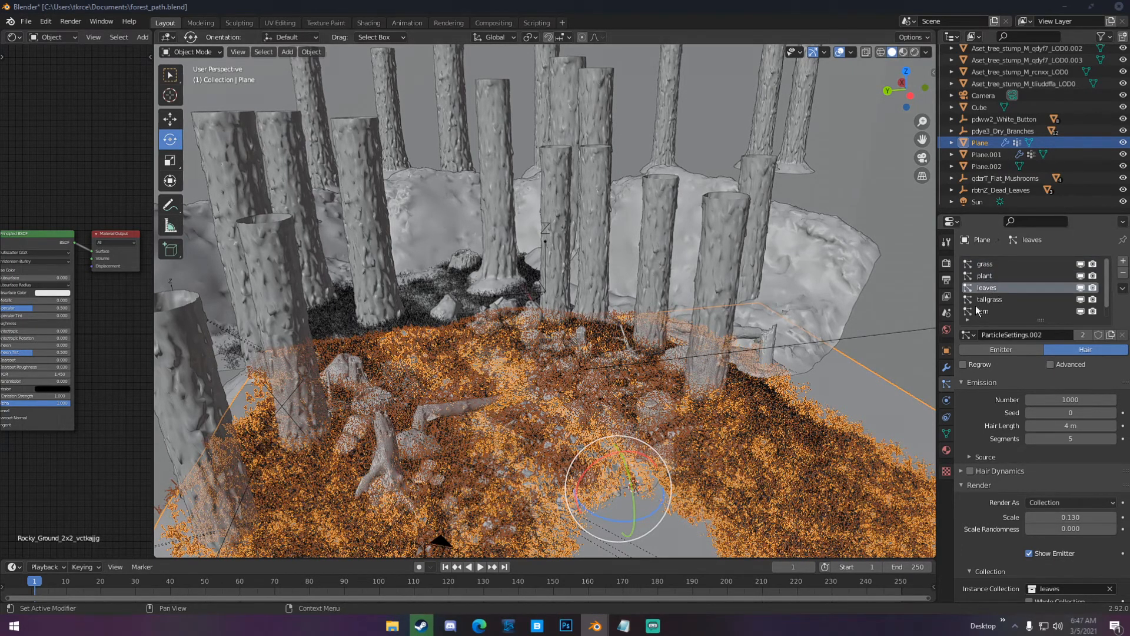
pyautogui.click(991, 288)
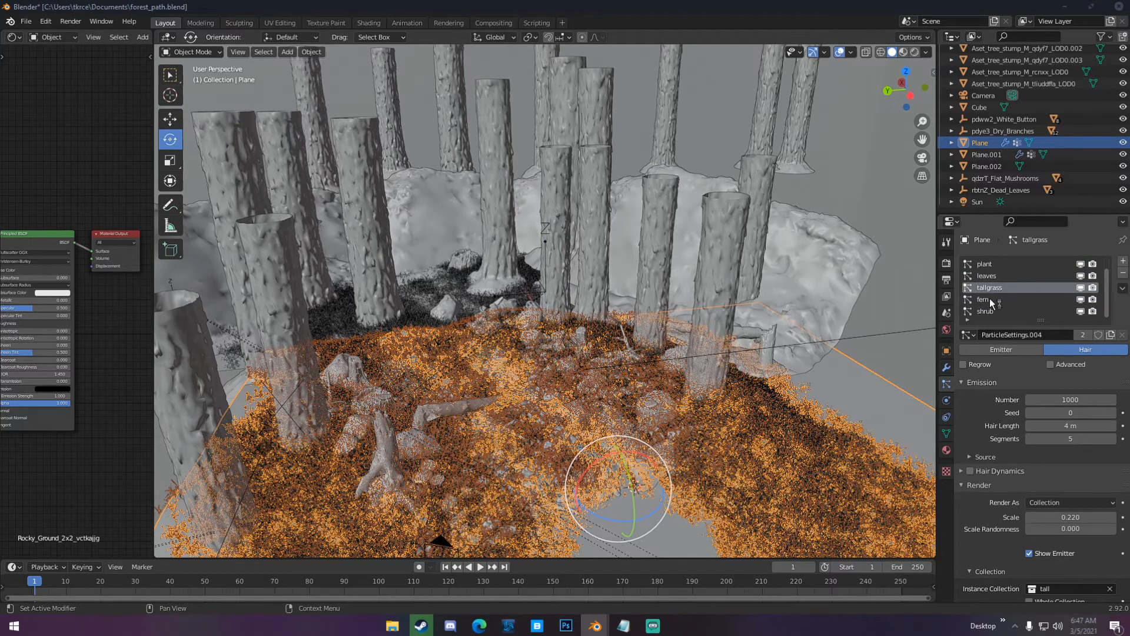
pyautogui.click(992, 299)
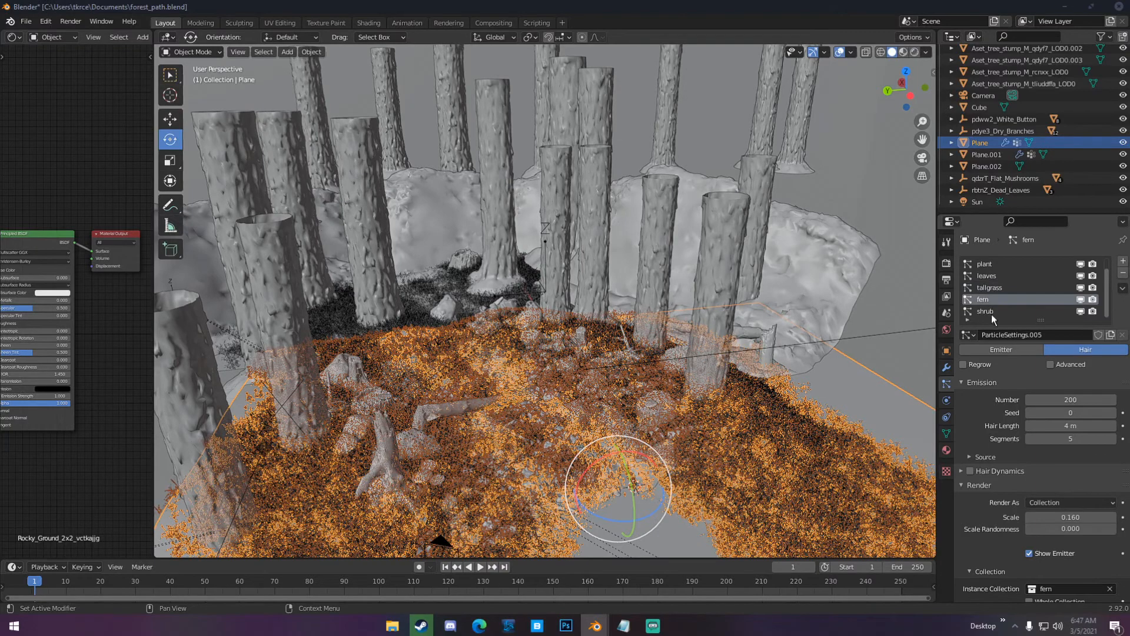
pyautogui.click(985, 311)
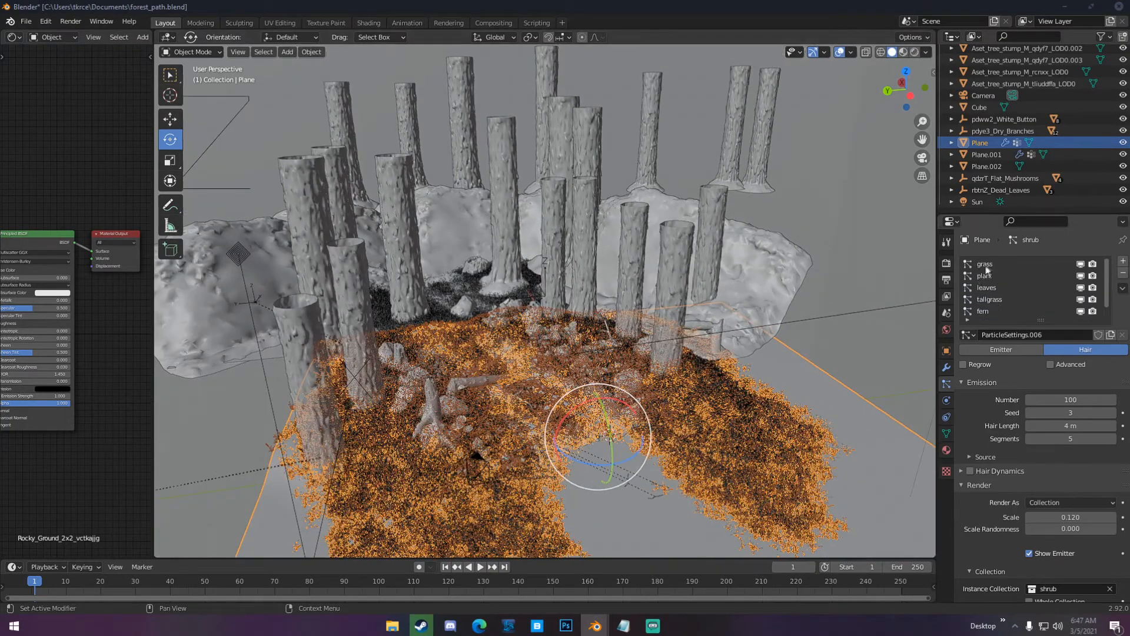
pyautogui.moveTo(995, 288)
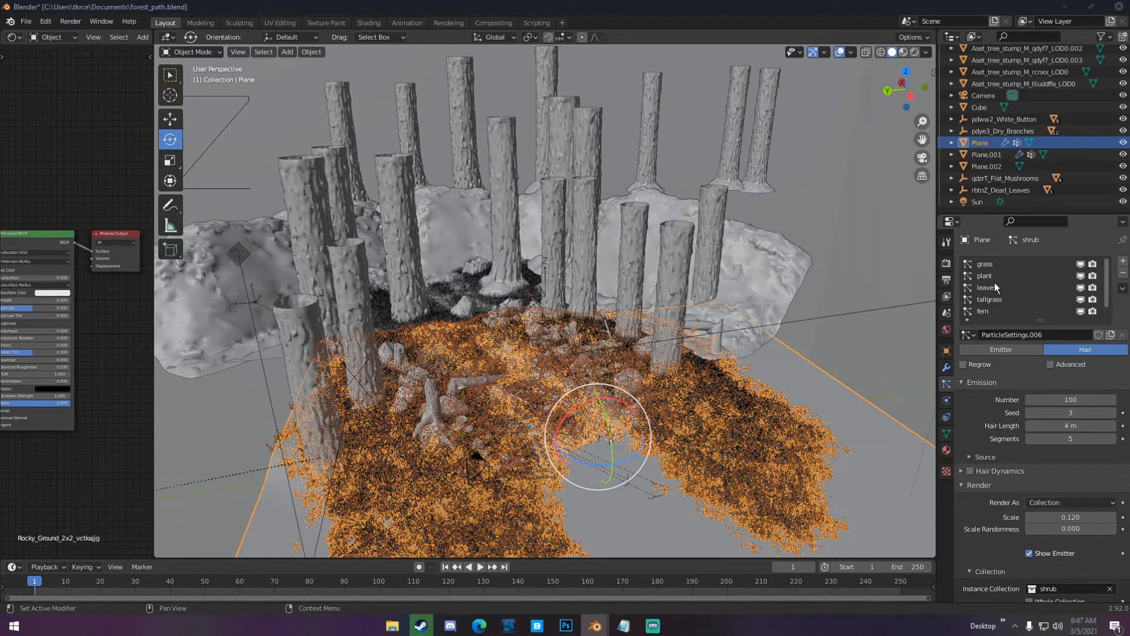
pyautogui.moveTo(996, 287)
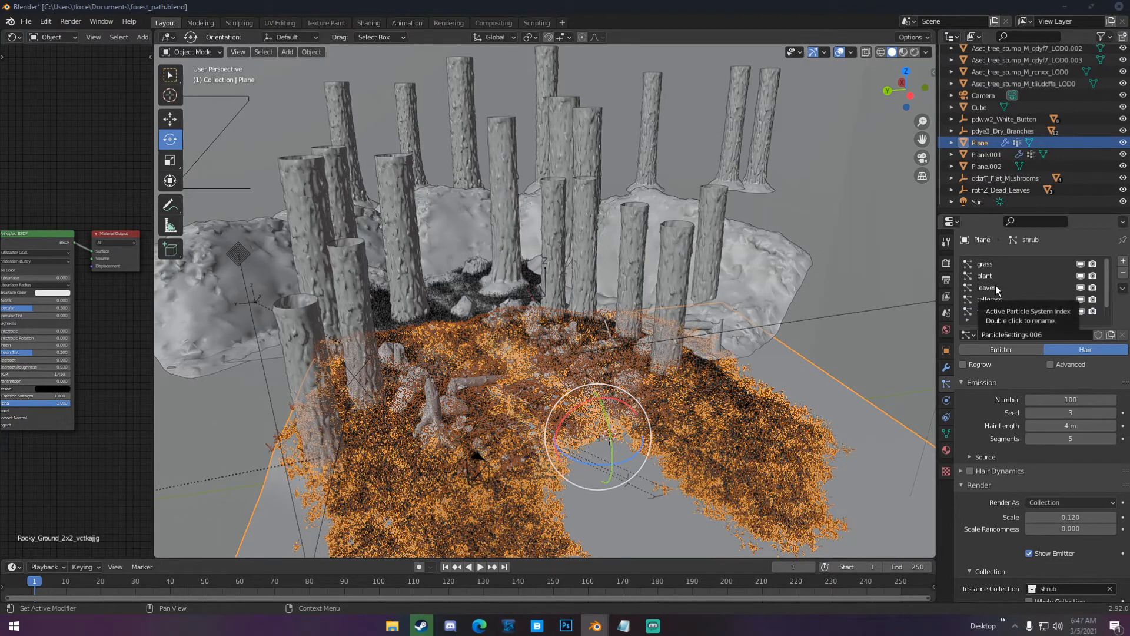
pyautogui.moveTo(1067, 248)
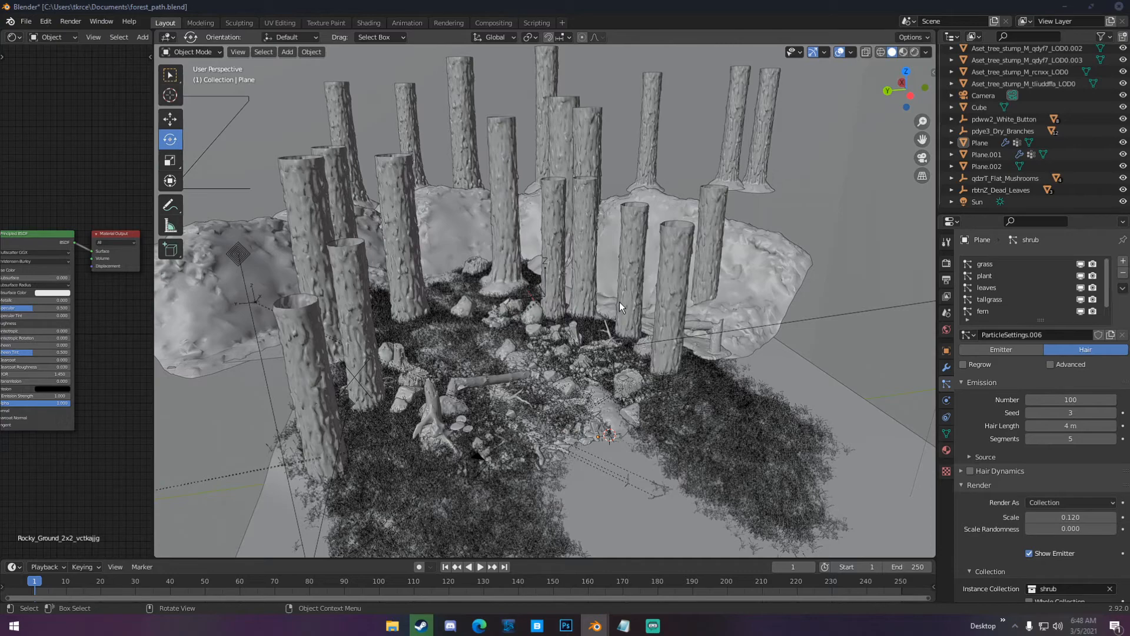
pyautogui.moveTo(598, 307)
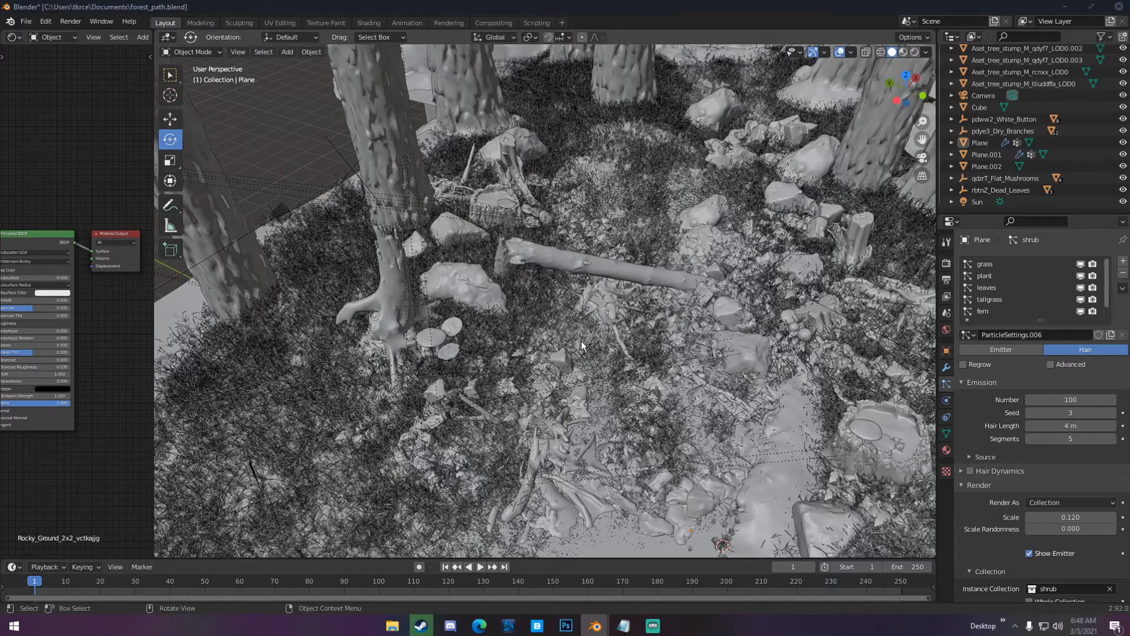
# Step: Select the Aset_tree_branch_T_pbtqd_LOD0 branch lying on the forest floor
pyautogui.click(753, 425)
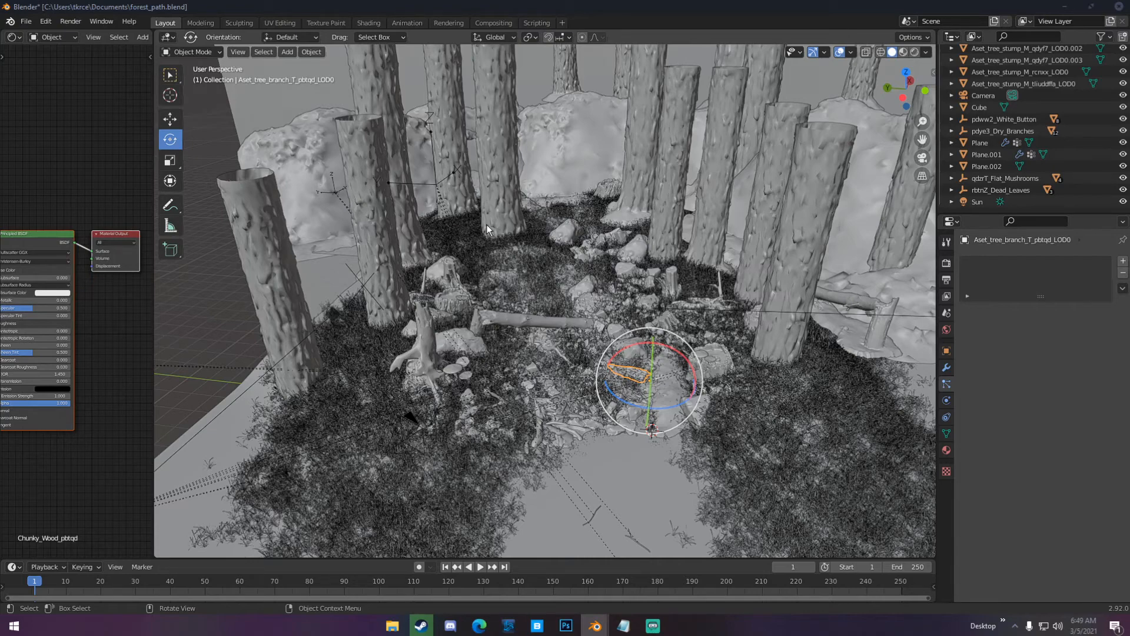
pyautogui.moveTo(449, 23)
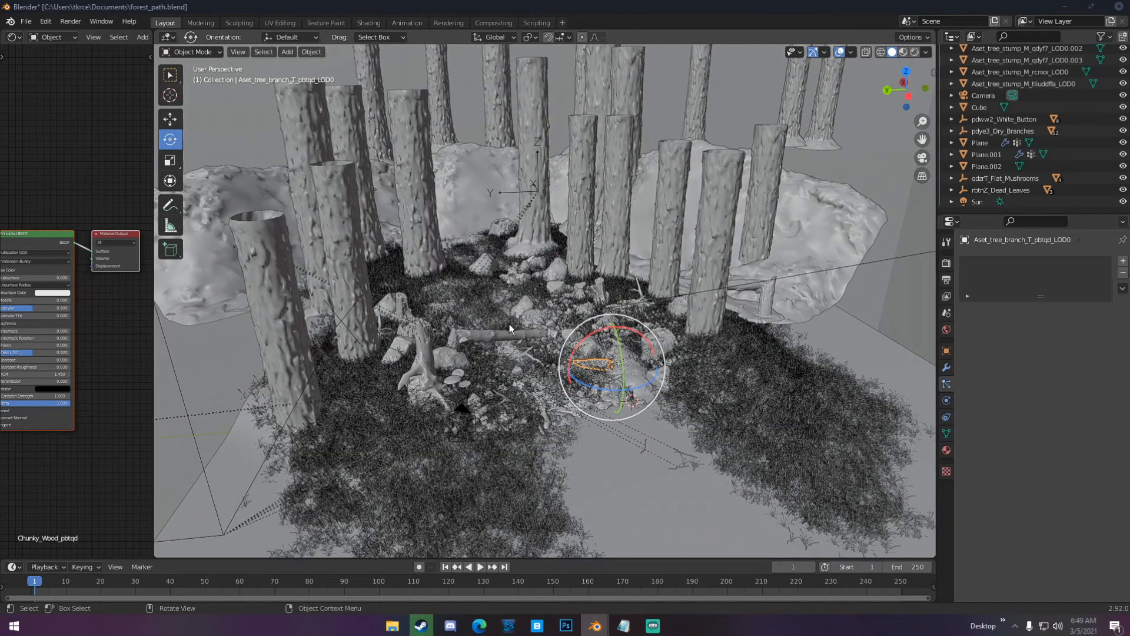
pyautogui.moveTo(509, 329)
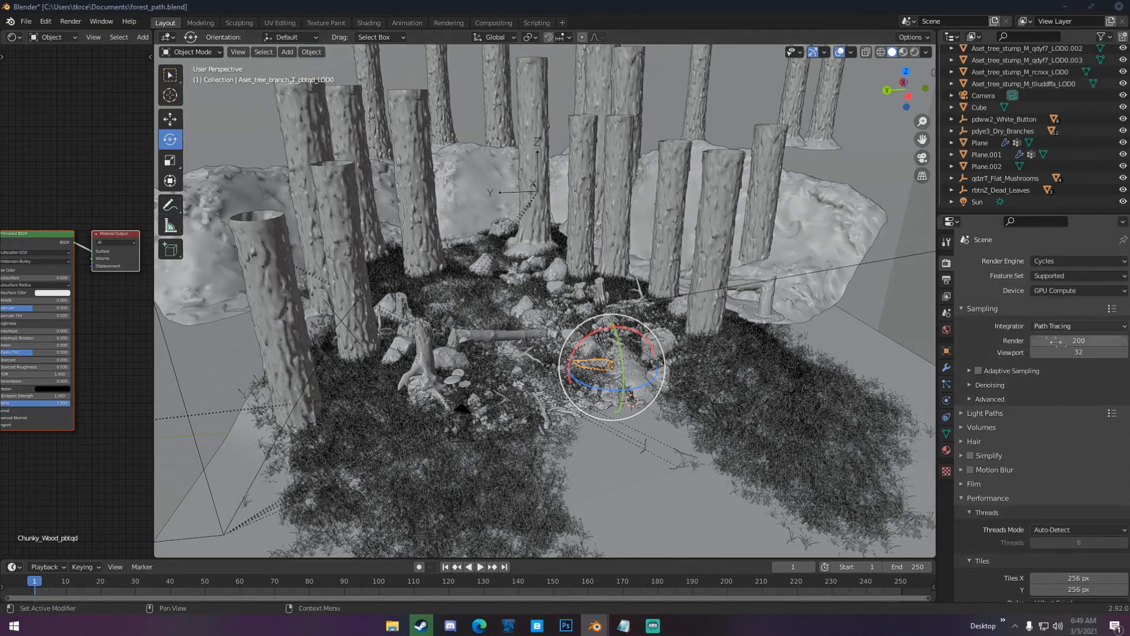
pyautogui.moveTo(1077, 340)
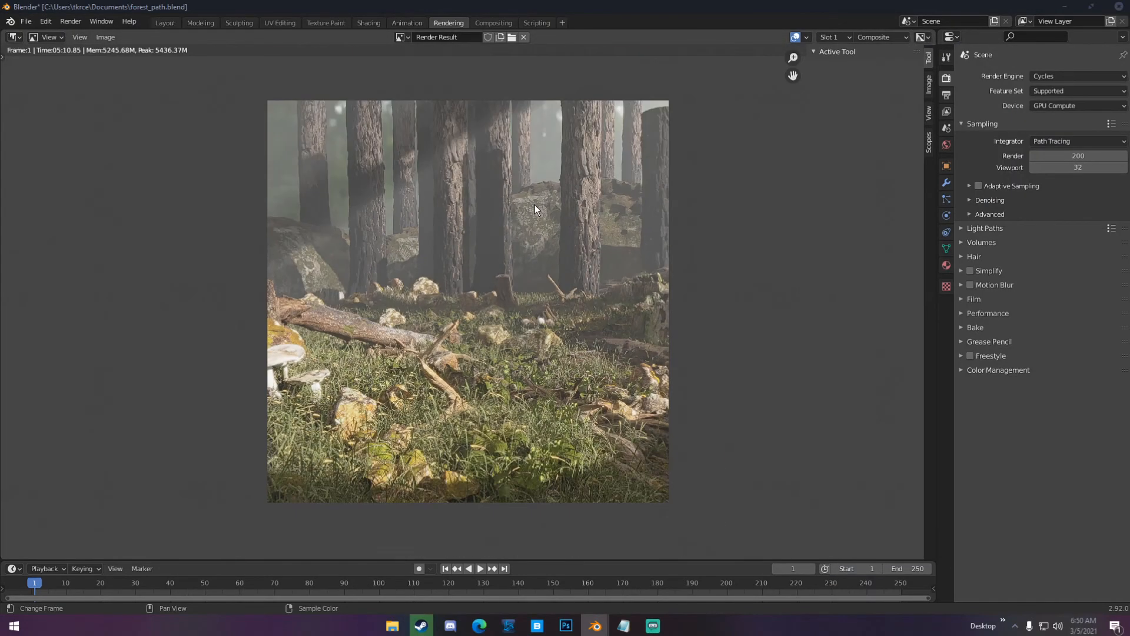
pyautogui.moveTo(493, 22)
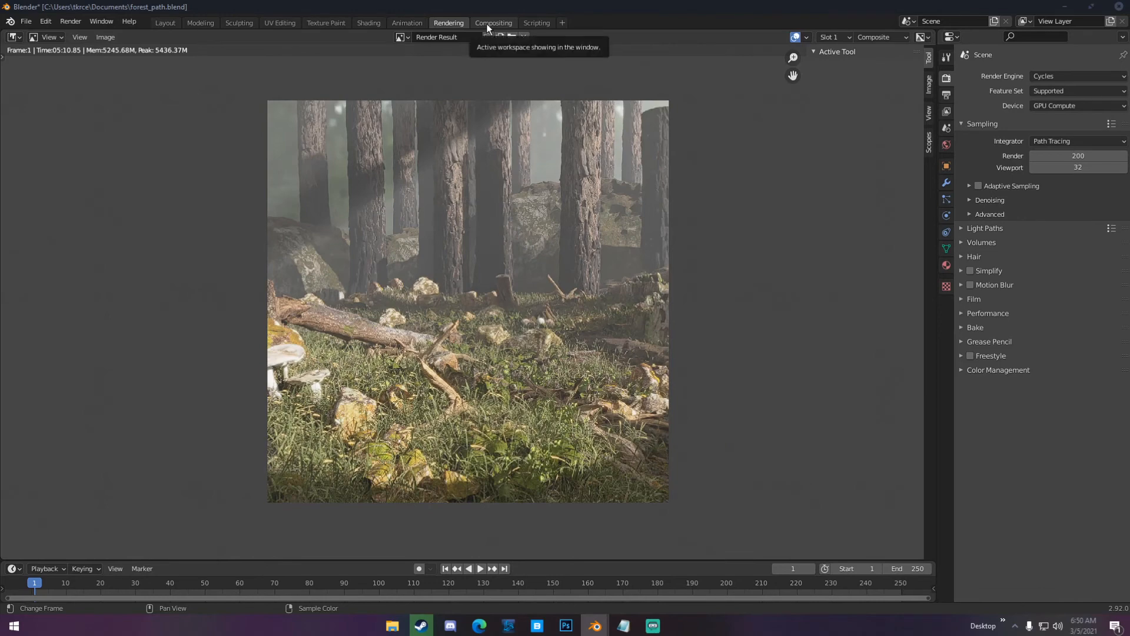
# Step: Show the compositor node tree with Render Layers, Denoise, Glare, Viewer and Composite nodes
pyautogui.click(494, 23)
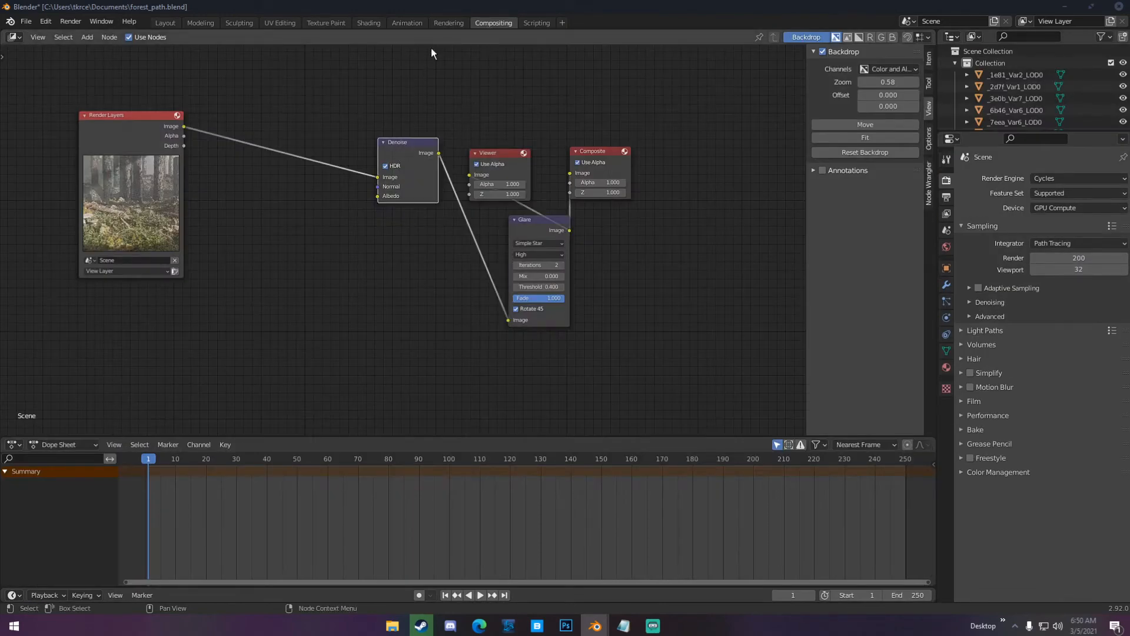
pyautogui.moveTo(467, 33)
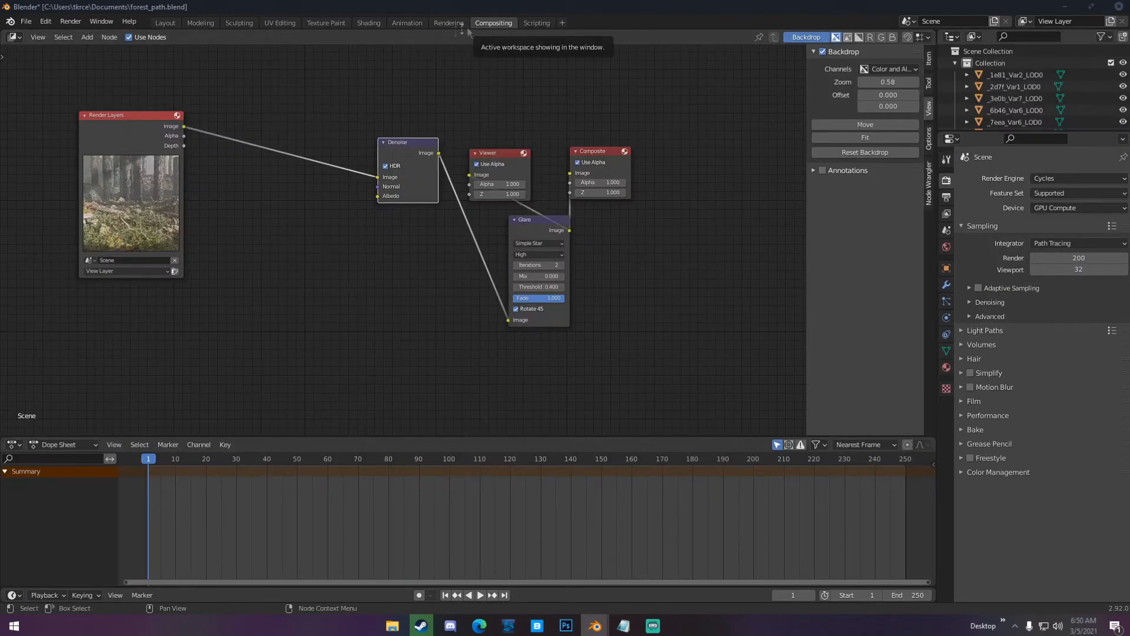
pyautogui.moveTo(129, 36)
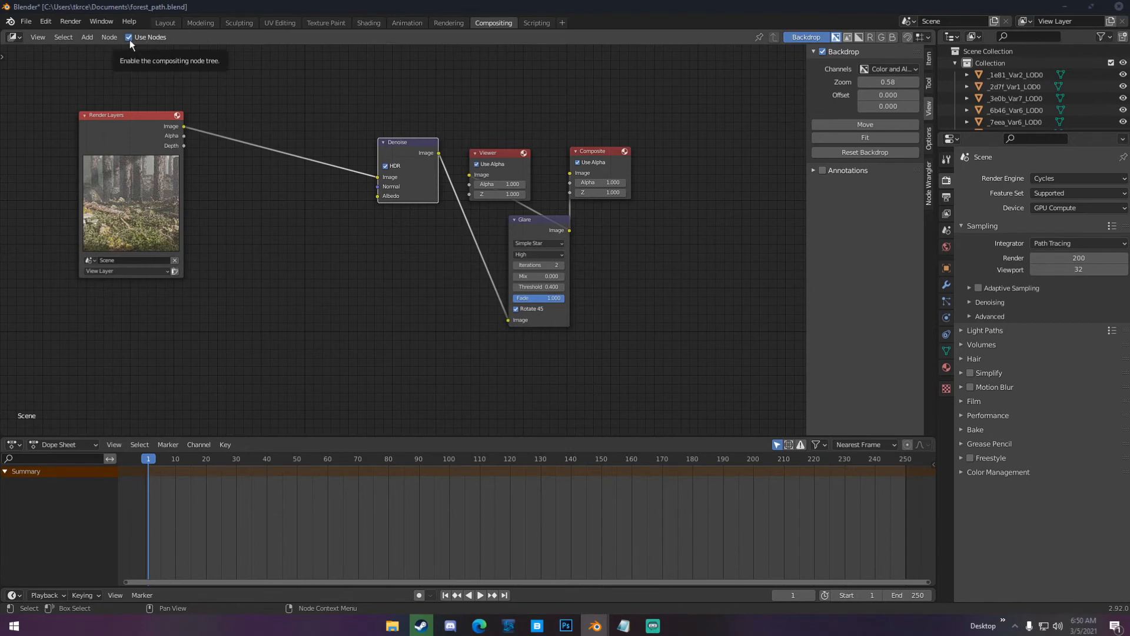
pyautogui.moveTo(119, 123)
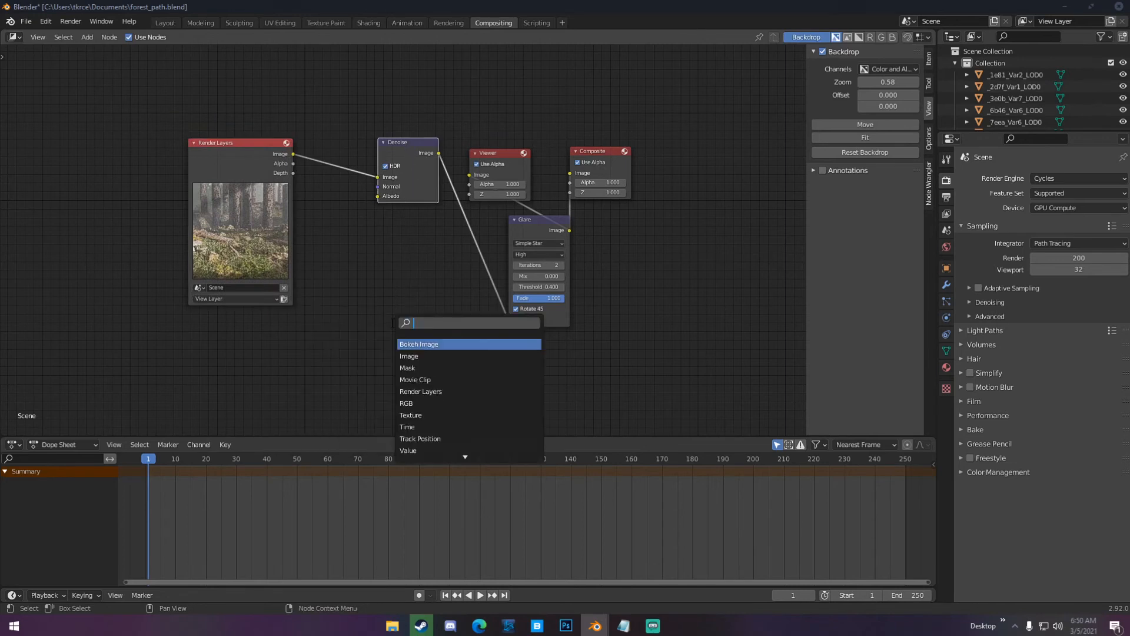
# Step: Inspect the Denoise node, show the render backdrop and place the Viewer node above Glare
pyautogui.write('den')
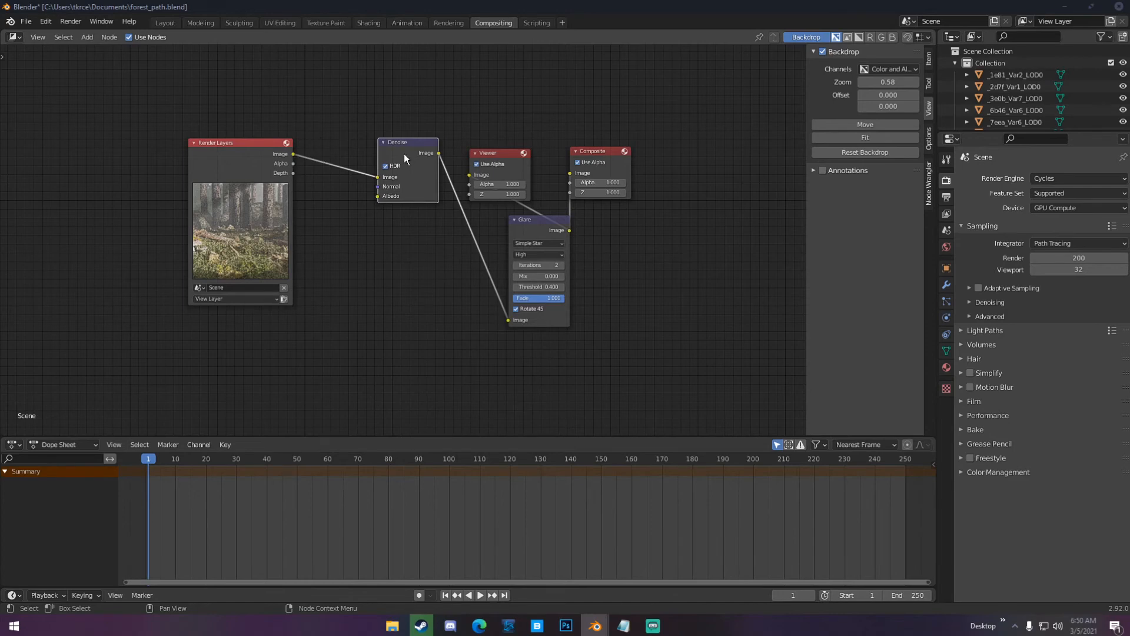
pyautogui.click(45, 21)
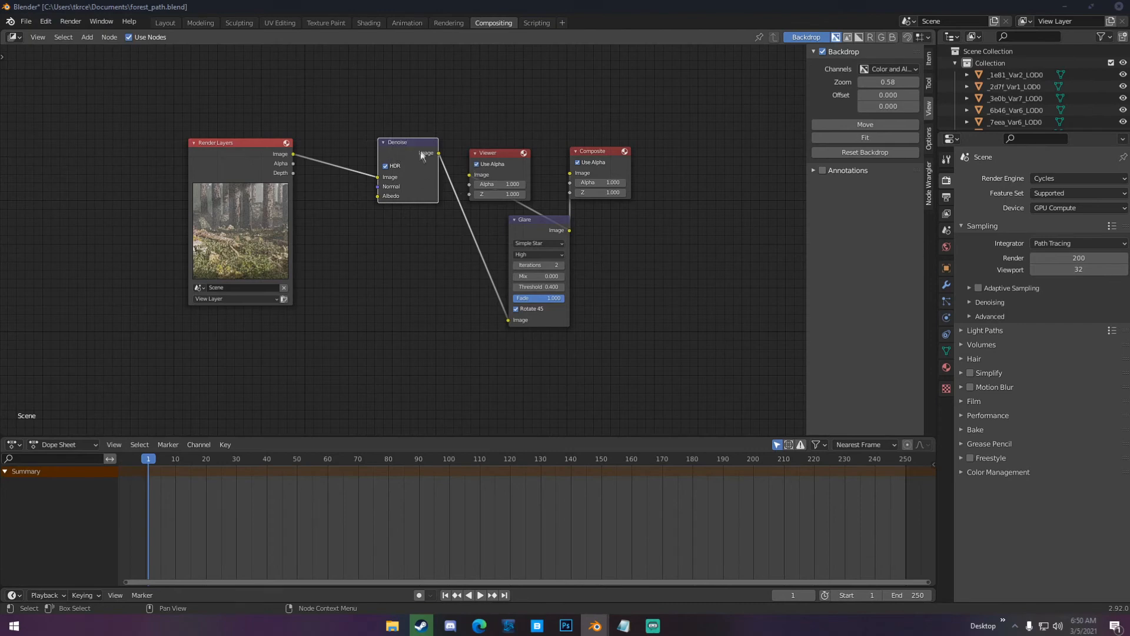
pyautogui.click(423, 157)
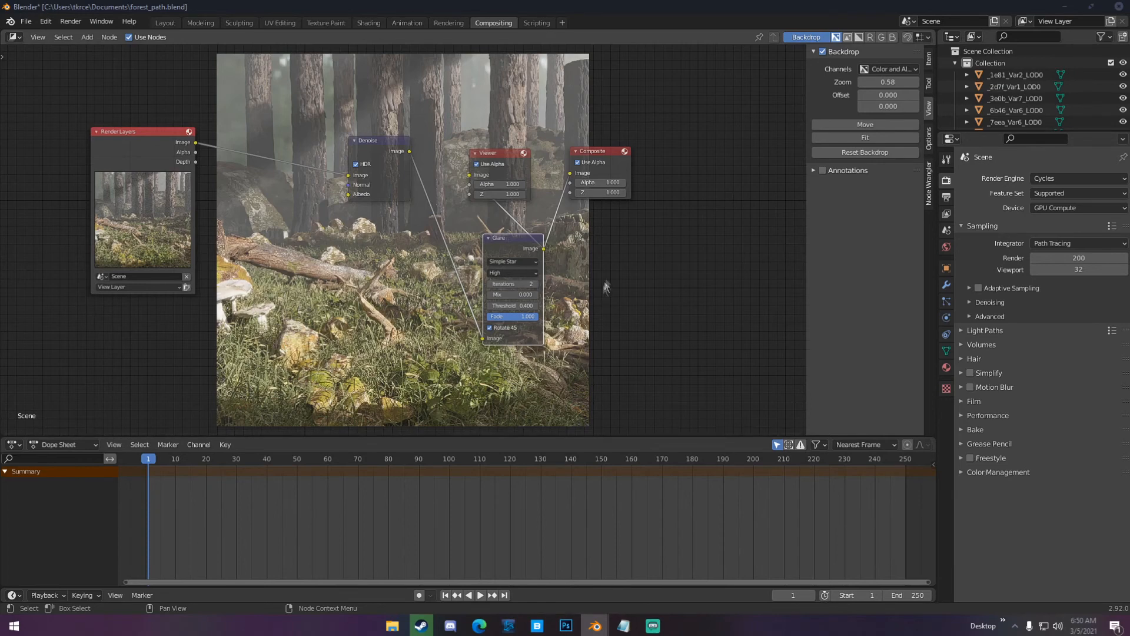
pyautogui.moveTo(523, 275)
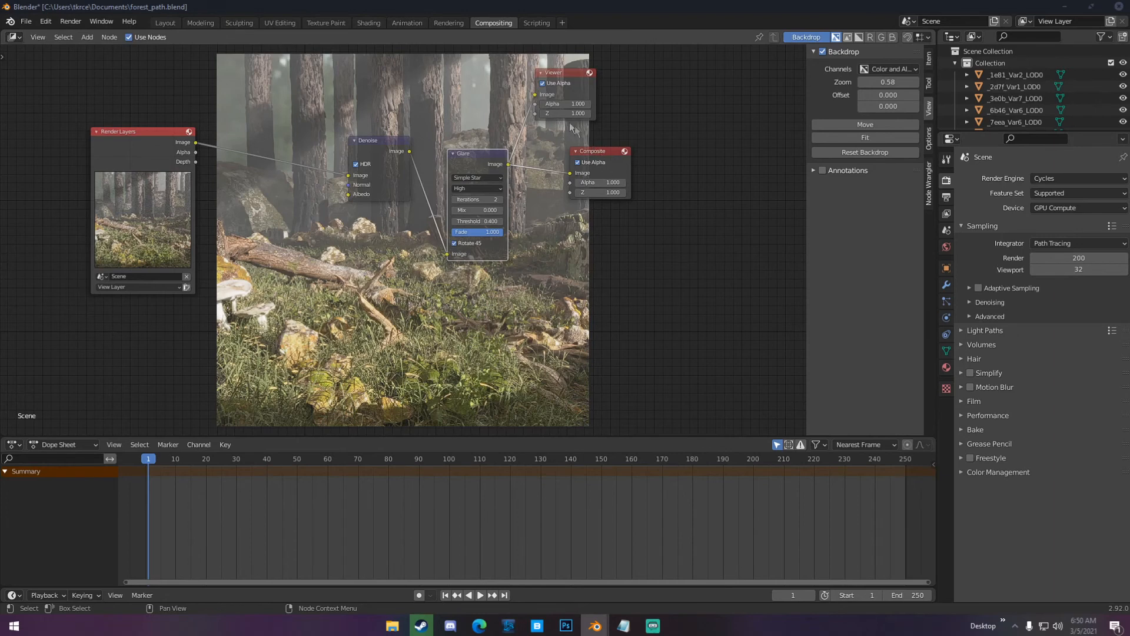
pyautogui.click(447, 22)
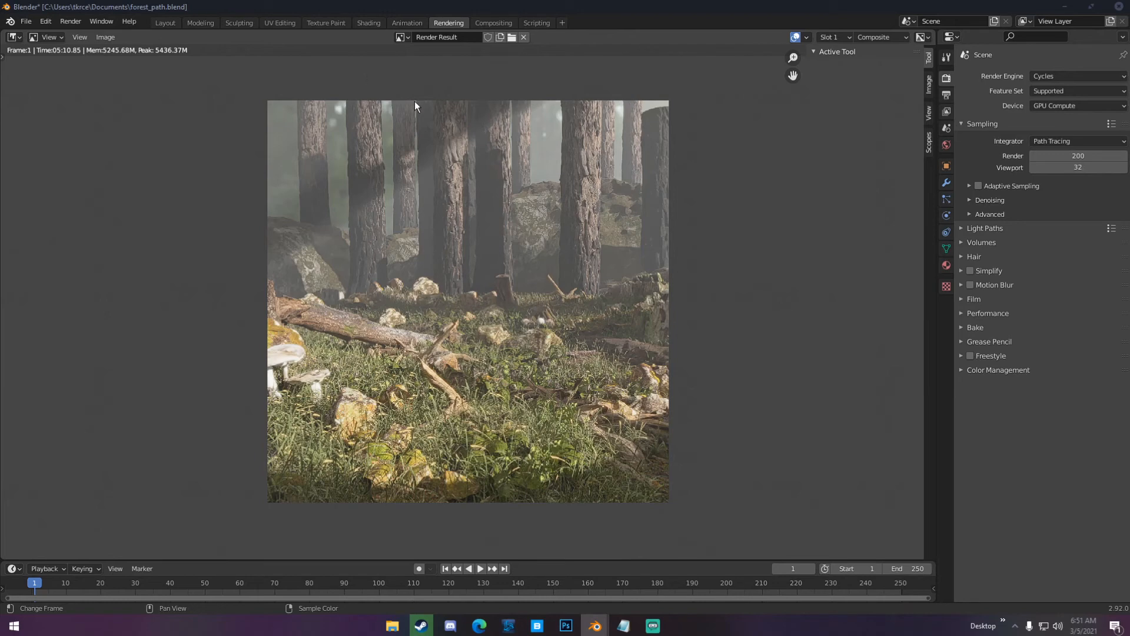
pyautogui.moveTo(402, 38)
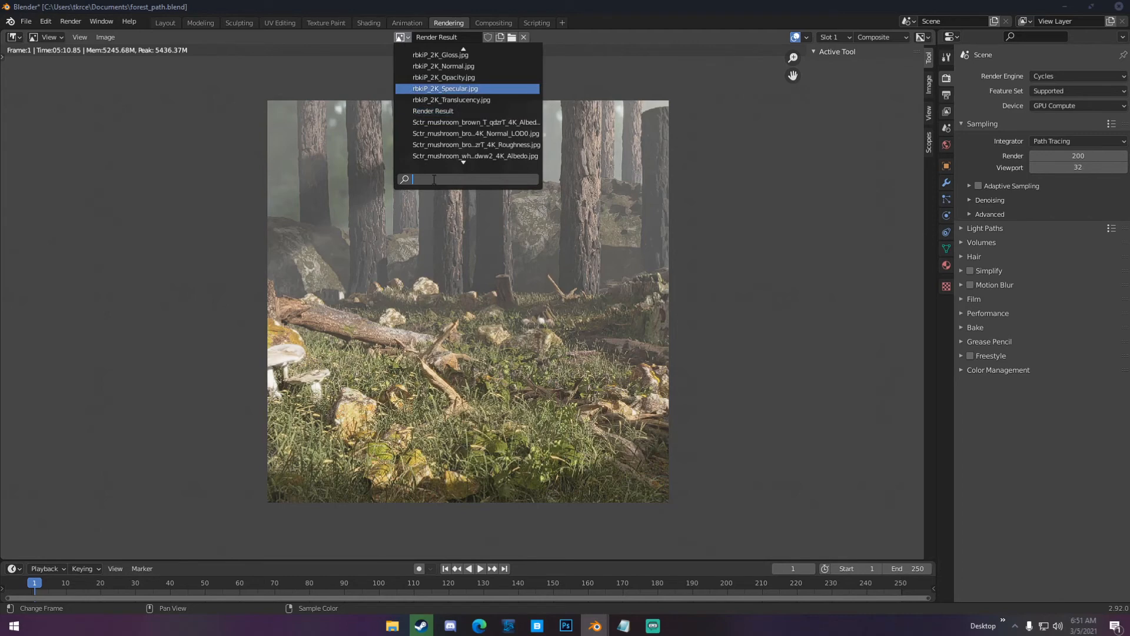
# Step: Display the Viewer Node image in the Rendering workspace, reselect the Viewer node, then move to Photoshop
pyautogui.write('viewer')
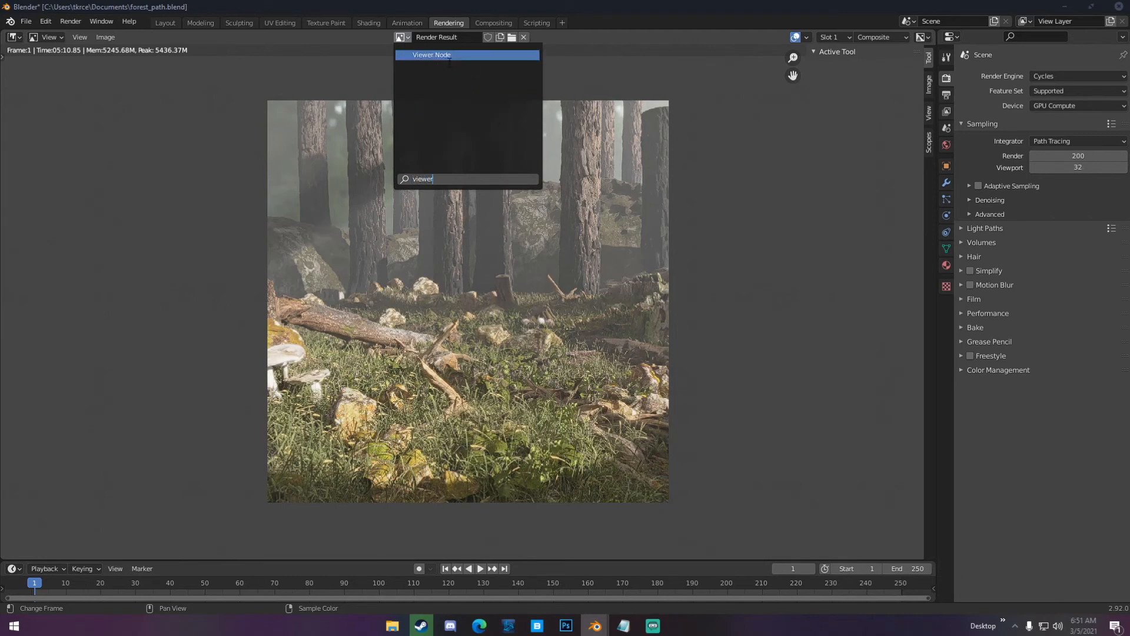
pyautogui.click(432, 56)
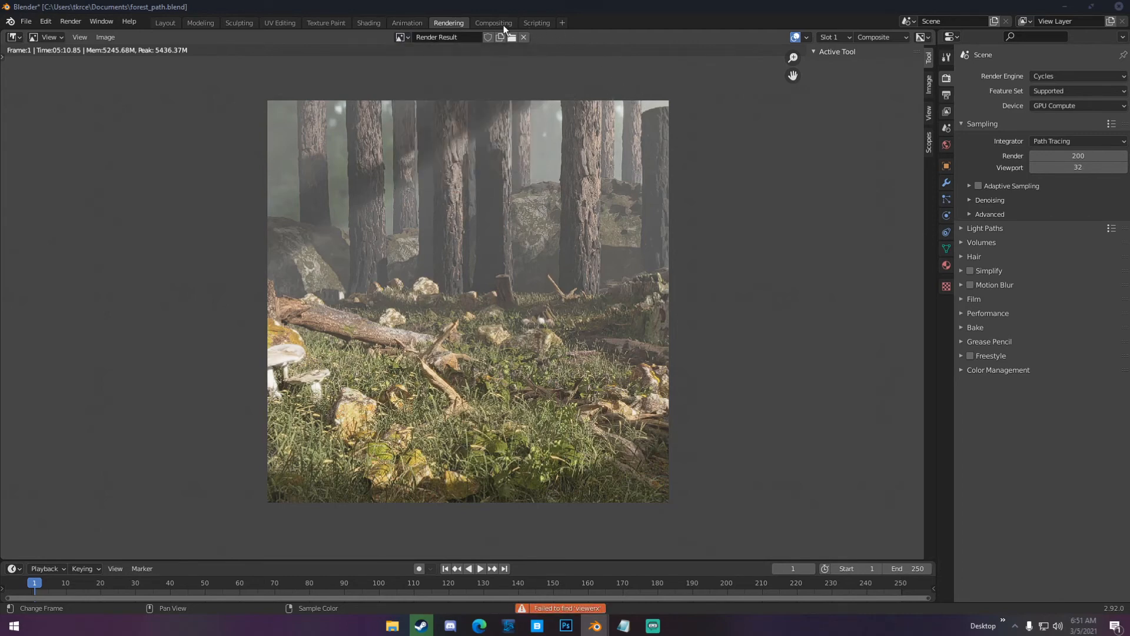
pyautogui.click(493, 22)
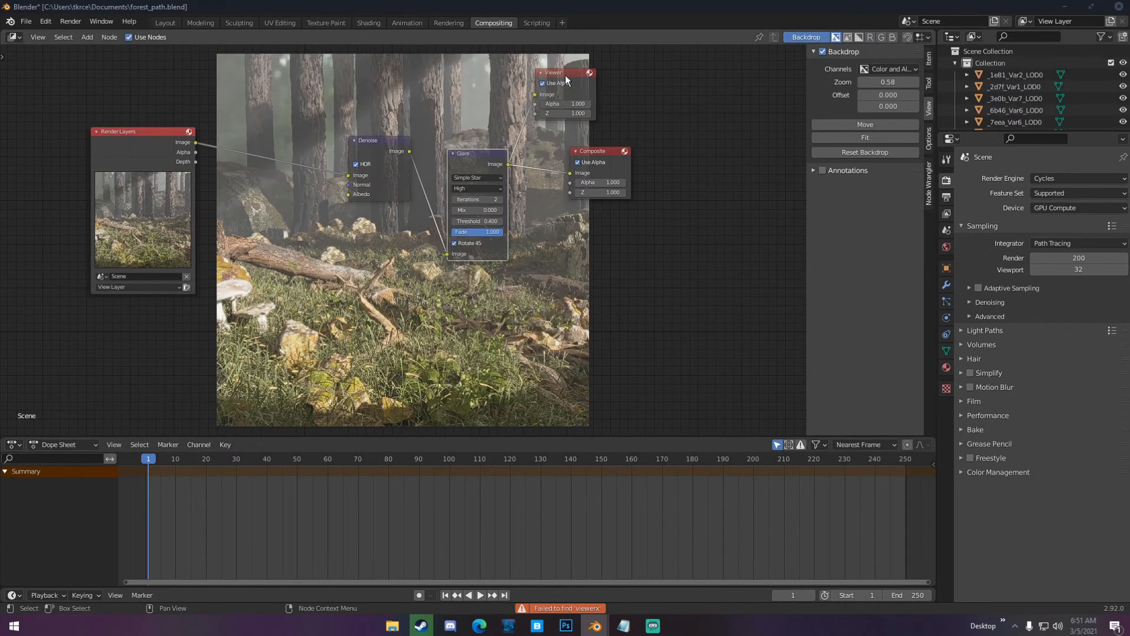
pyautogui.click(447, 22)
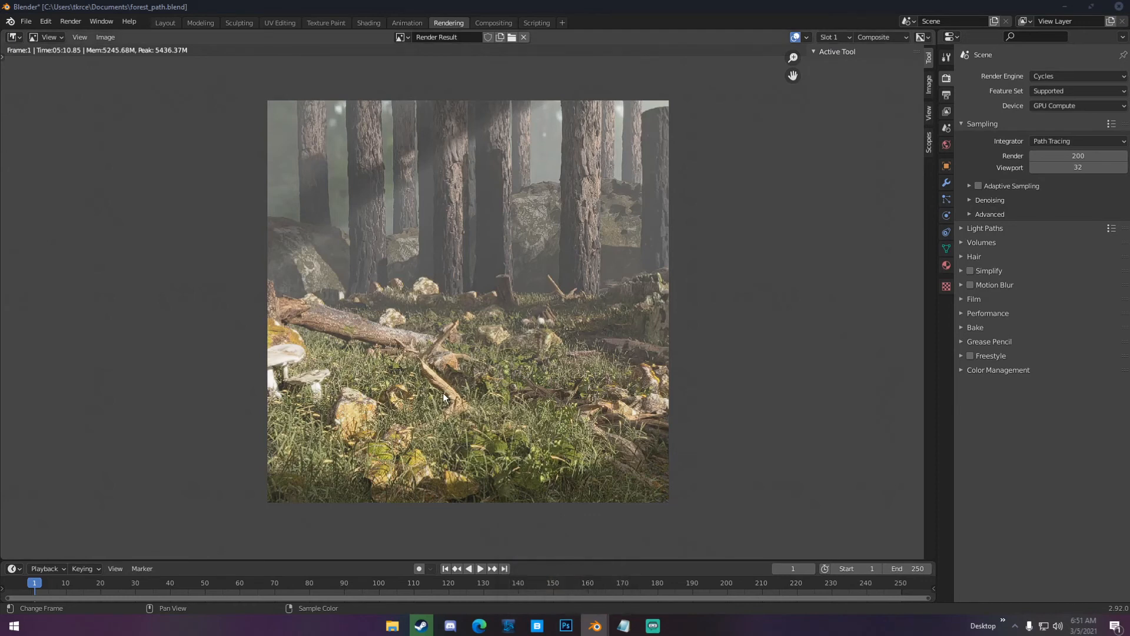
pyautogui.moveTo(551, 330)
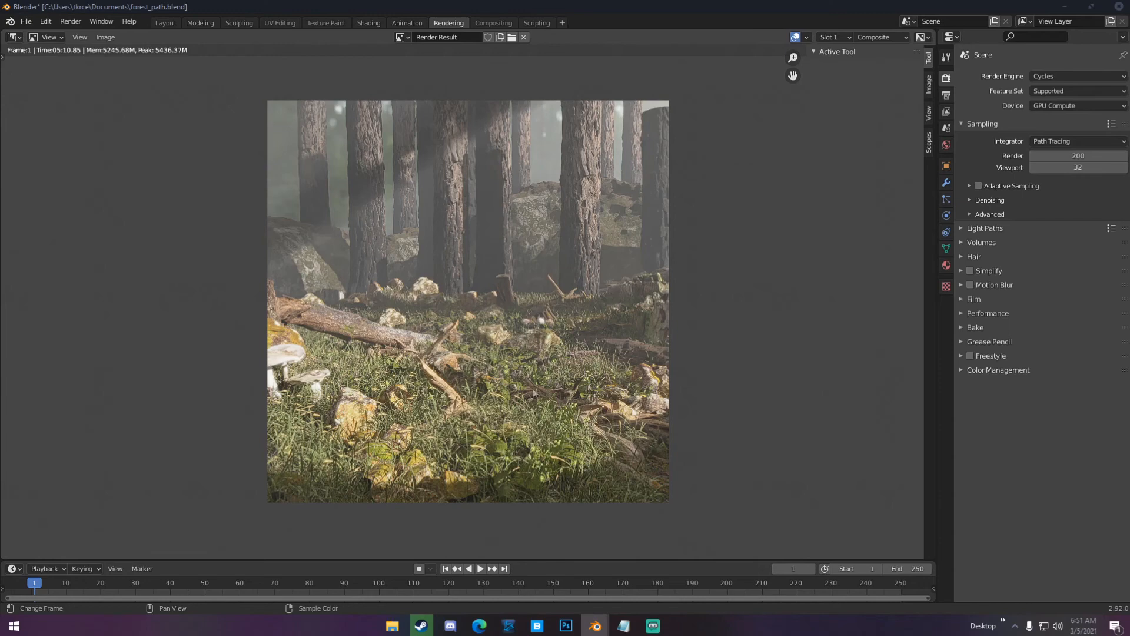
pyautogui.click(565, 625)
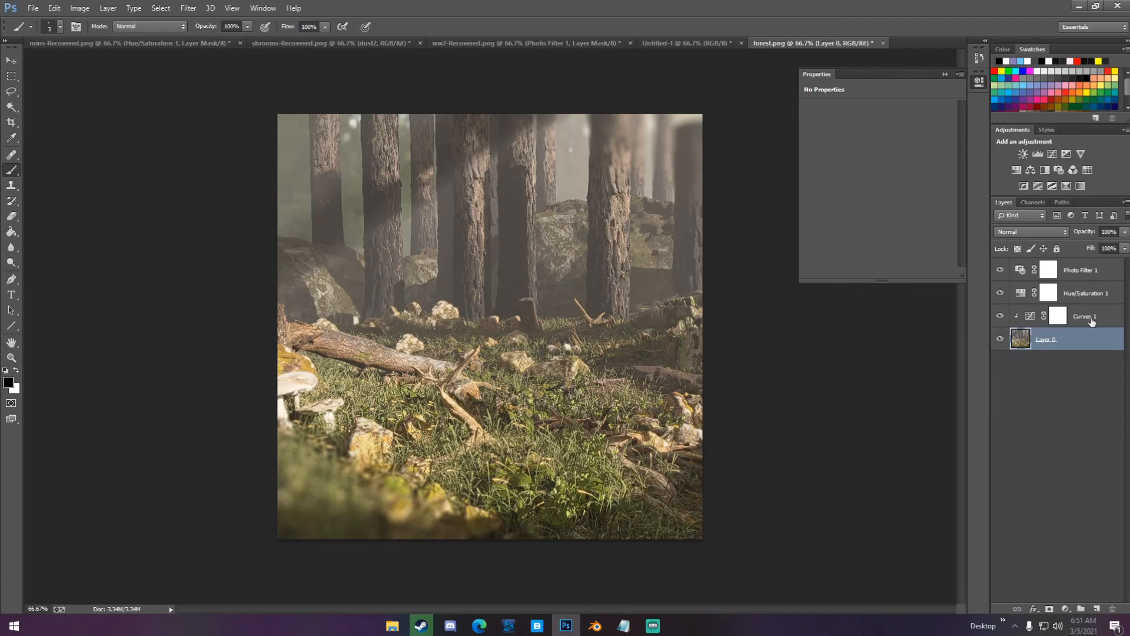
# Step: Review the Curves, Hue/Saturation −5 and 25% warming Photo Filter adjustments, then return to Blender
pyautogui.click(1085, 316)
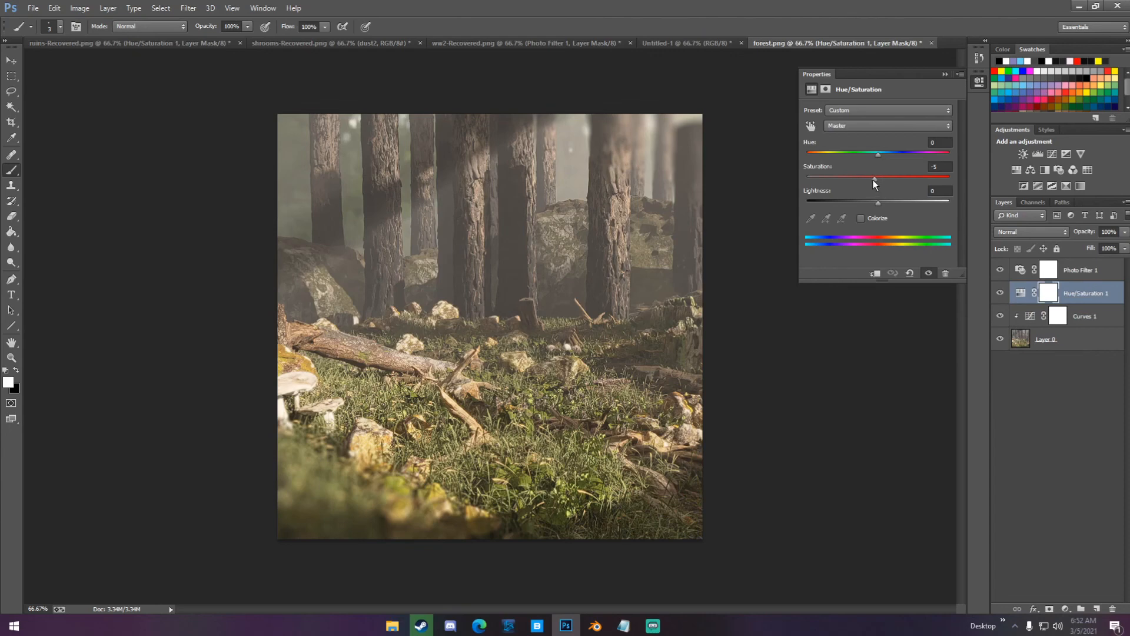
pyautogui.click(1080, 270)
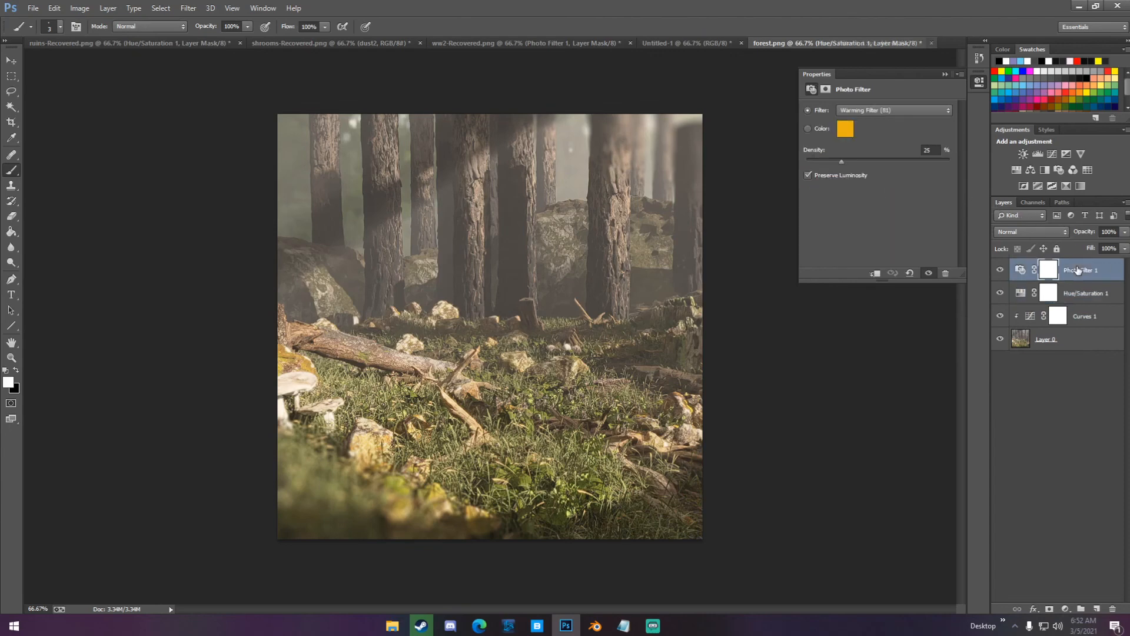
pyautogui.click(1077, 269)
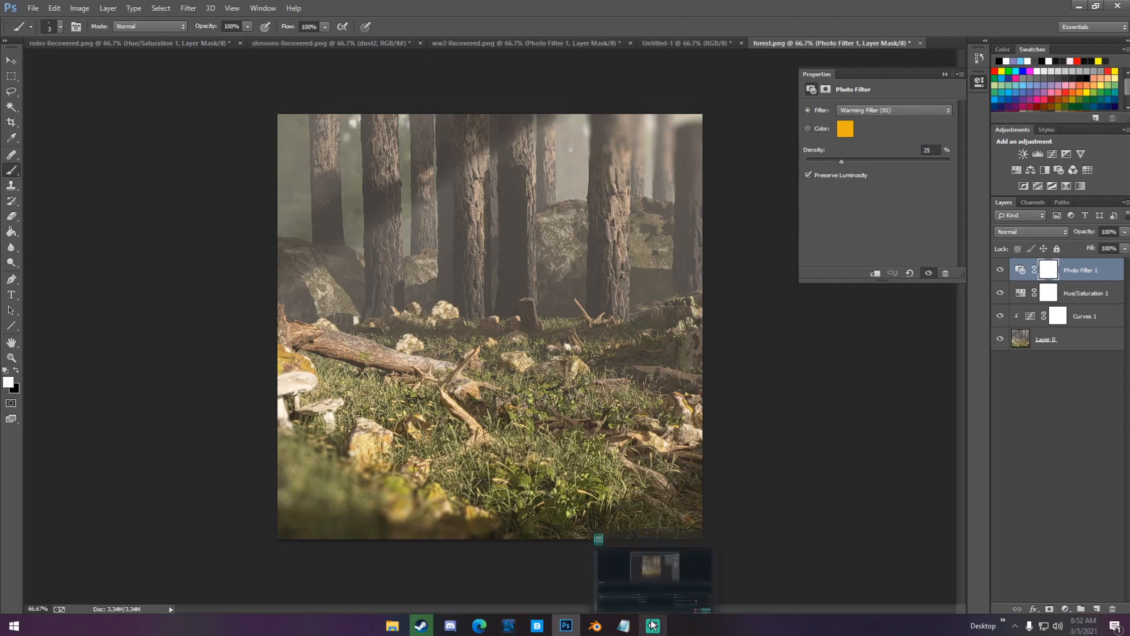
pyautogui.moveTo(621, 625)
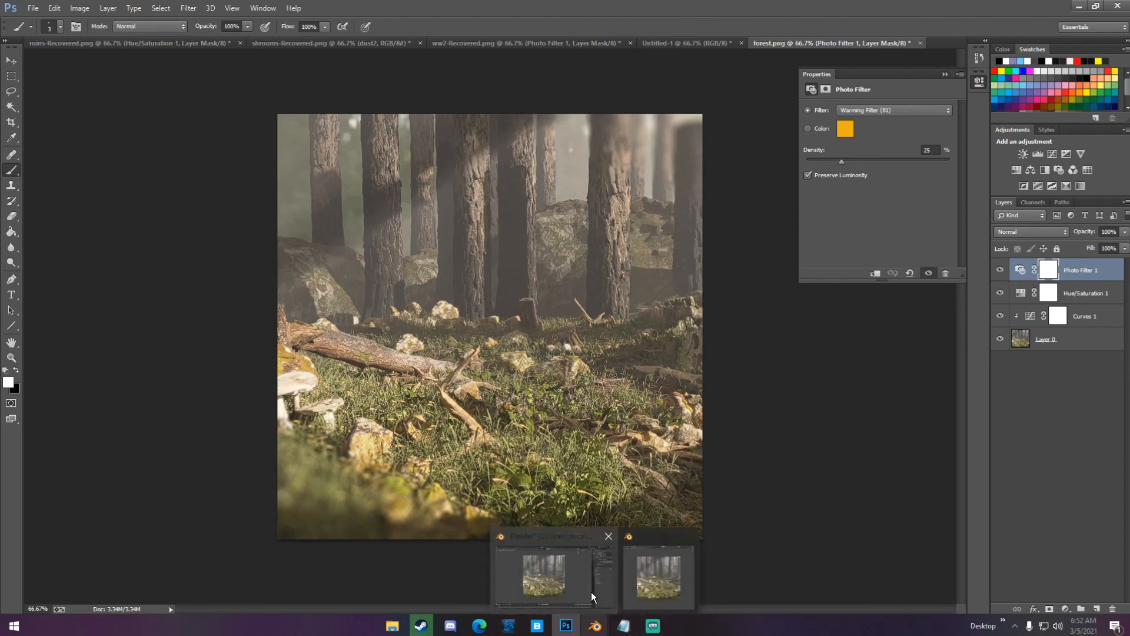
pyautogui.click(594, 625)
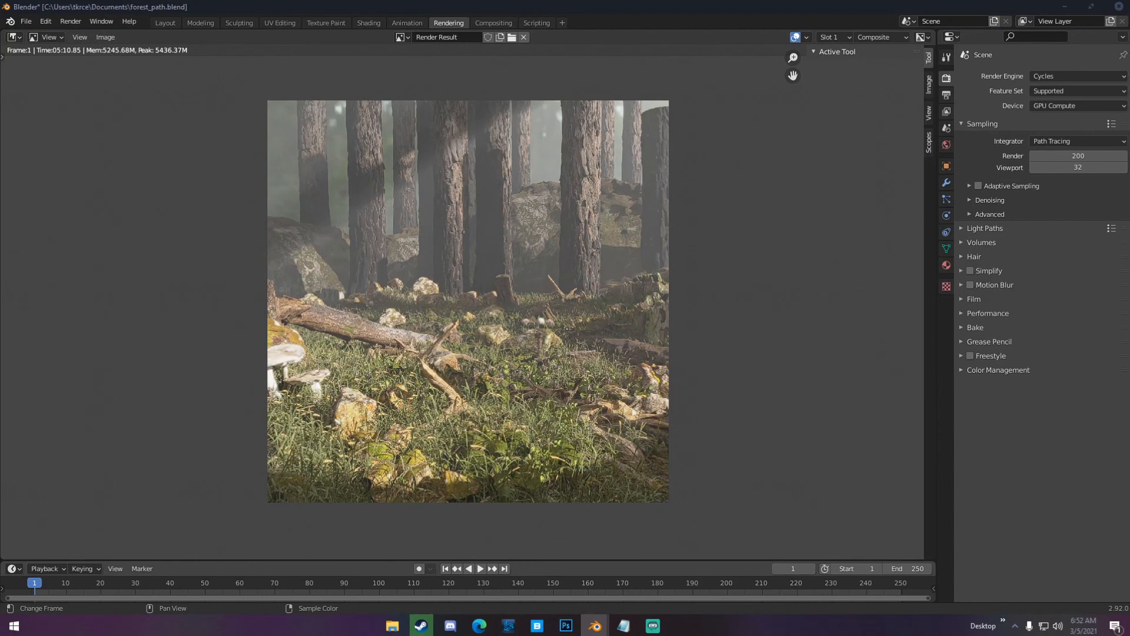
pyautogui.moveTo(1123, 554)
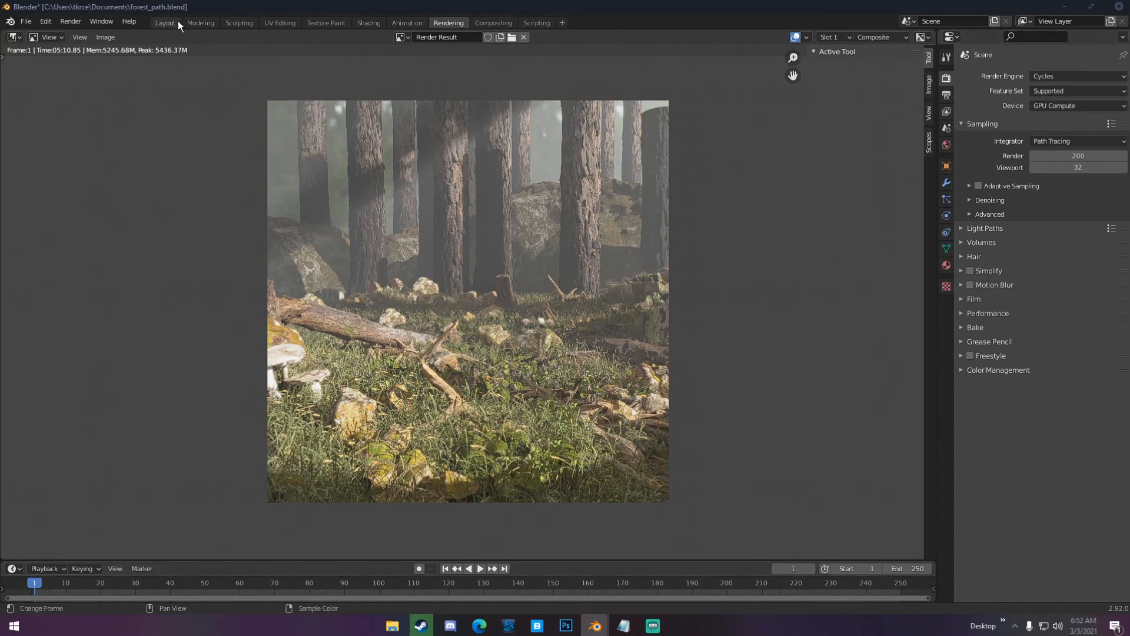
# Step: Show the untextured forest scene in the Layout workspace's 3D viewport
pyautogui.click(165, 22)
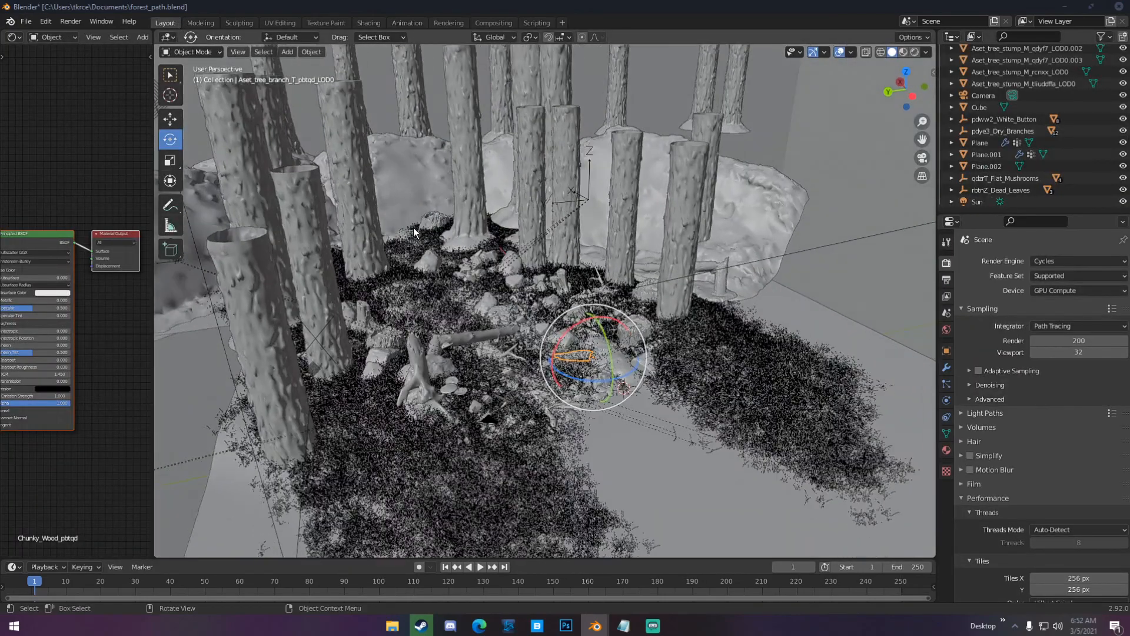